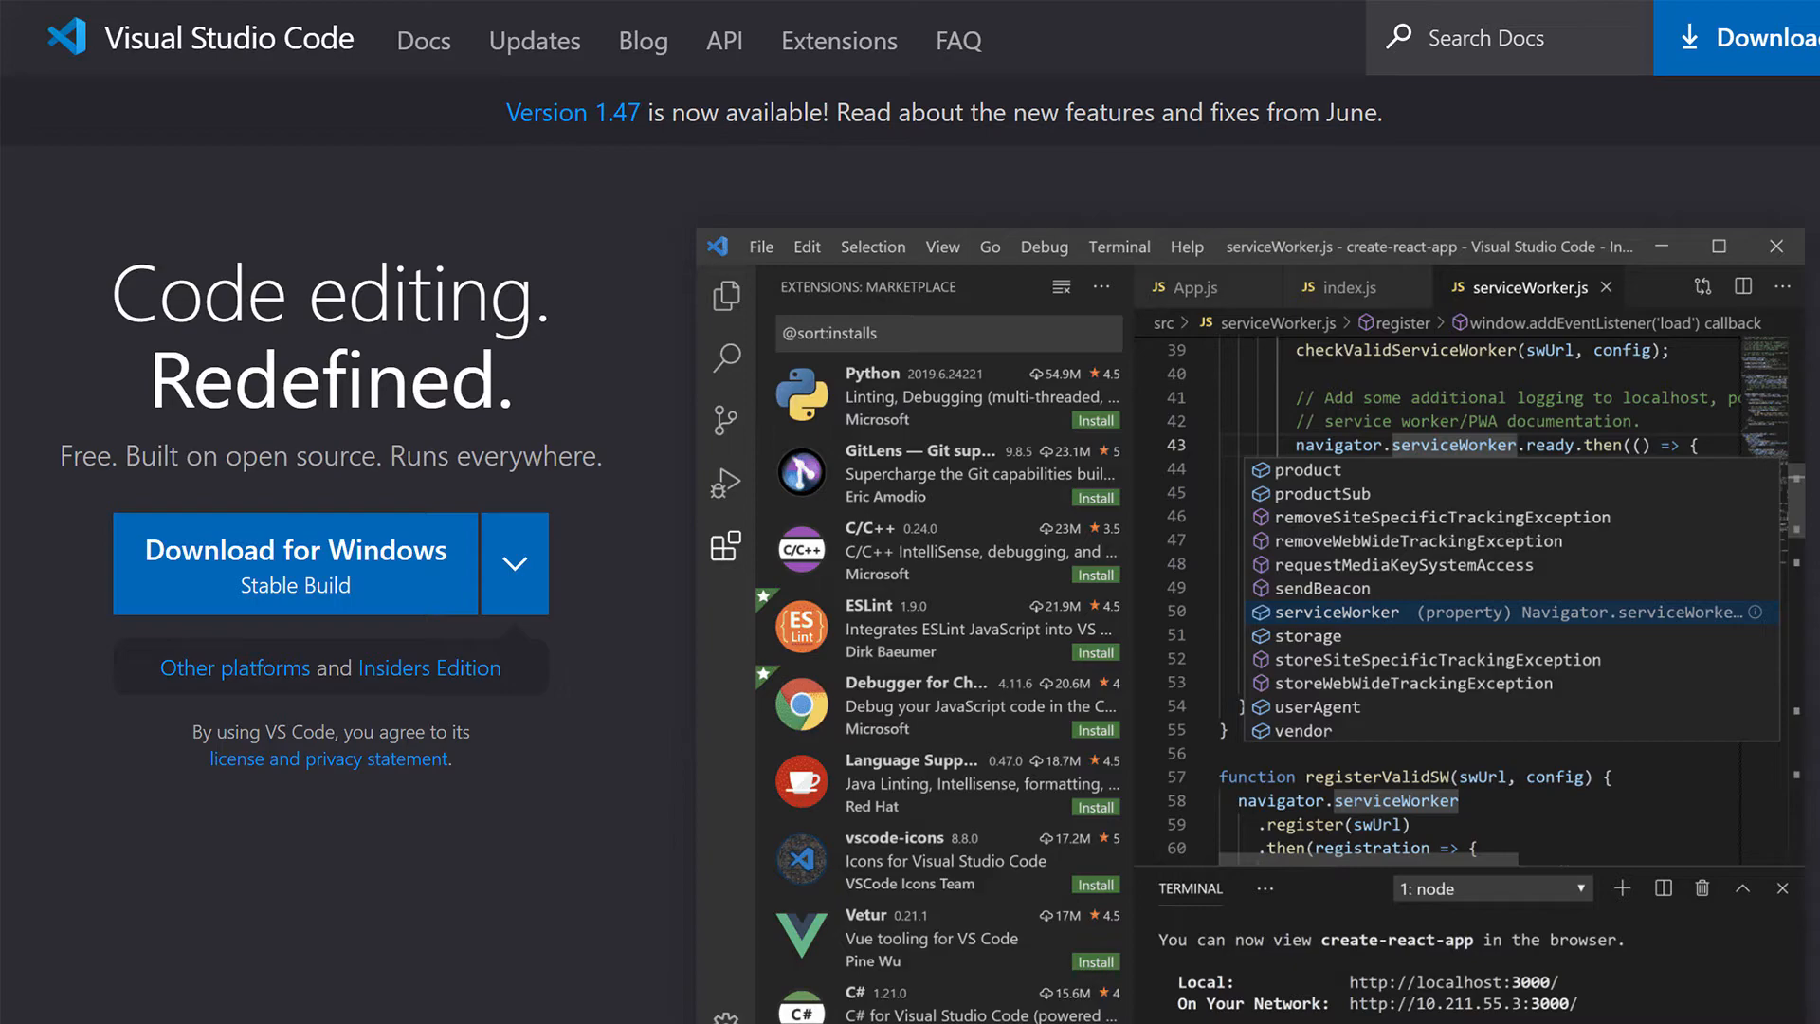
Highlight the Wikipedia paragraph about Visual Studio Code's source code licence
{"action": "left_click", "coordinate": [240, 49]}
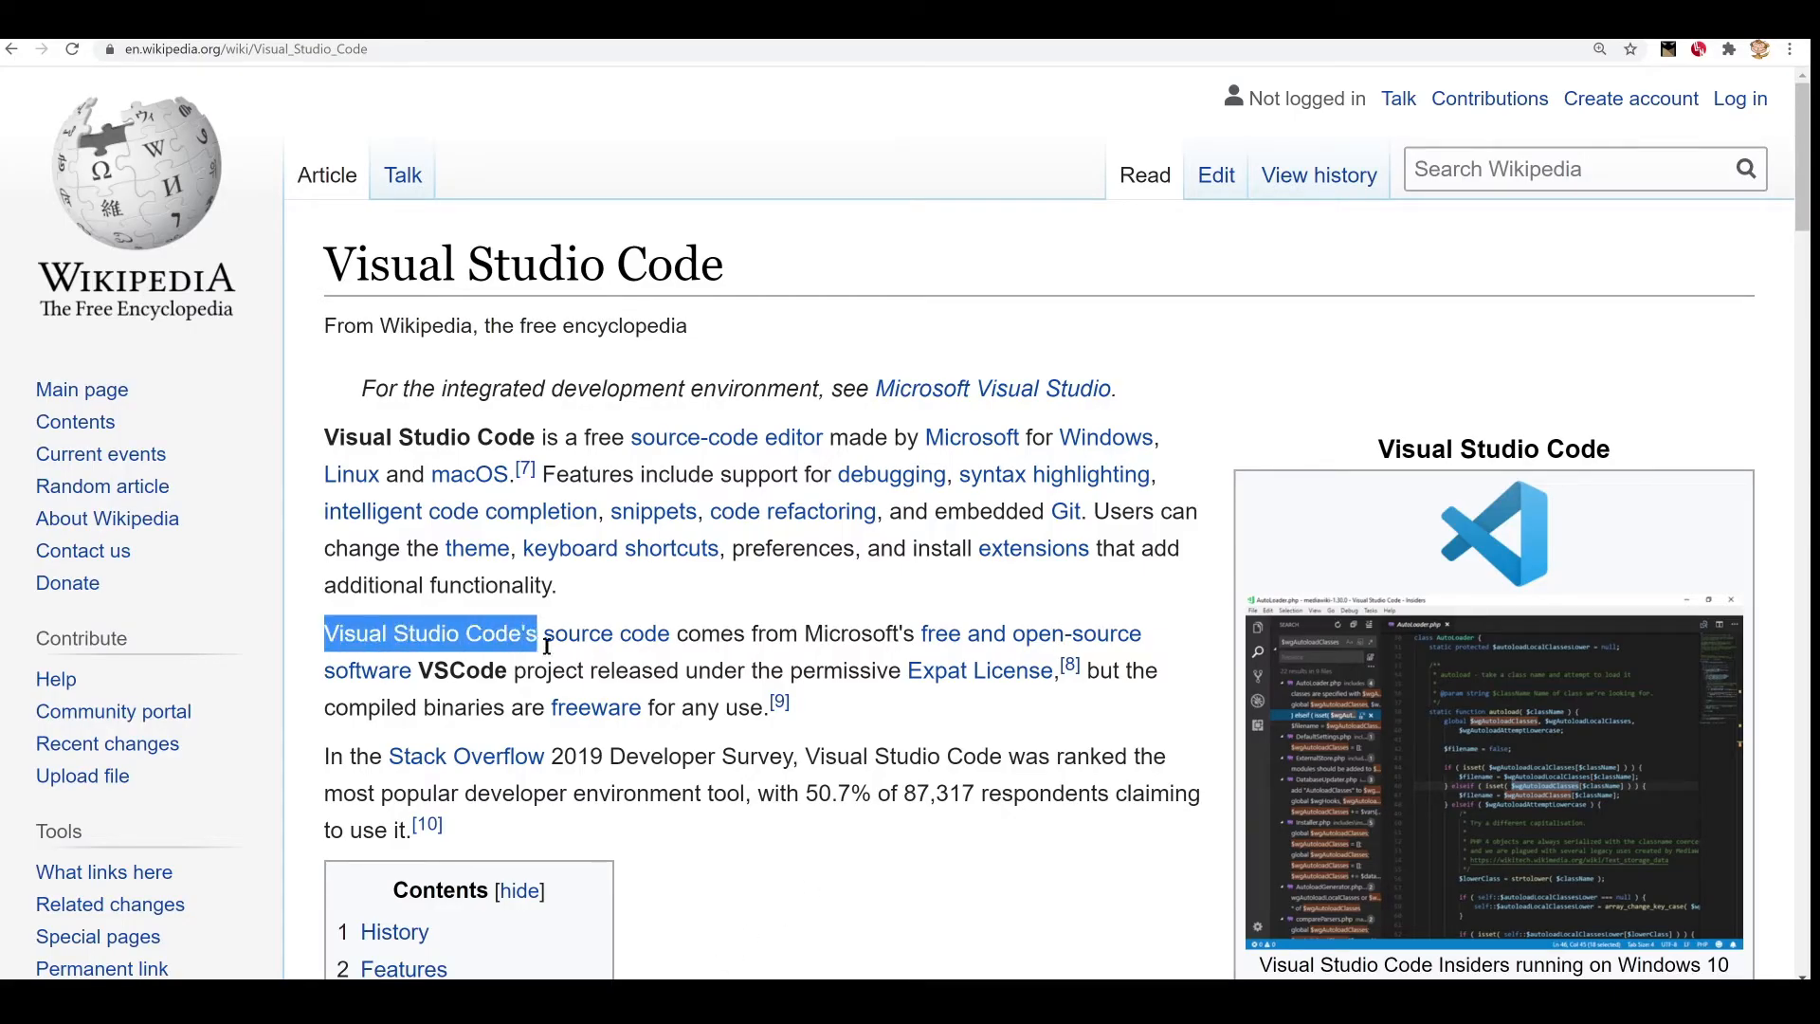
{"action": "left_click_drag", "start_coordinate": [537, 633], "coordinate": [766, 707]}
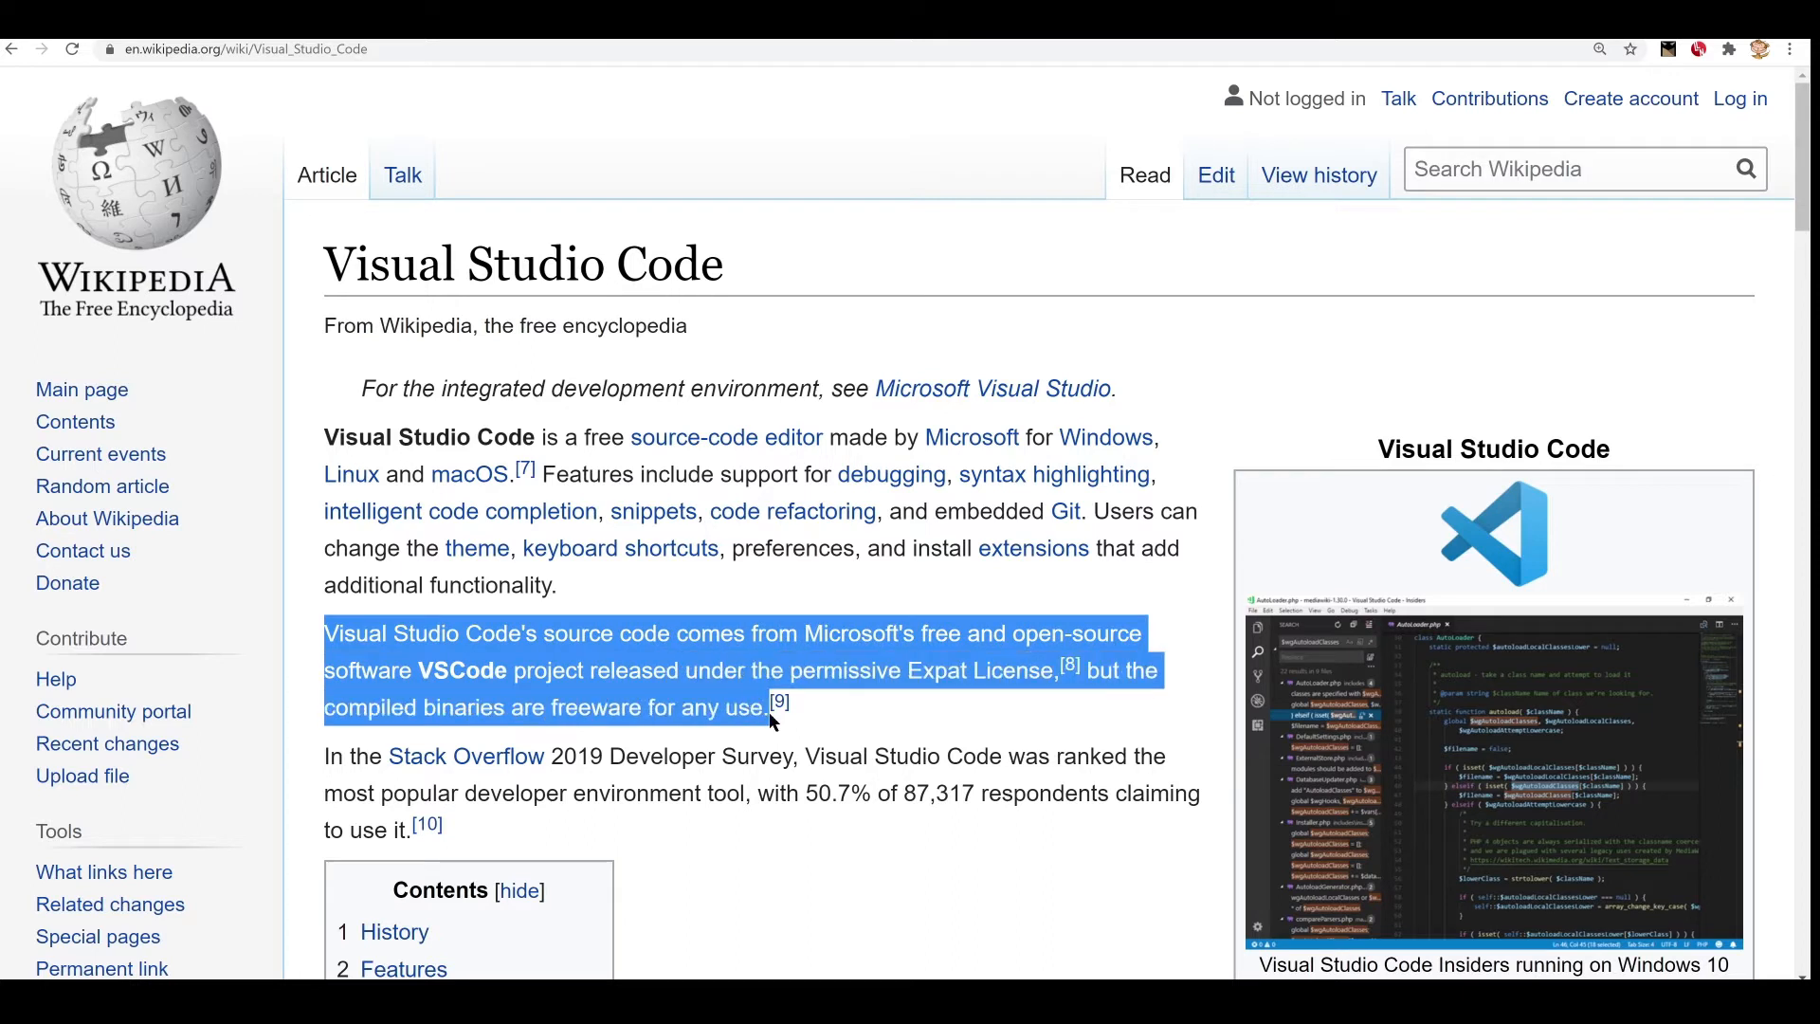
{"action": "left_click", "coordinate": [770, 721]}
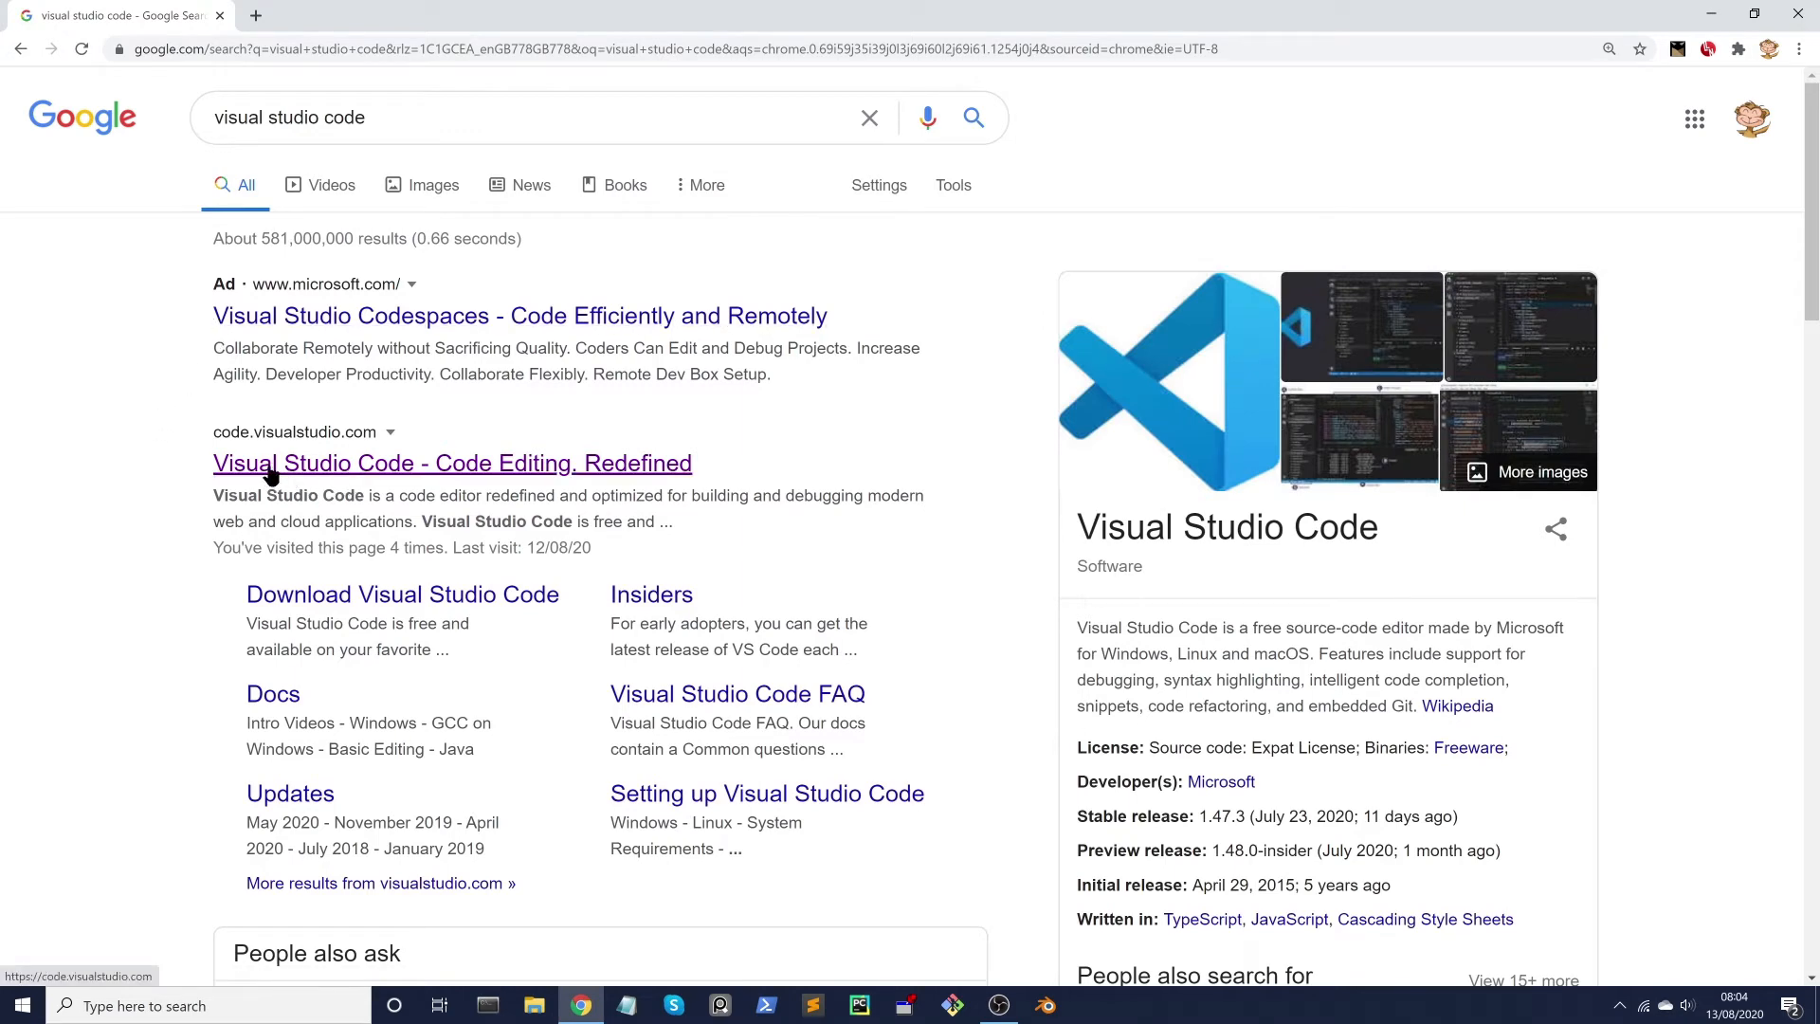
Go to the official Visual Studio Code site and download the stable Windows build
{"action": "left_click", "coordinate": [452, 463]}
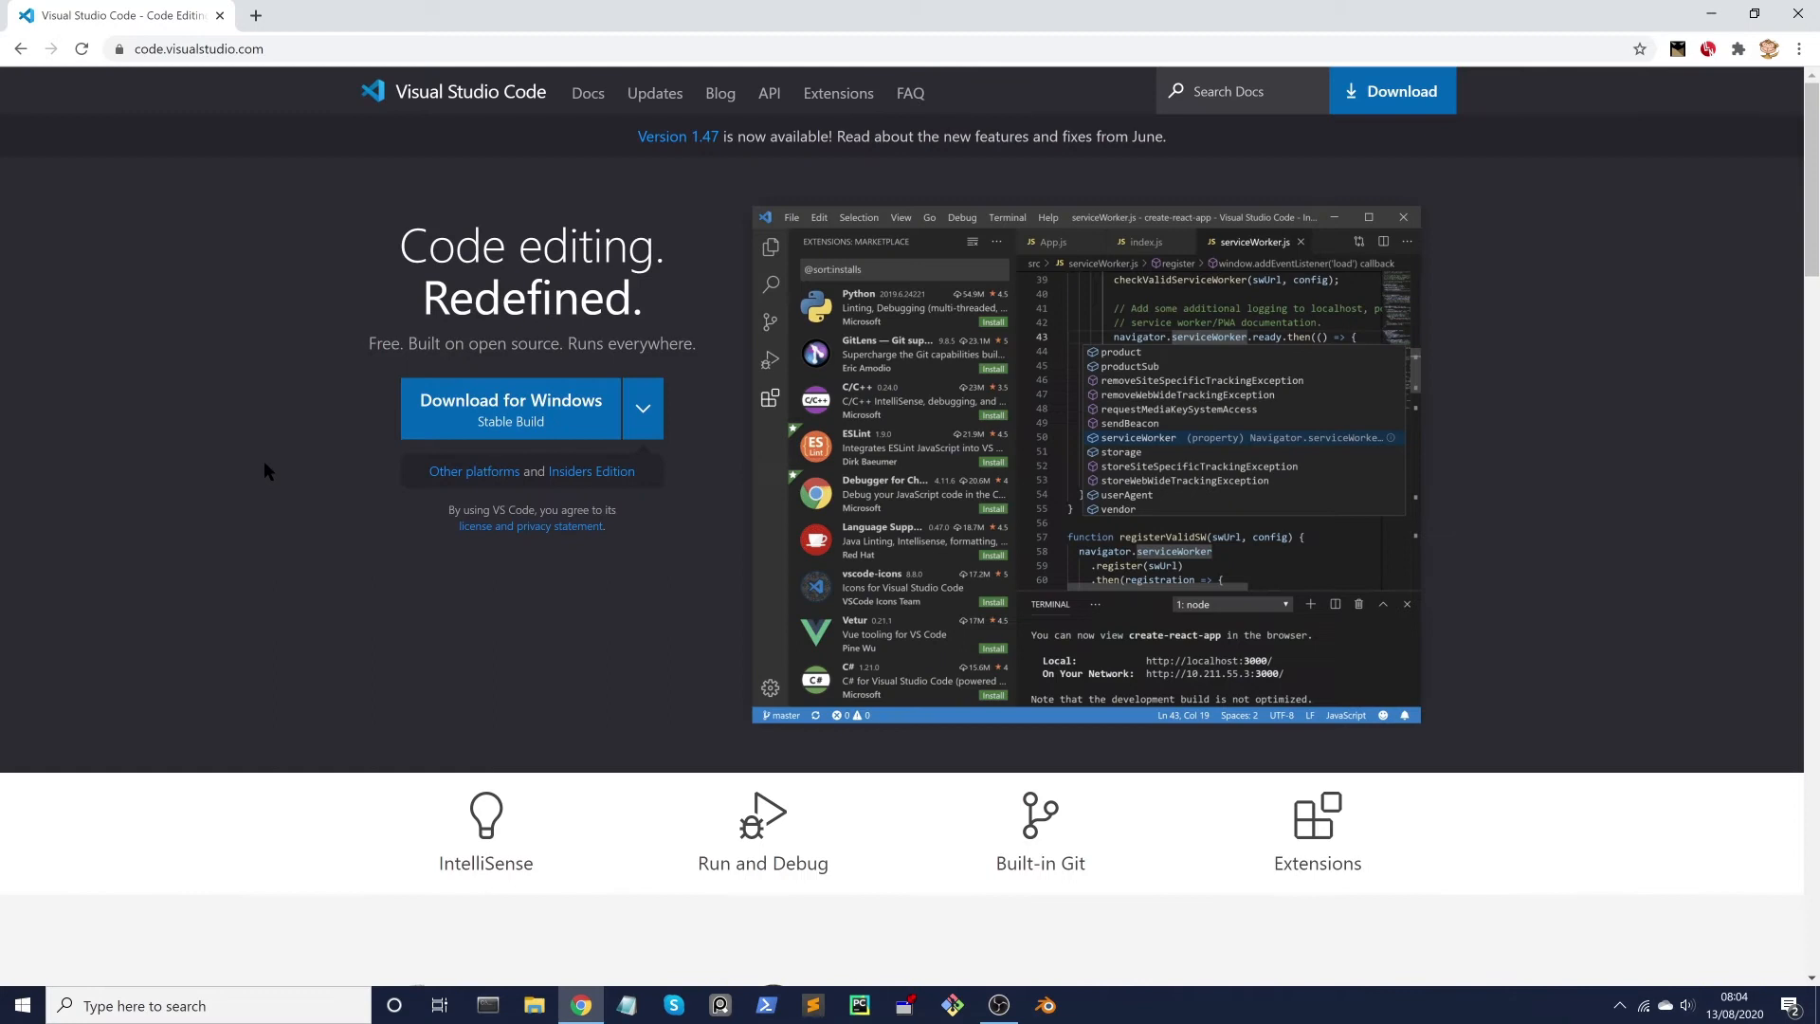
{"action": "mouse_move", "coordinate": [148, 152]}
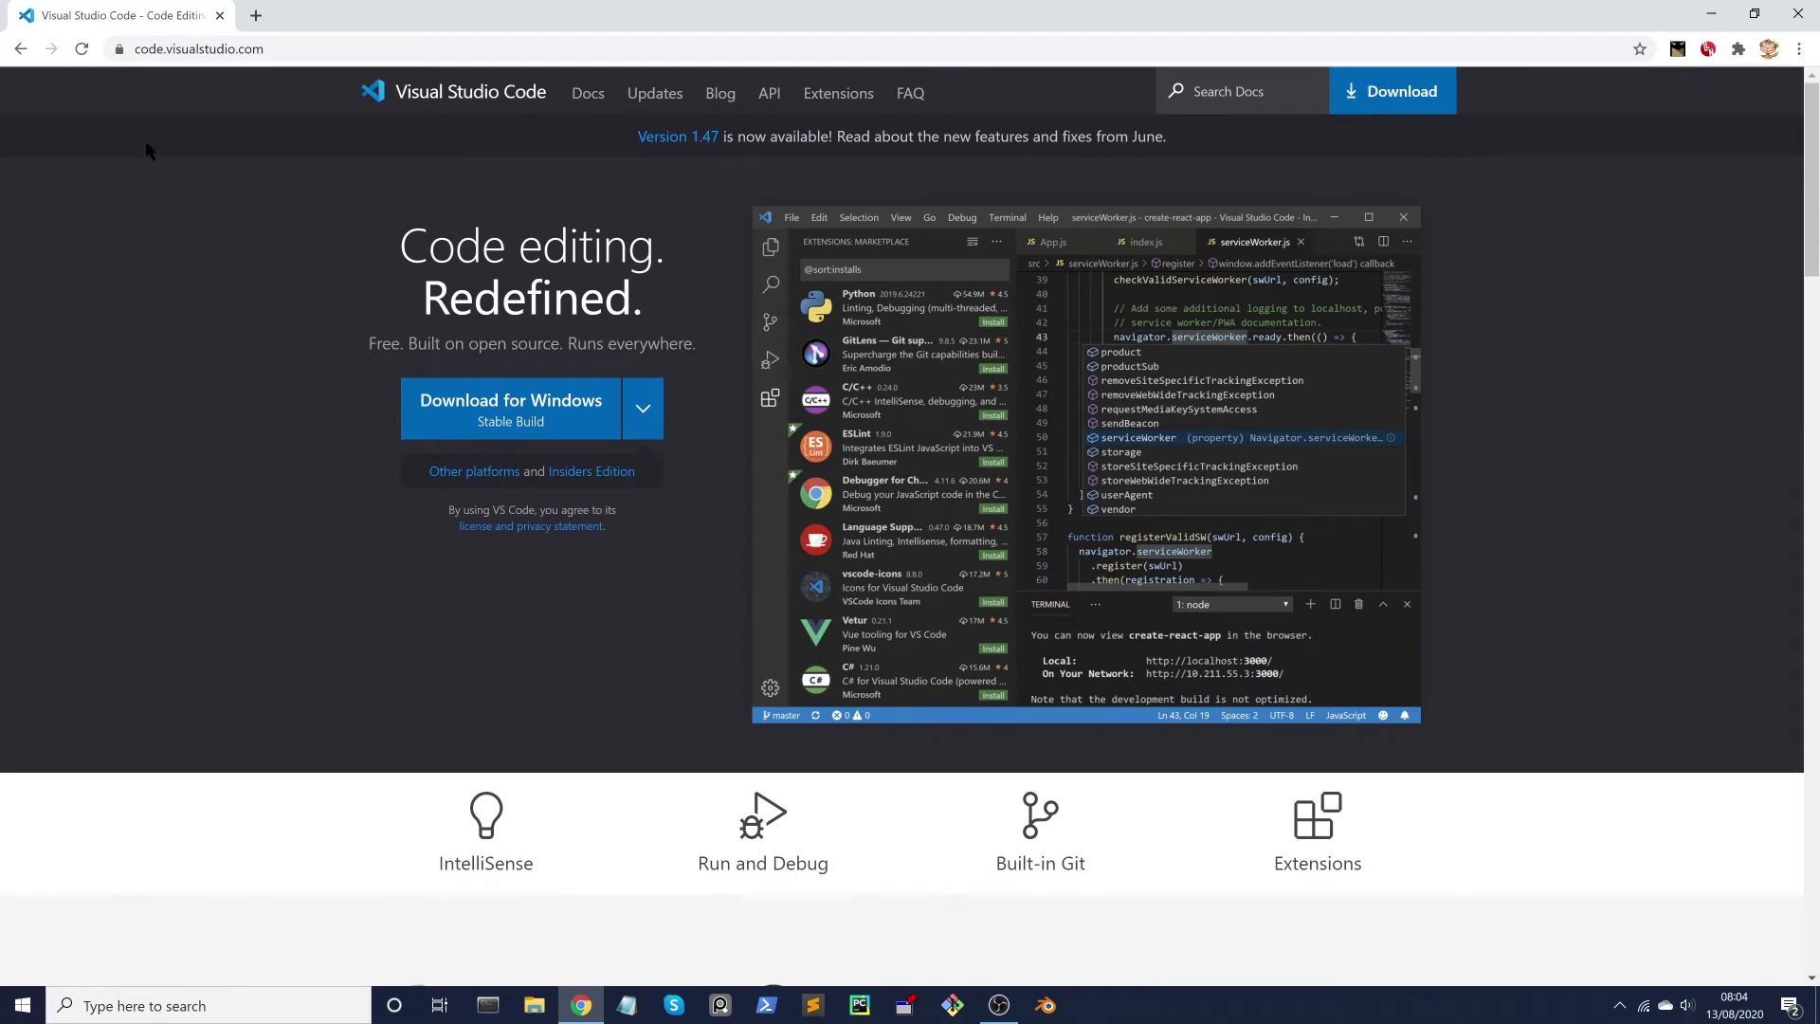
{"action": "mouse_move", "coordinate": [163, 85]}
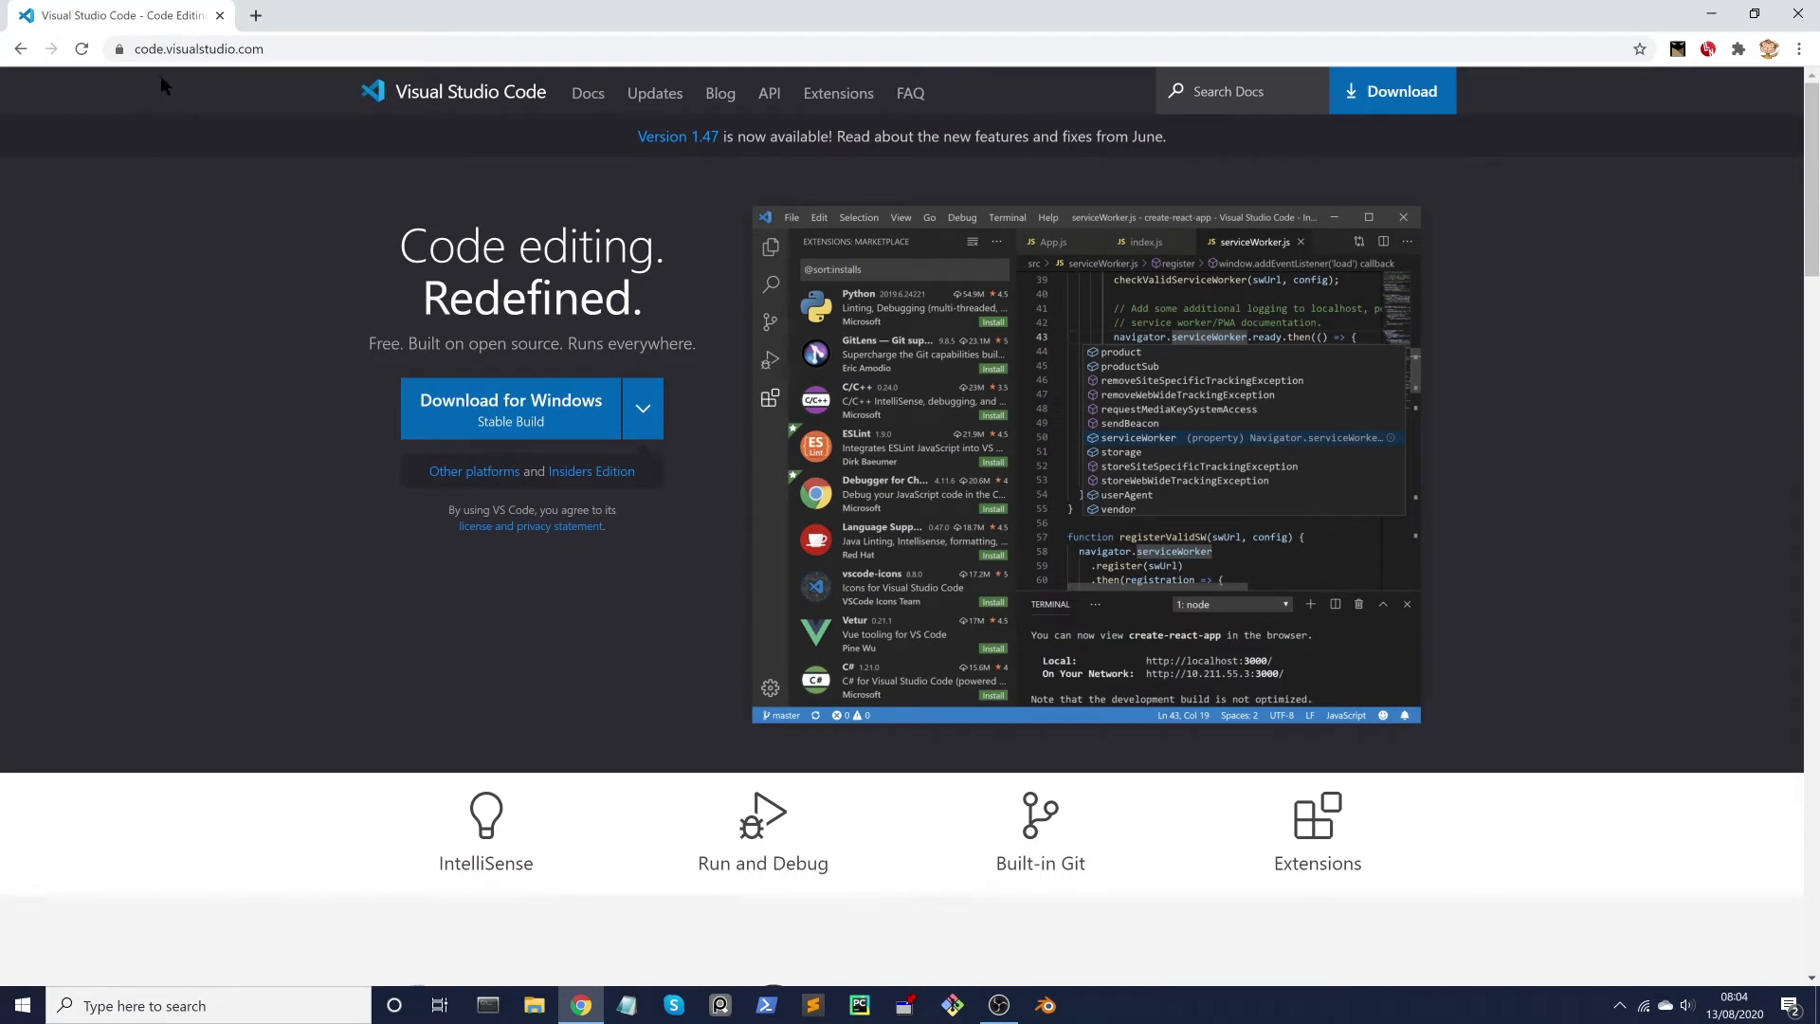
{"action": "mouse_move", "coordinate": [391, 500]}
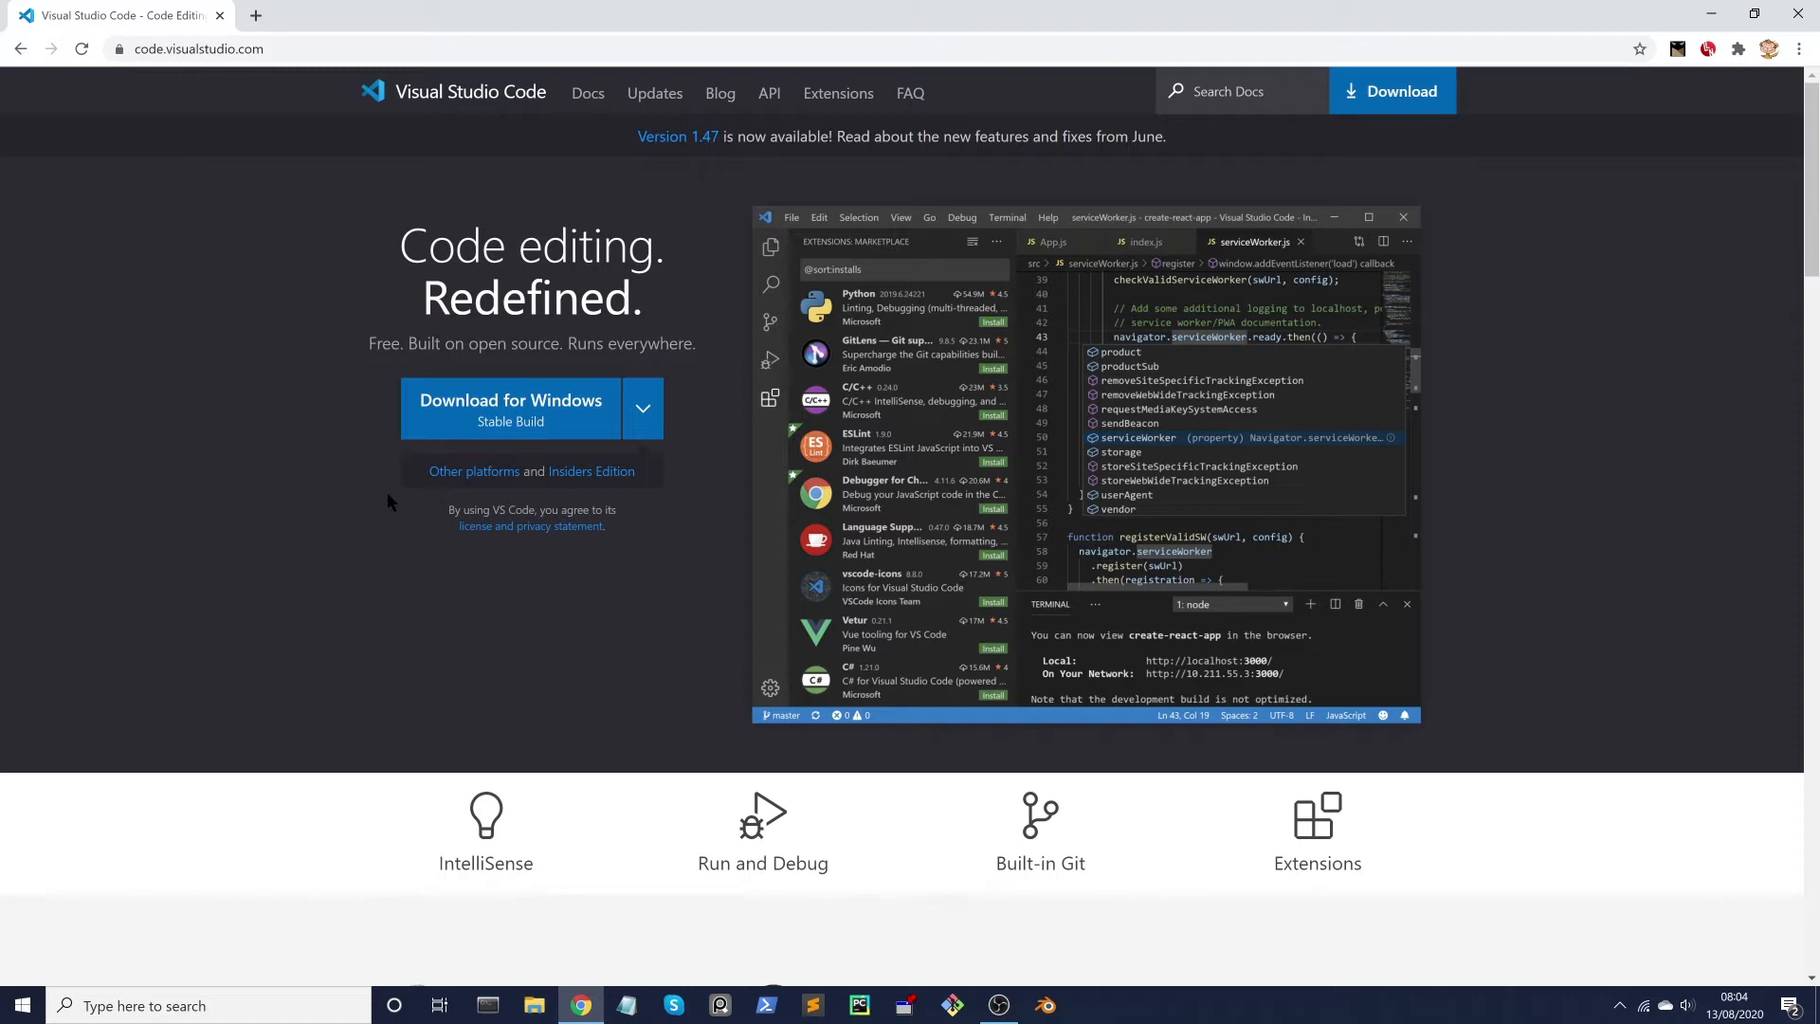
{"action": "mouse_move", "coordinate": [536, 485]}
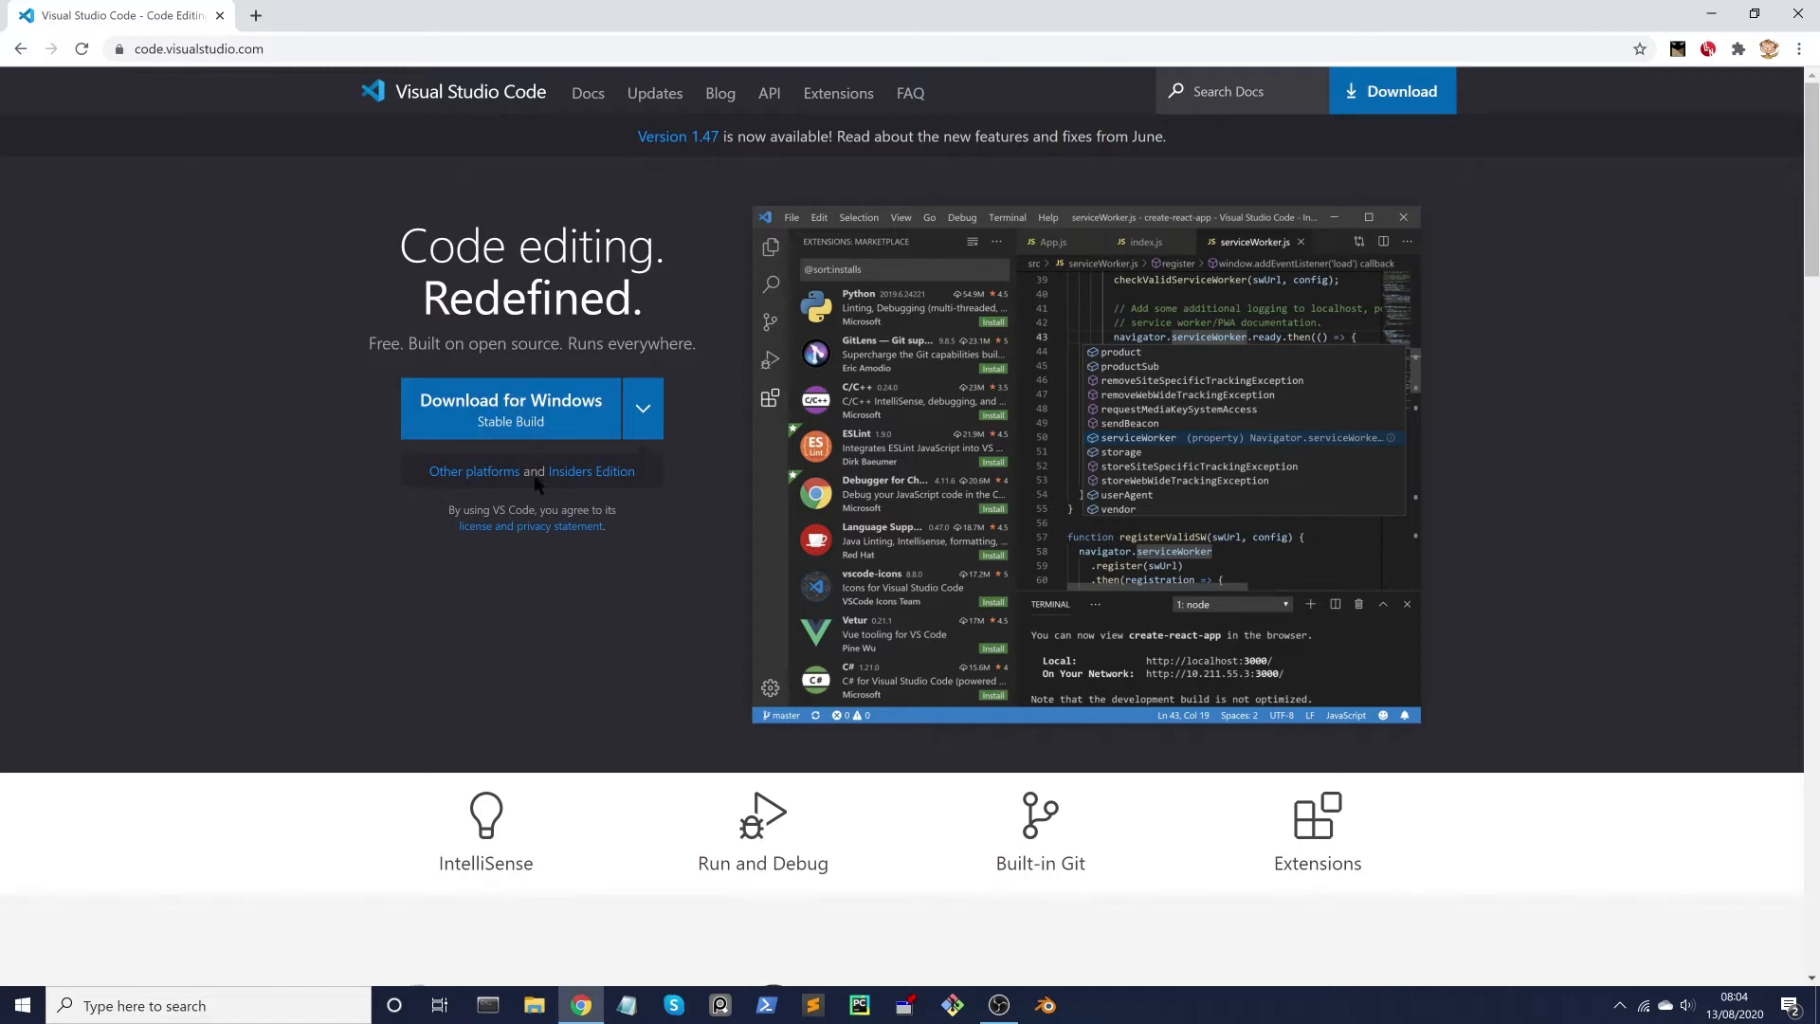
{"action": "left_click", "coordinate": [510, 408]}
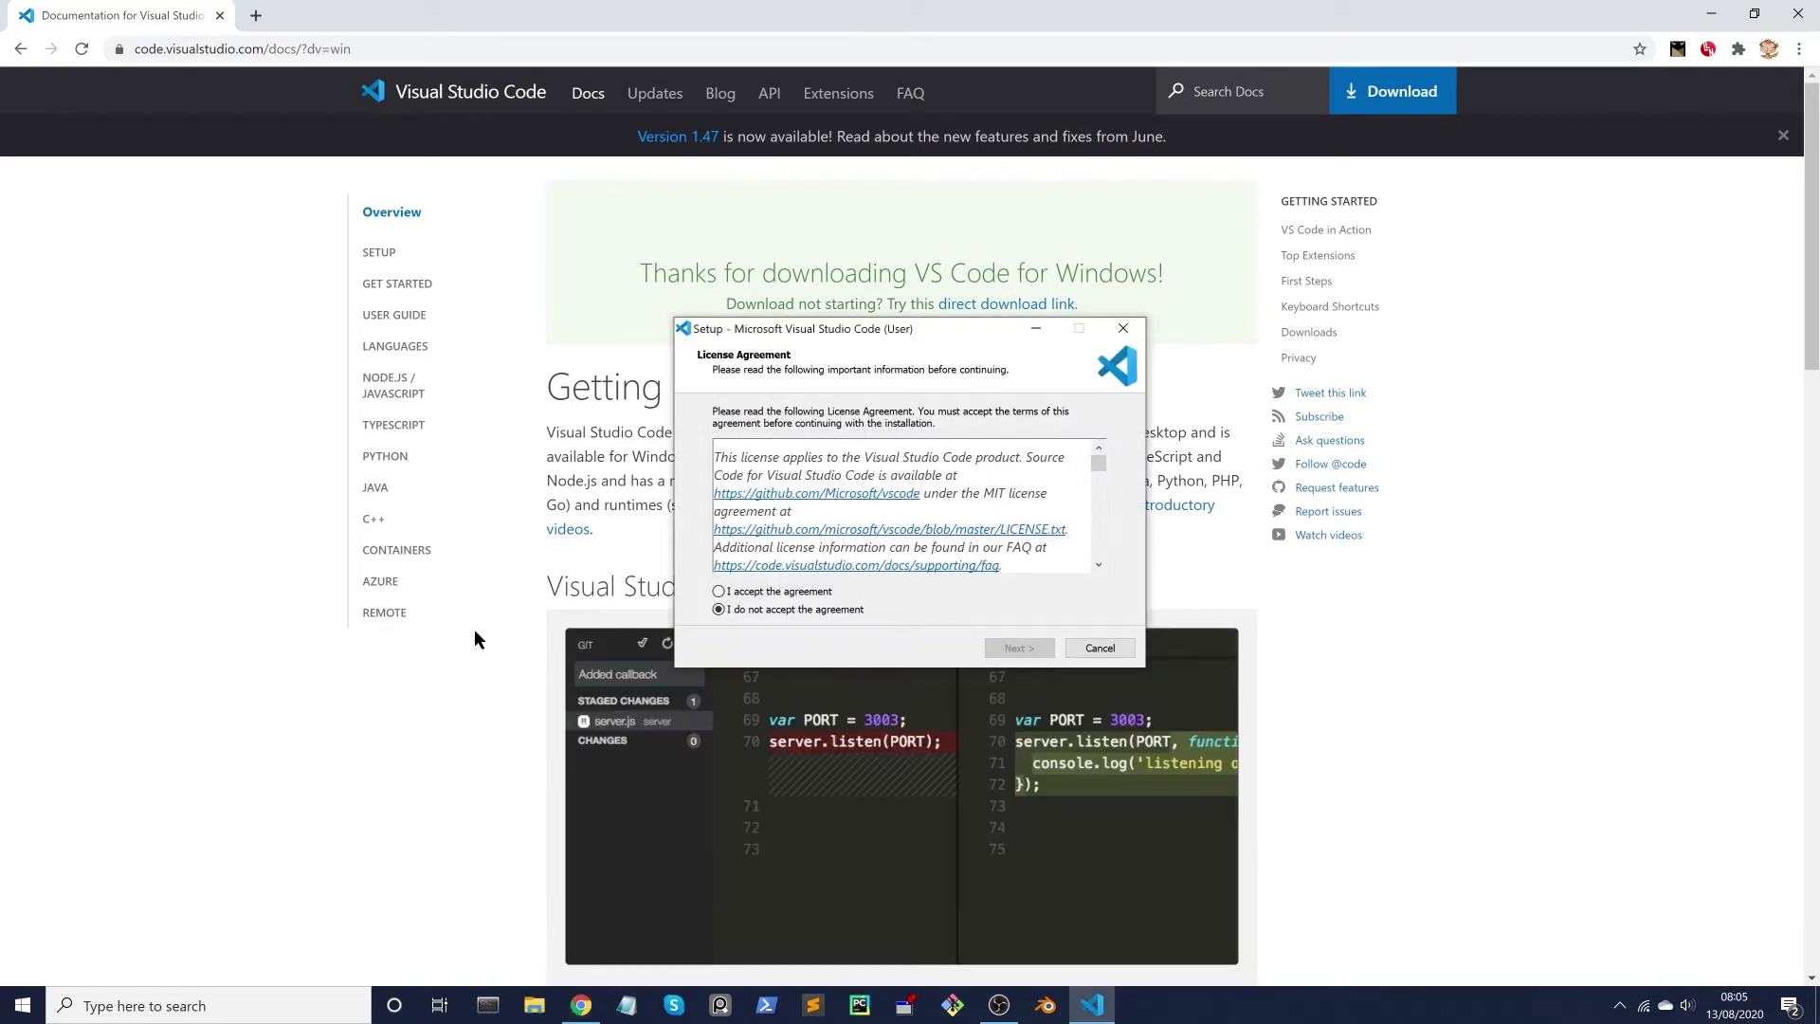
Accept the licence and keep the default install and Start Menu folders
{"action": "left_click", "coordinate": [718, 592]}
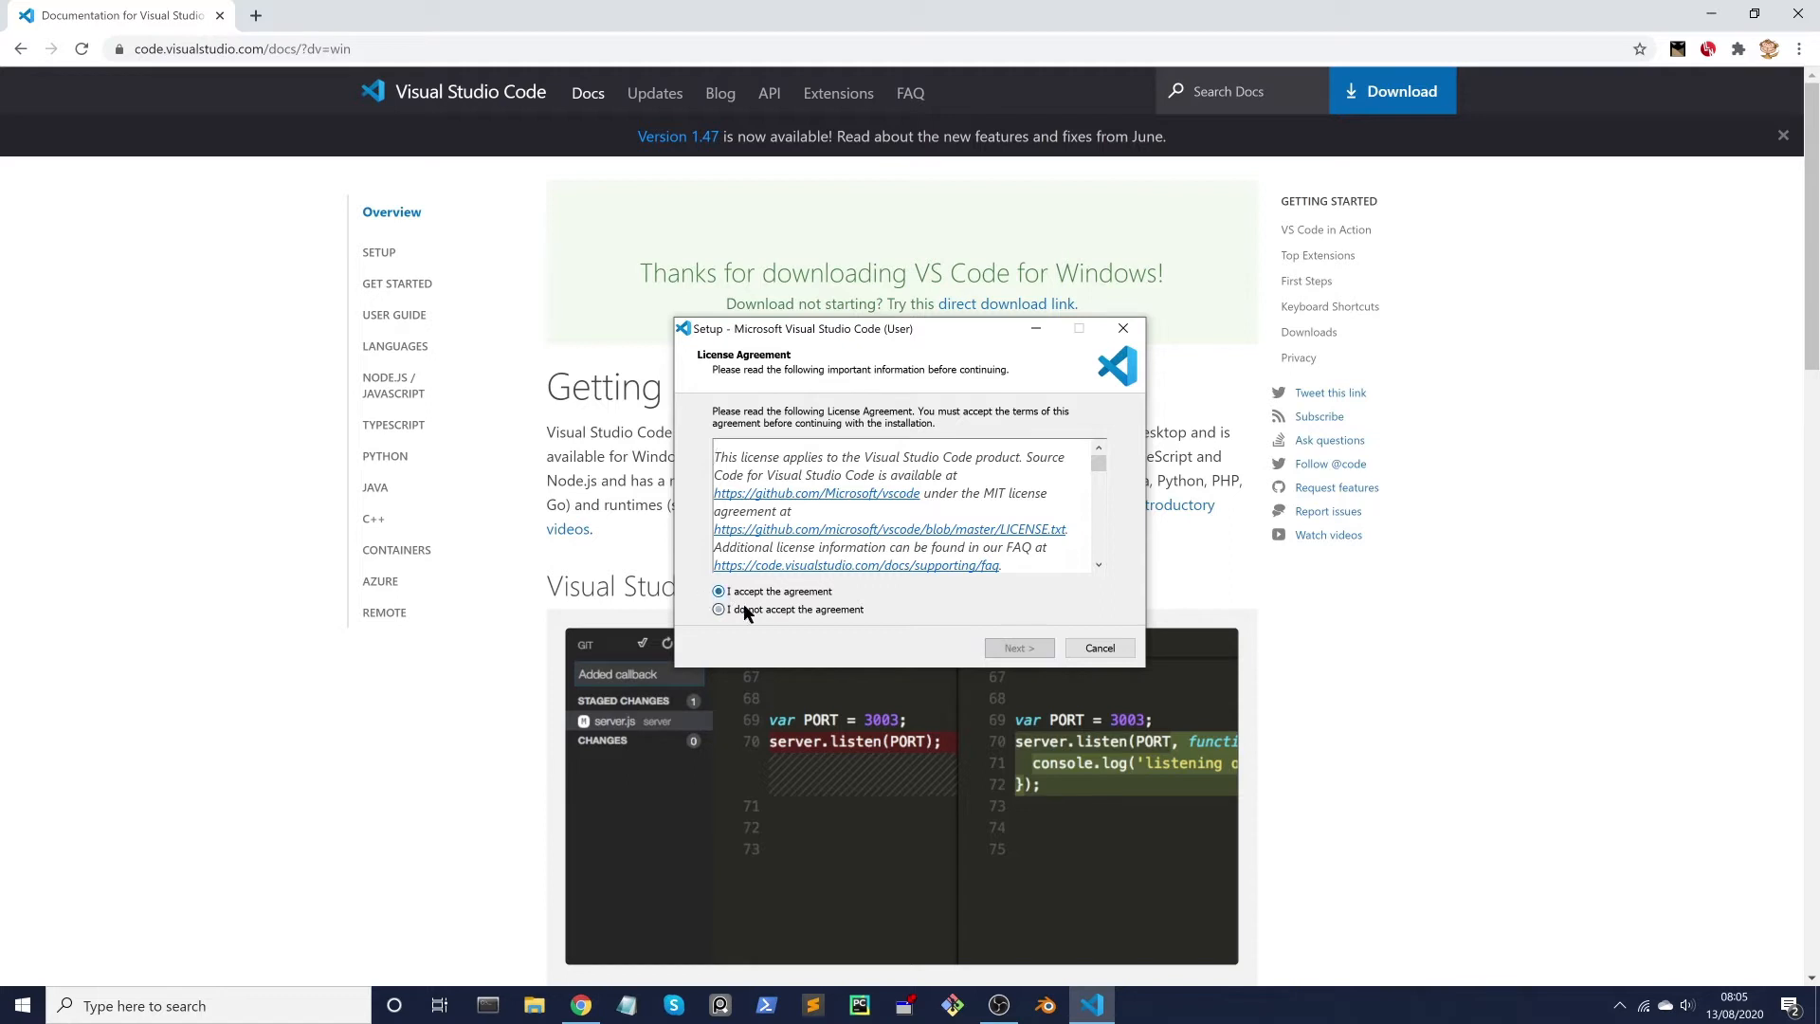
{"action": "left_click", "coordinate": [1016, 649]}
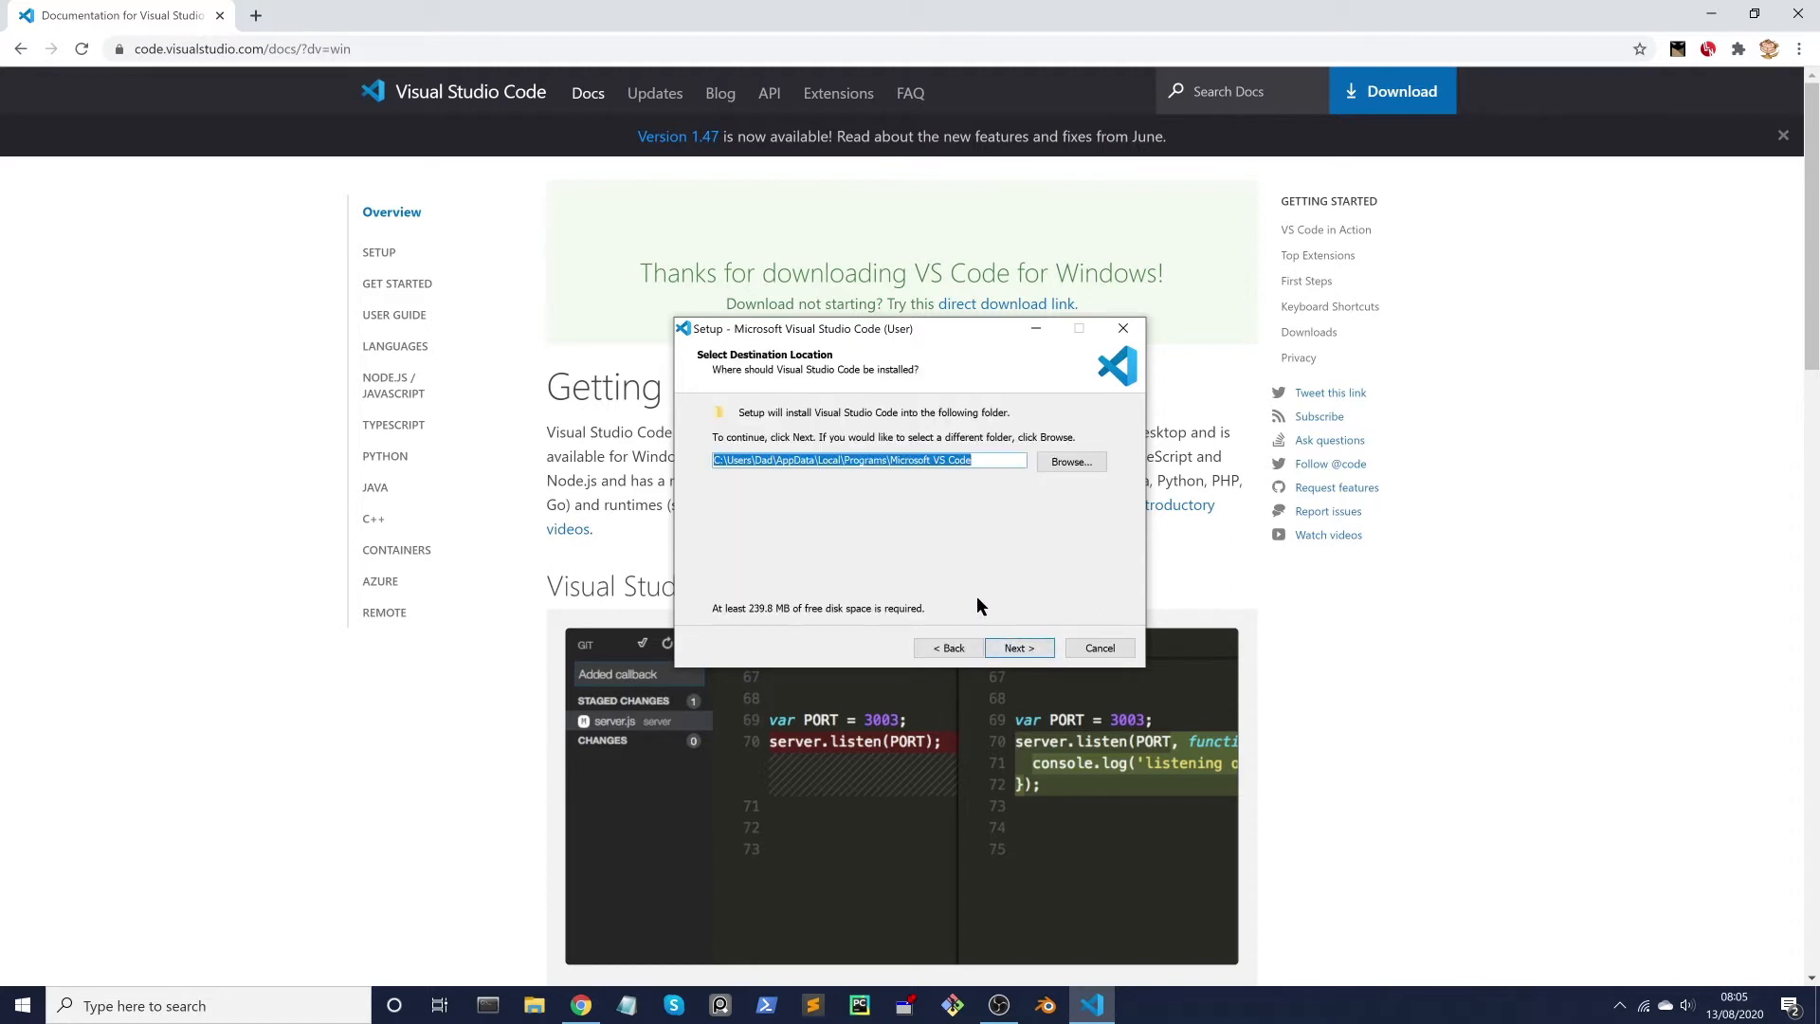
{"action": "mouse_move", "coordinate": [859, 561]}
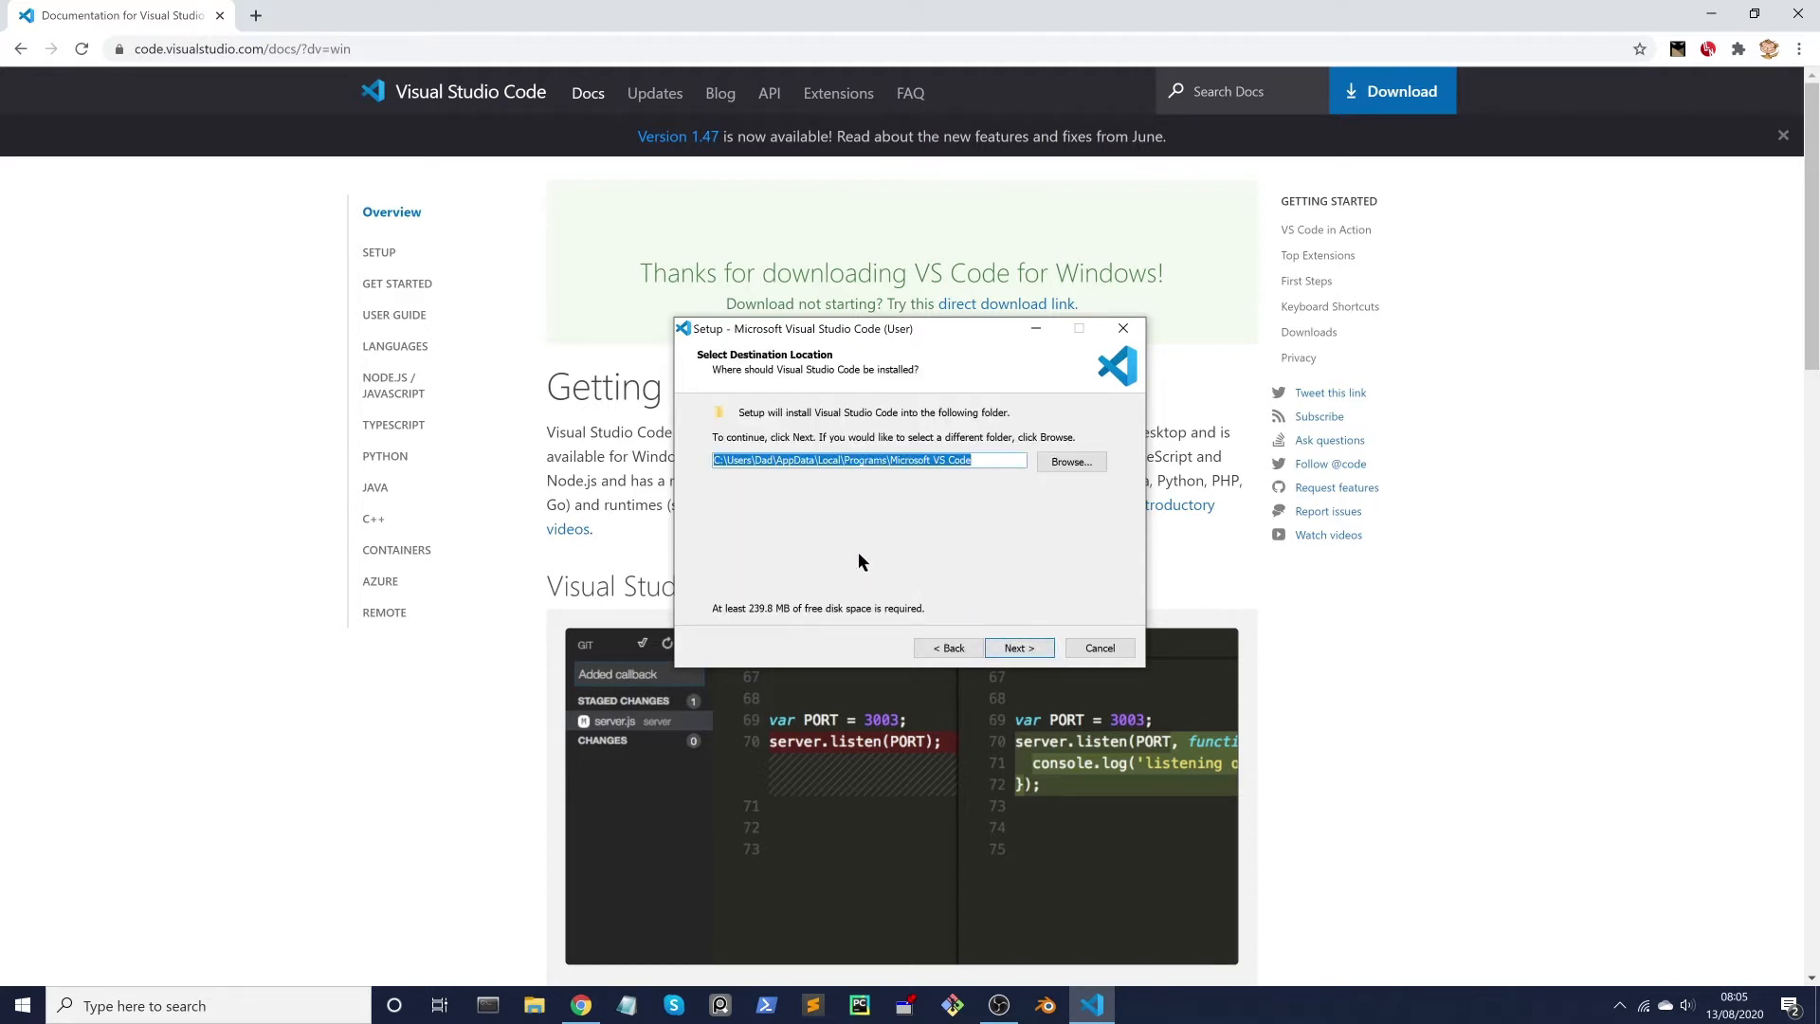
{"action": "left_click", "coordinate": [1016, 648]}
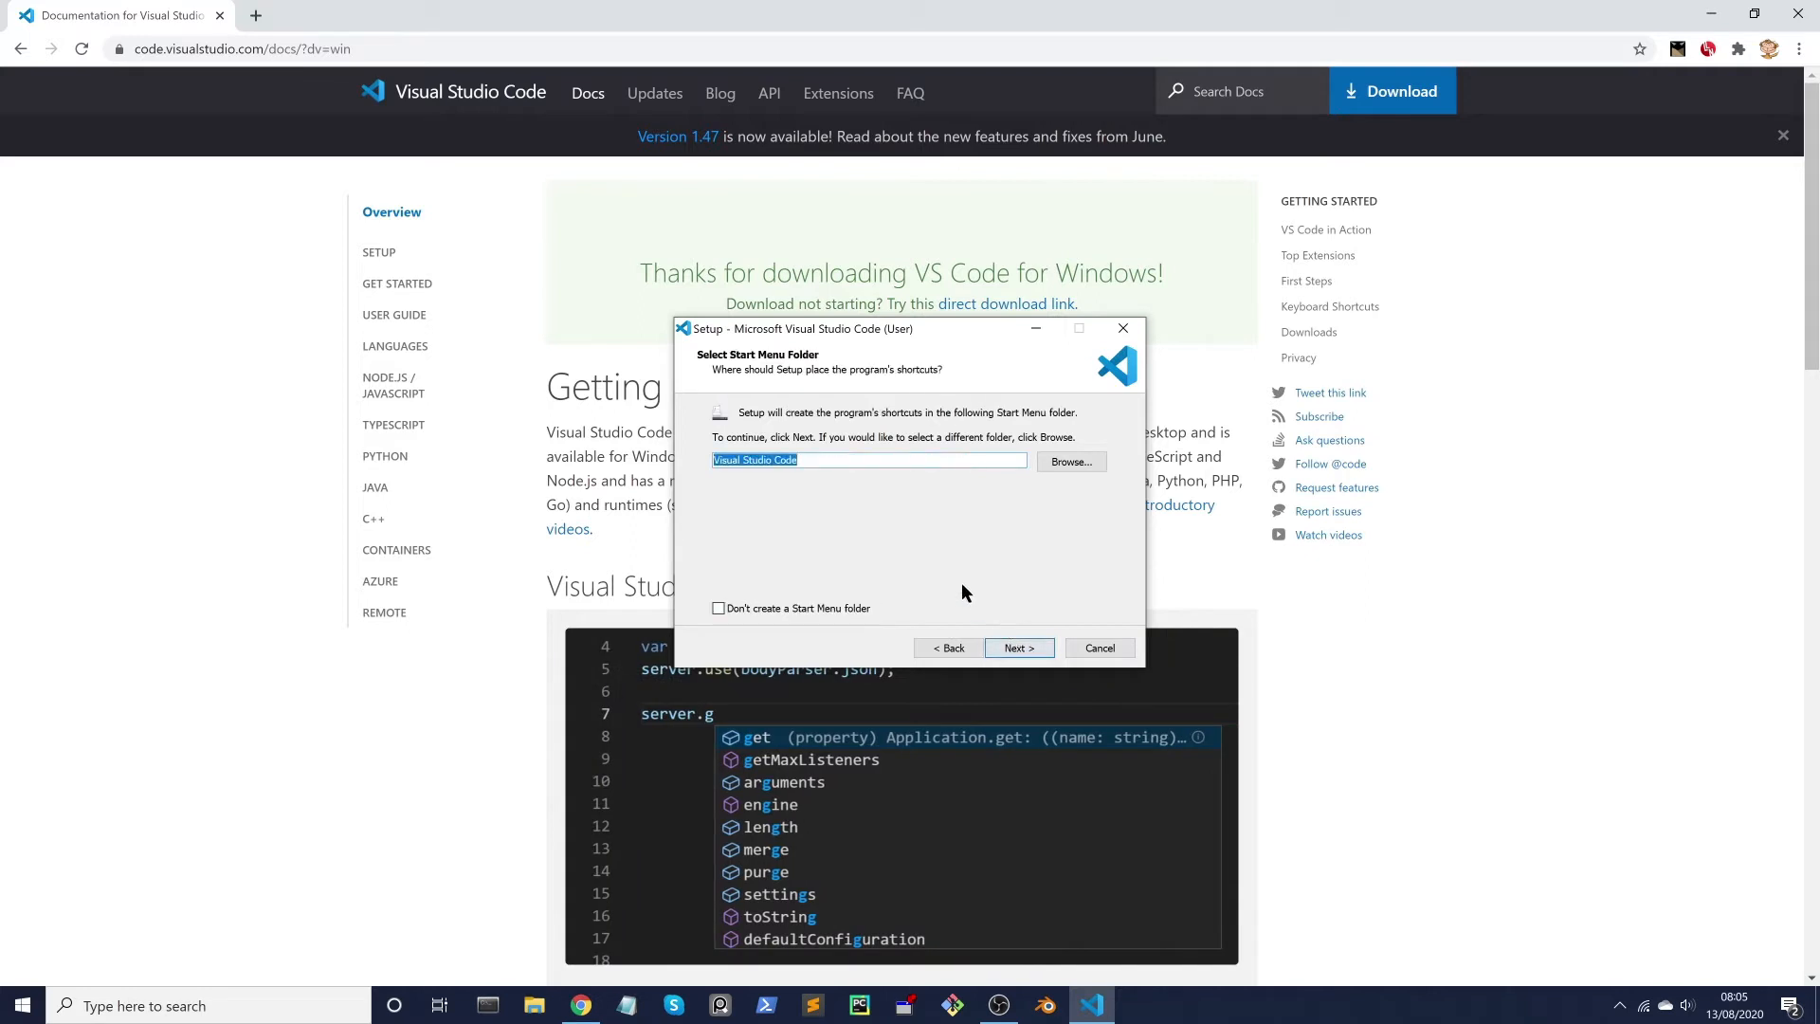
{"action": "left_click", "coordinate": [1016, 649]}
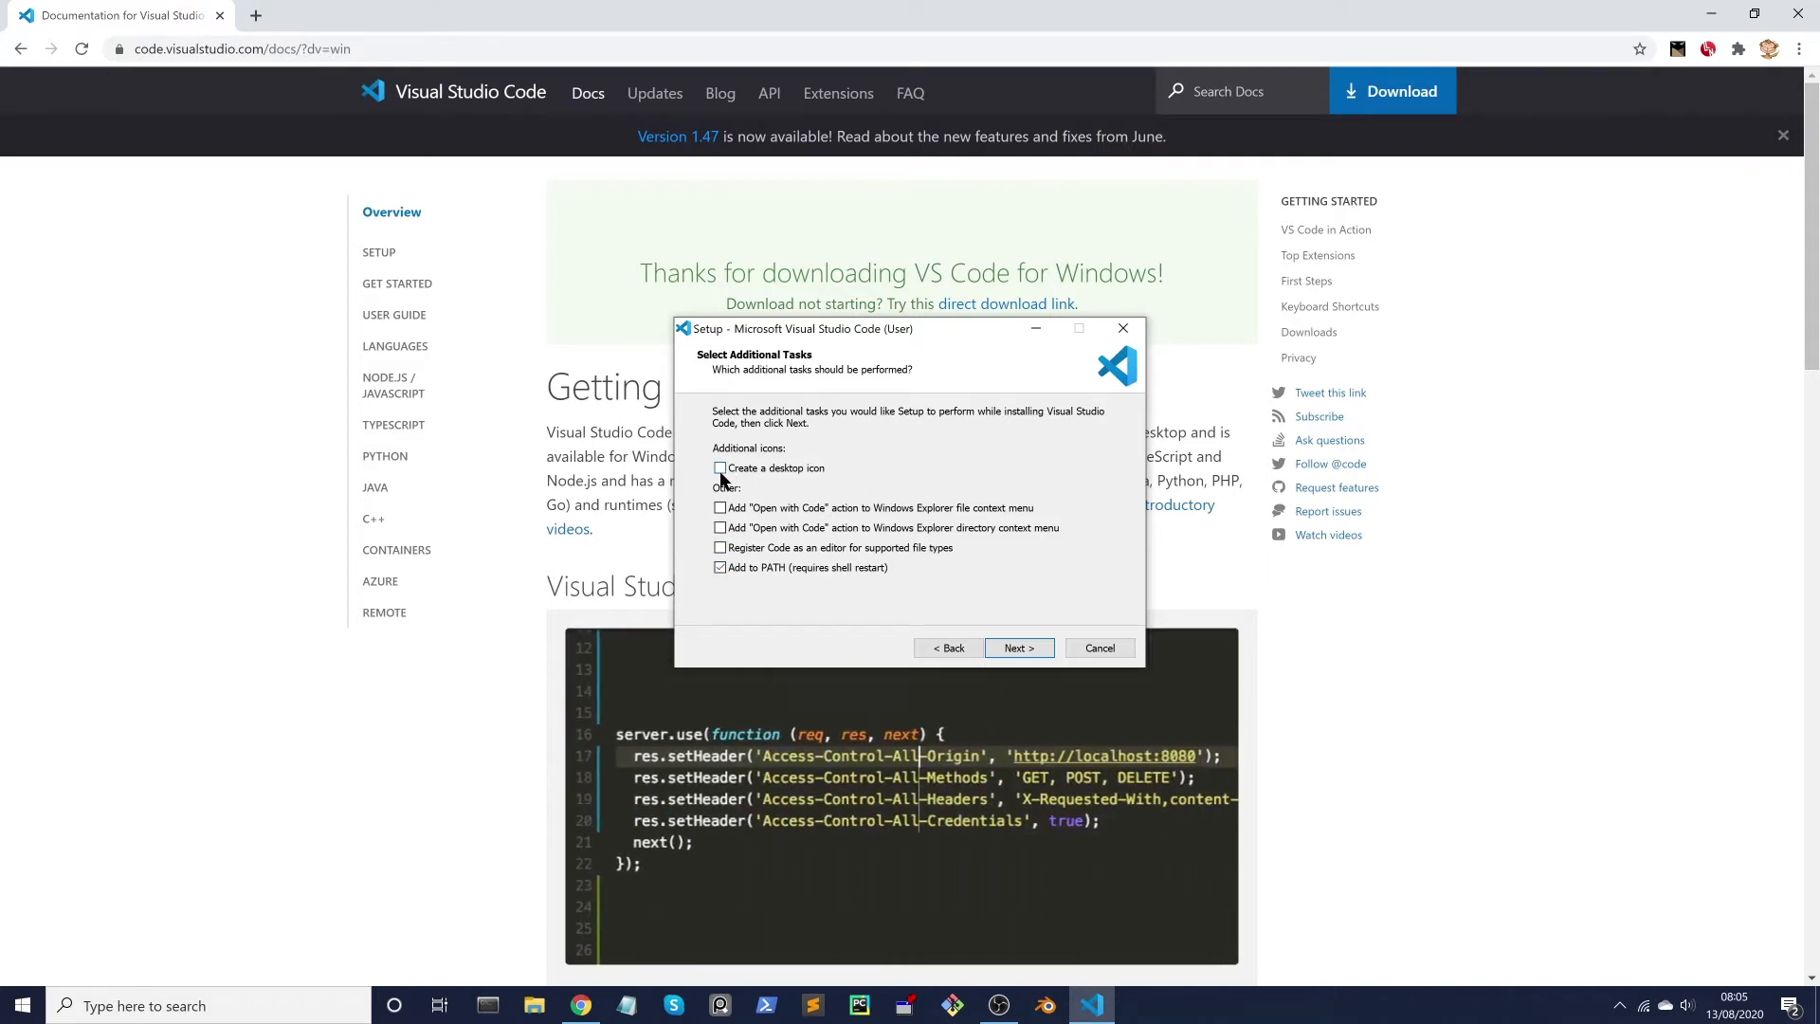
Add a desktop icon, install Visual Studio Code and finish the wizard
{"action": "left_click", "coordinate": [720, 468]}
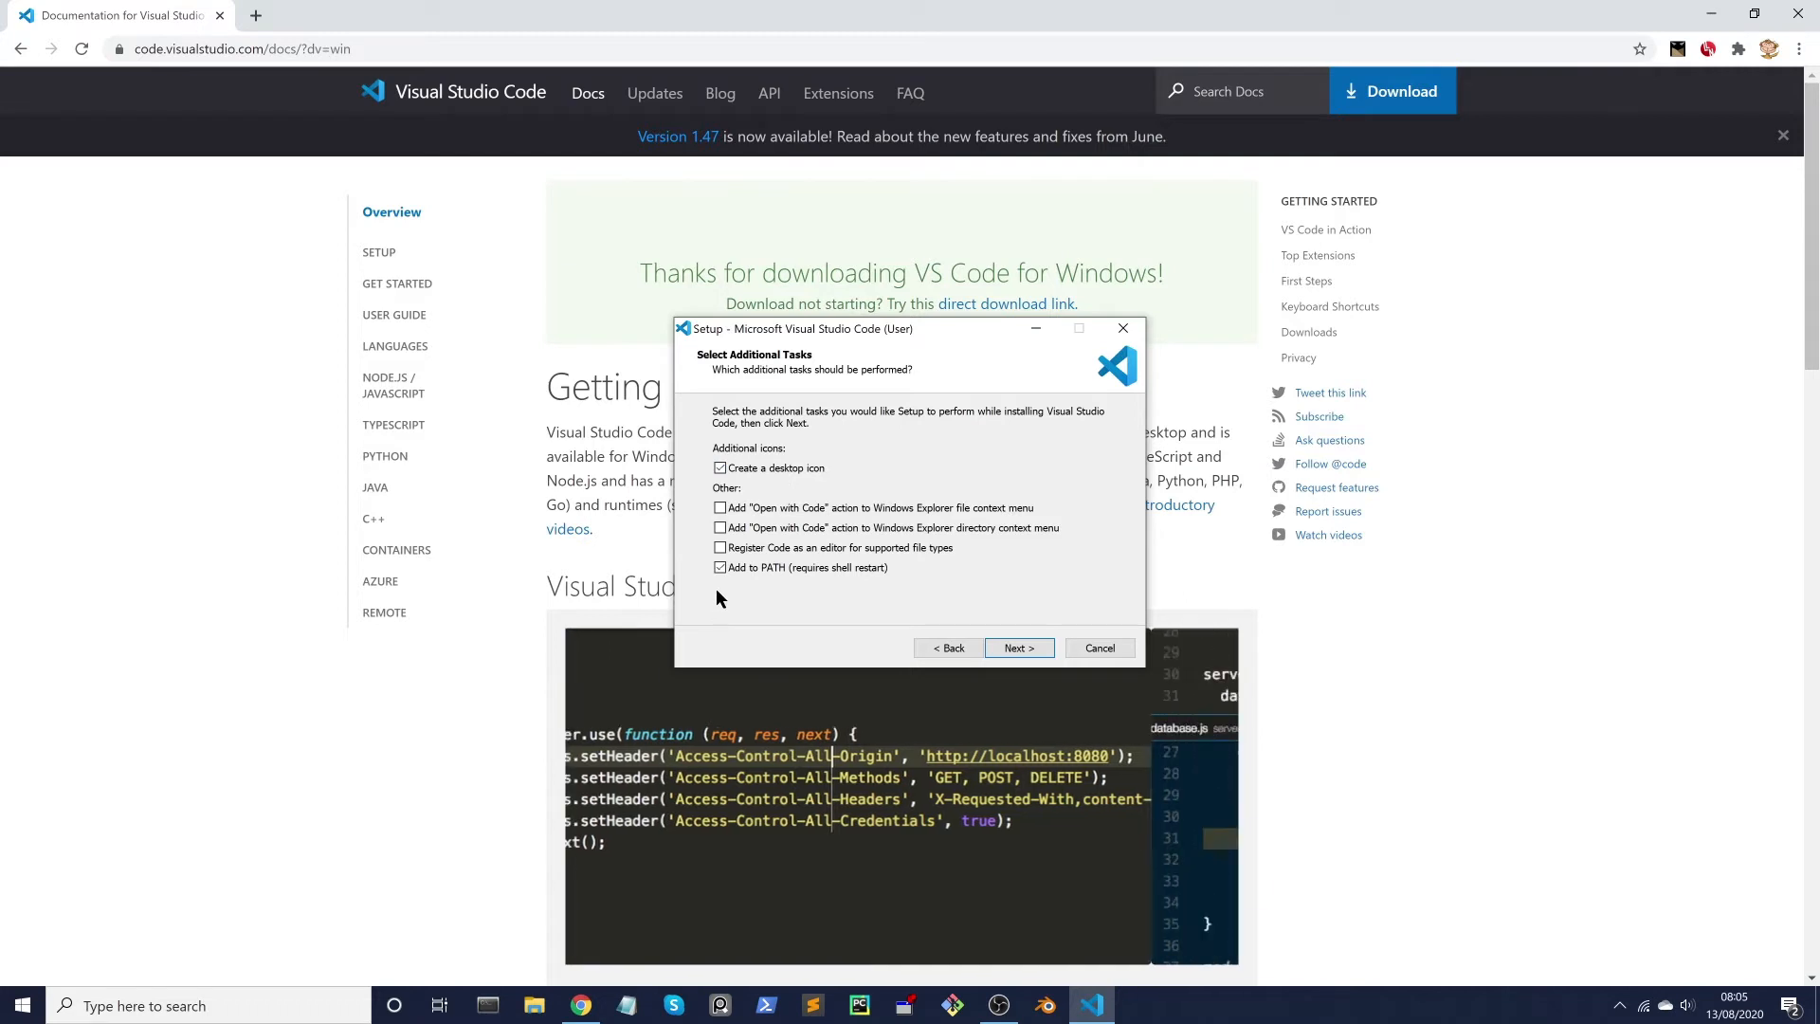
{"action": "left_click", "coordinate": [1016, 649]}
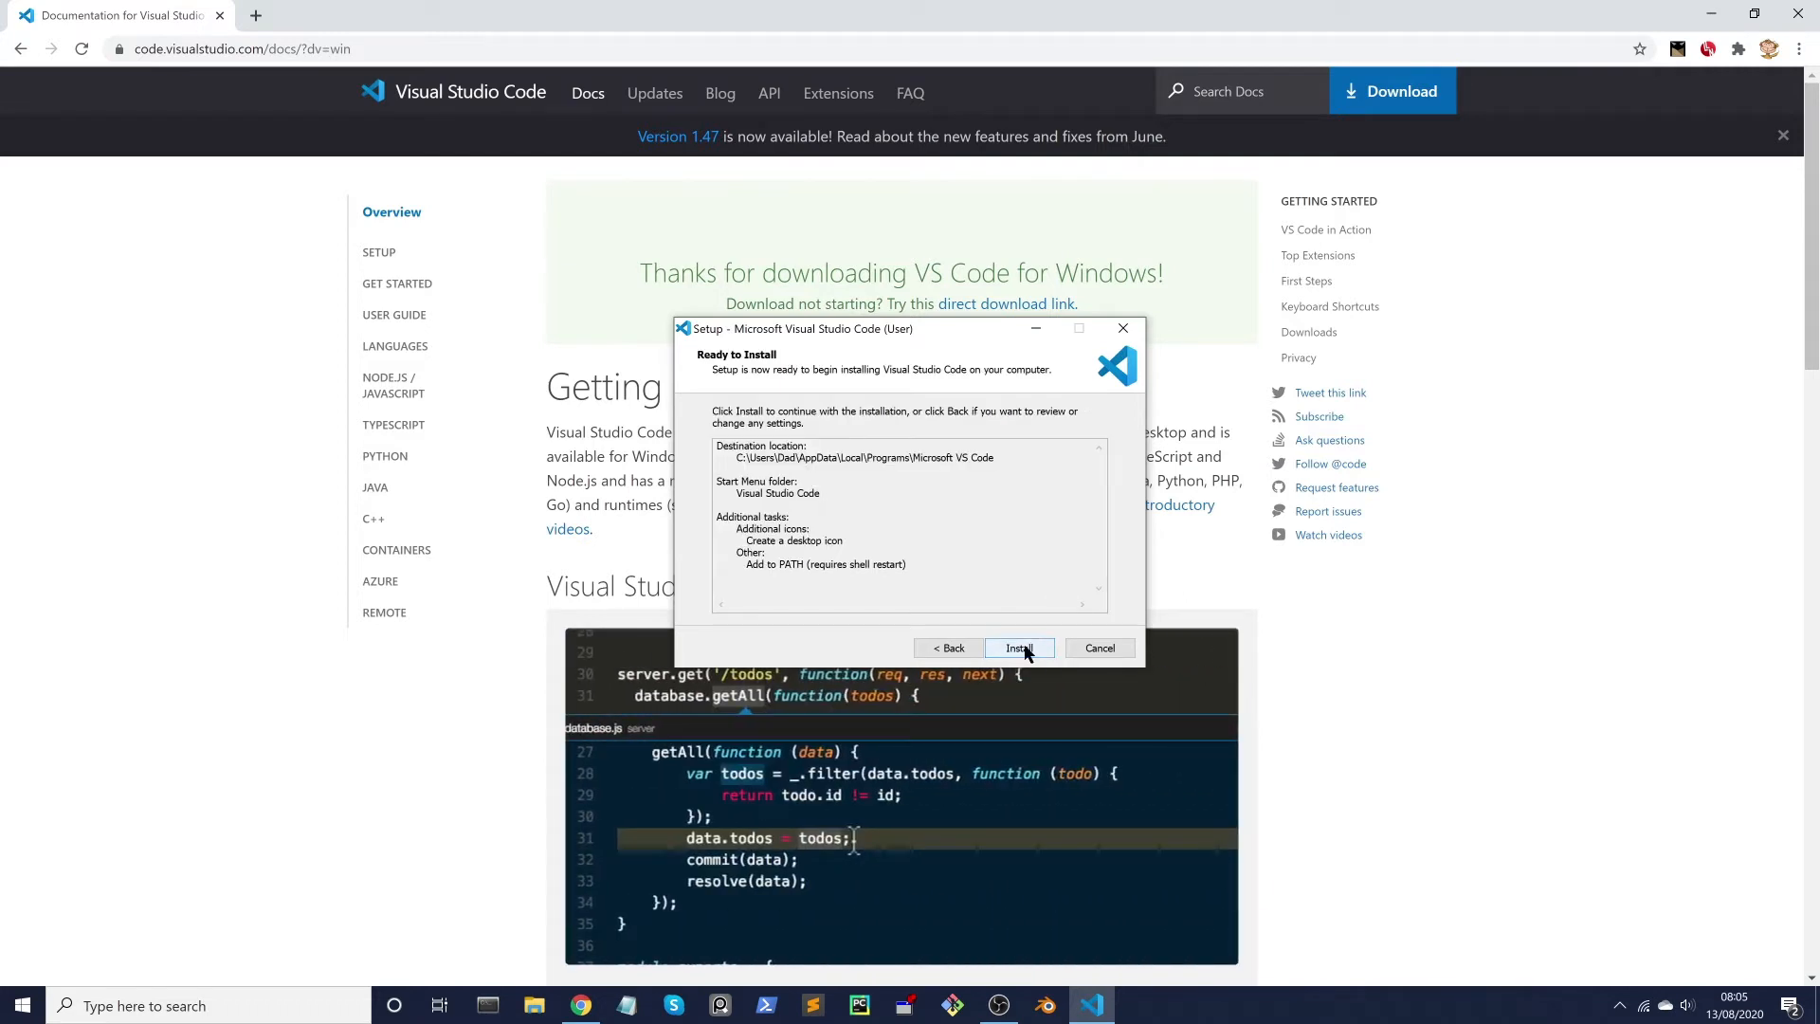
{"action": "left_click", "coordinate": [1018, 649]}
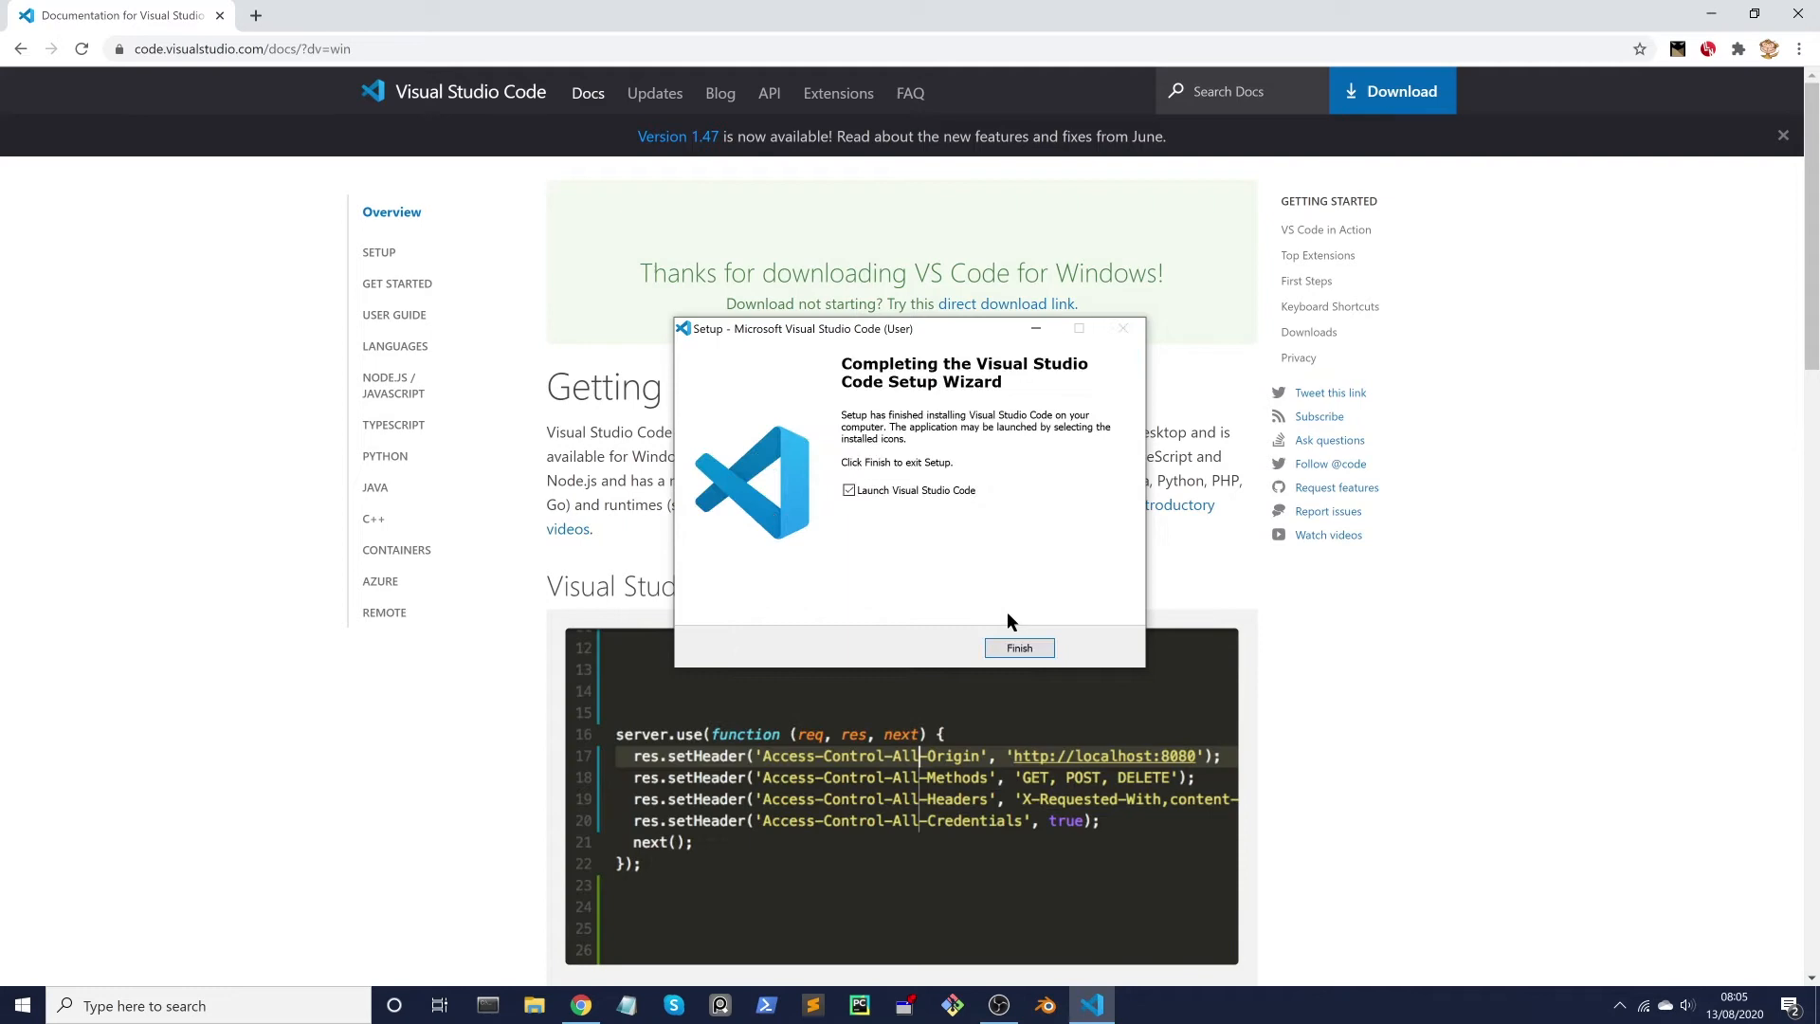
{"action": "left_click", "coordinate": [1018, 648]}
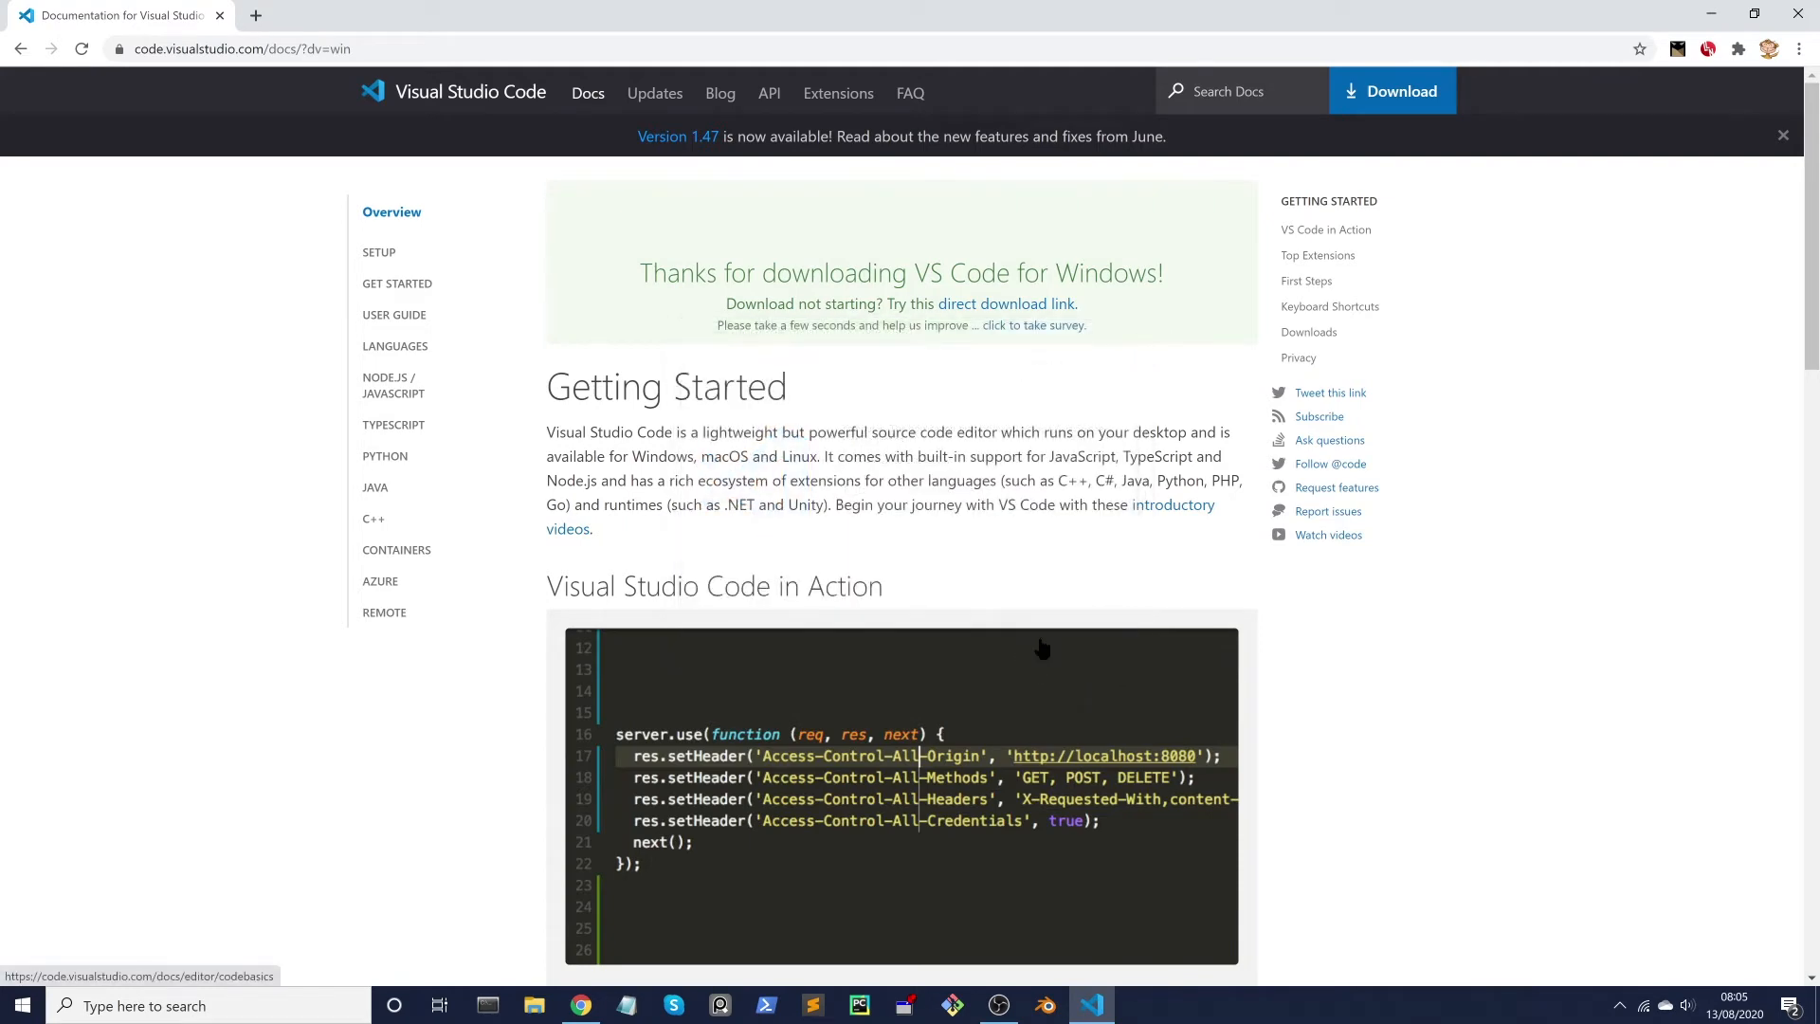
Close the Welcome page and create a new untitled file with Ctrl+N
{"action": "left_click", "coordinate": [1088, 1004]}
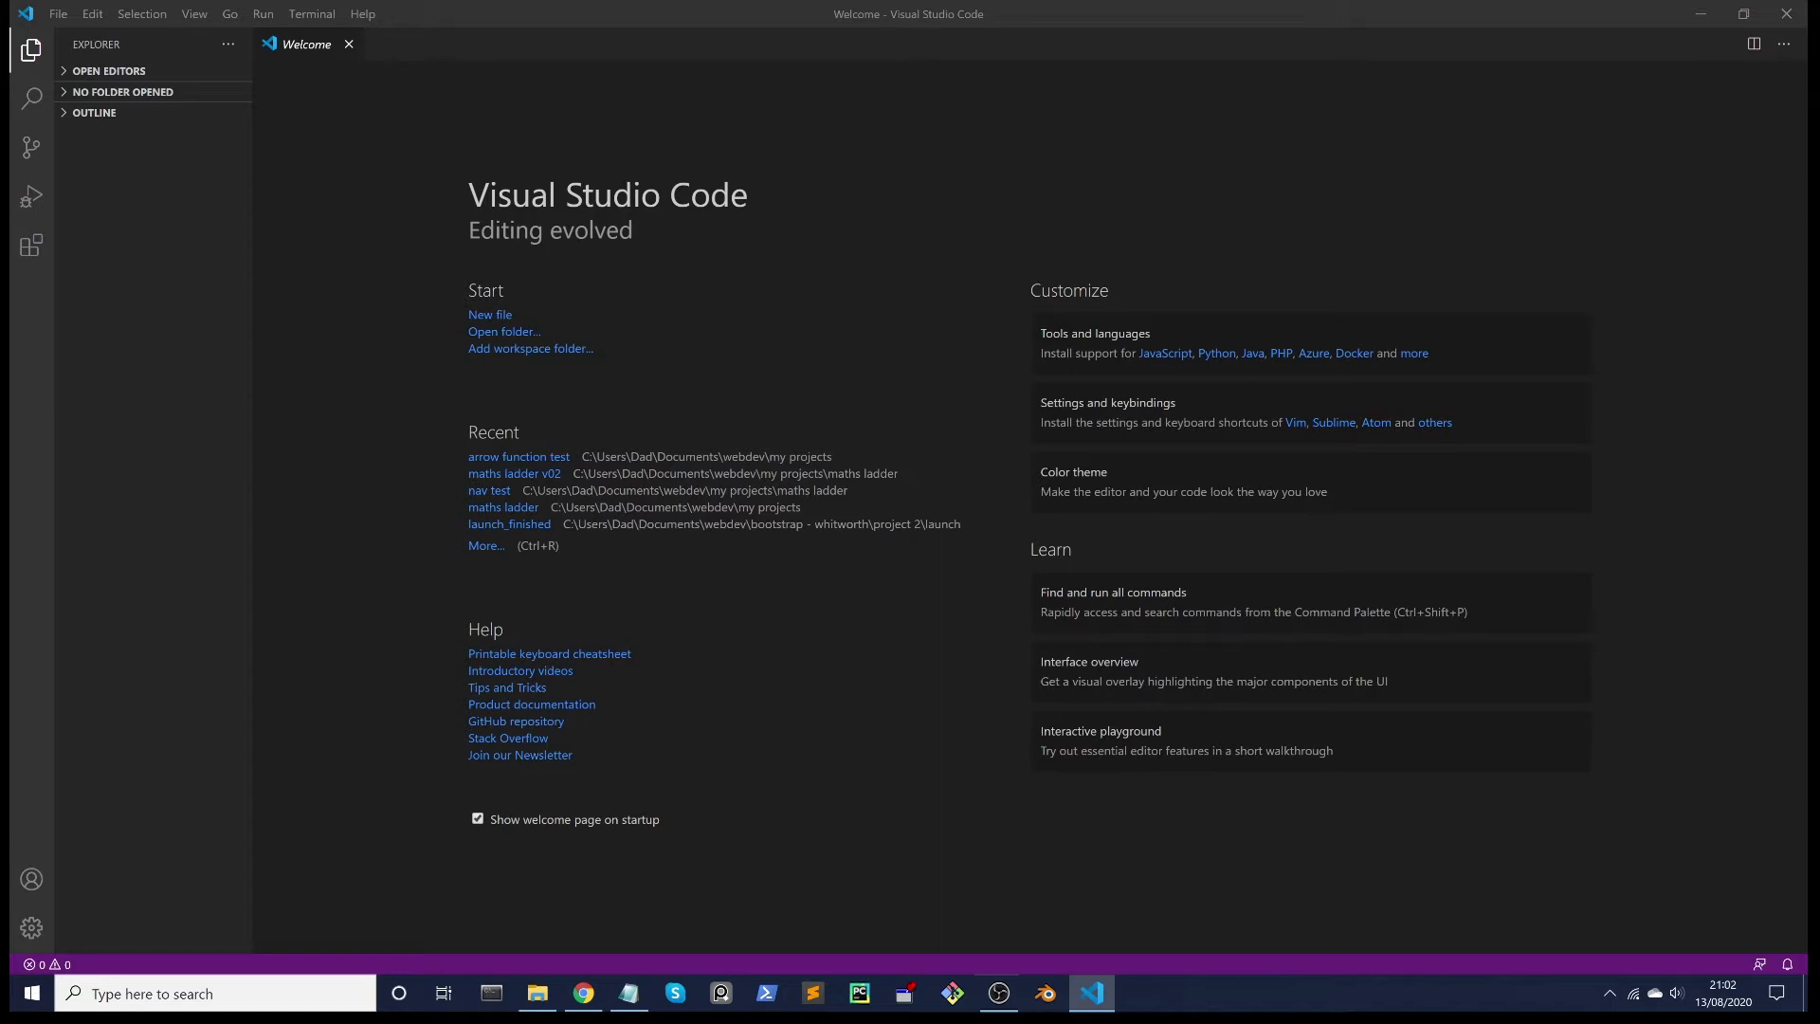
{"action": "mouse_move", "coordinate": [485, 262]}
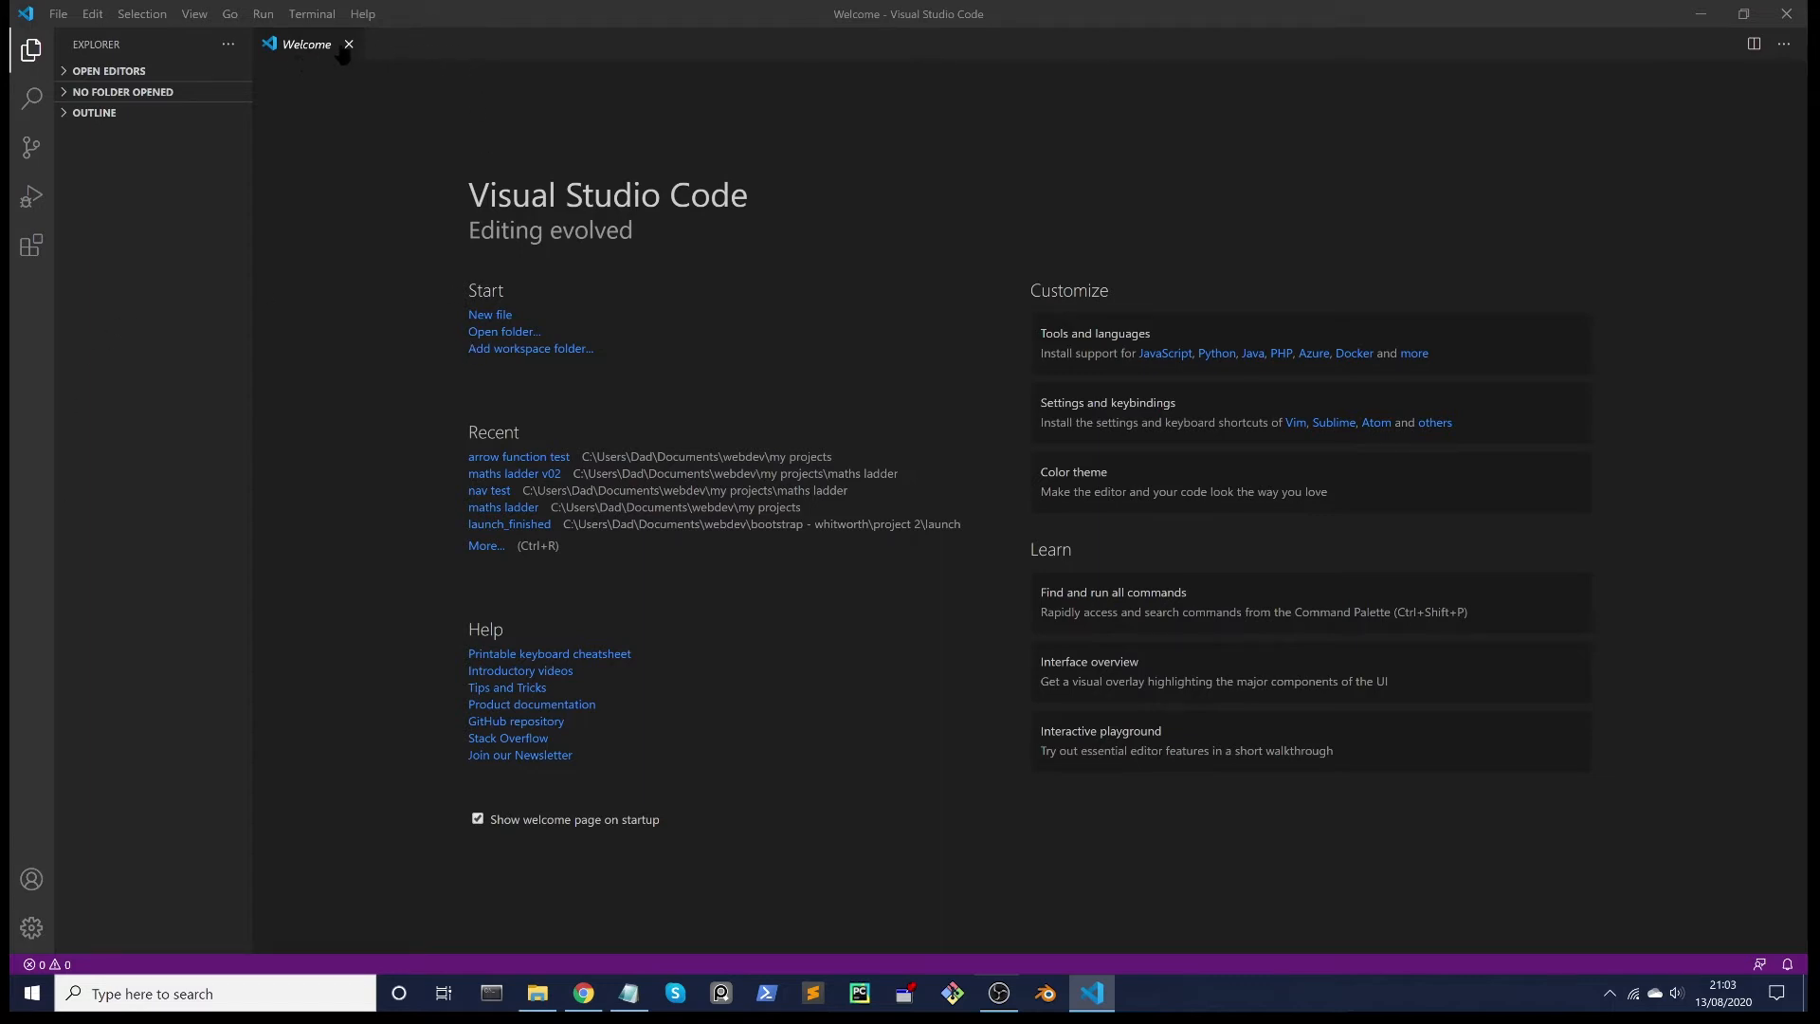
{"action": "left_click", "coordinate": [348, 43]}
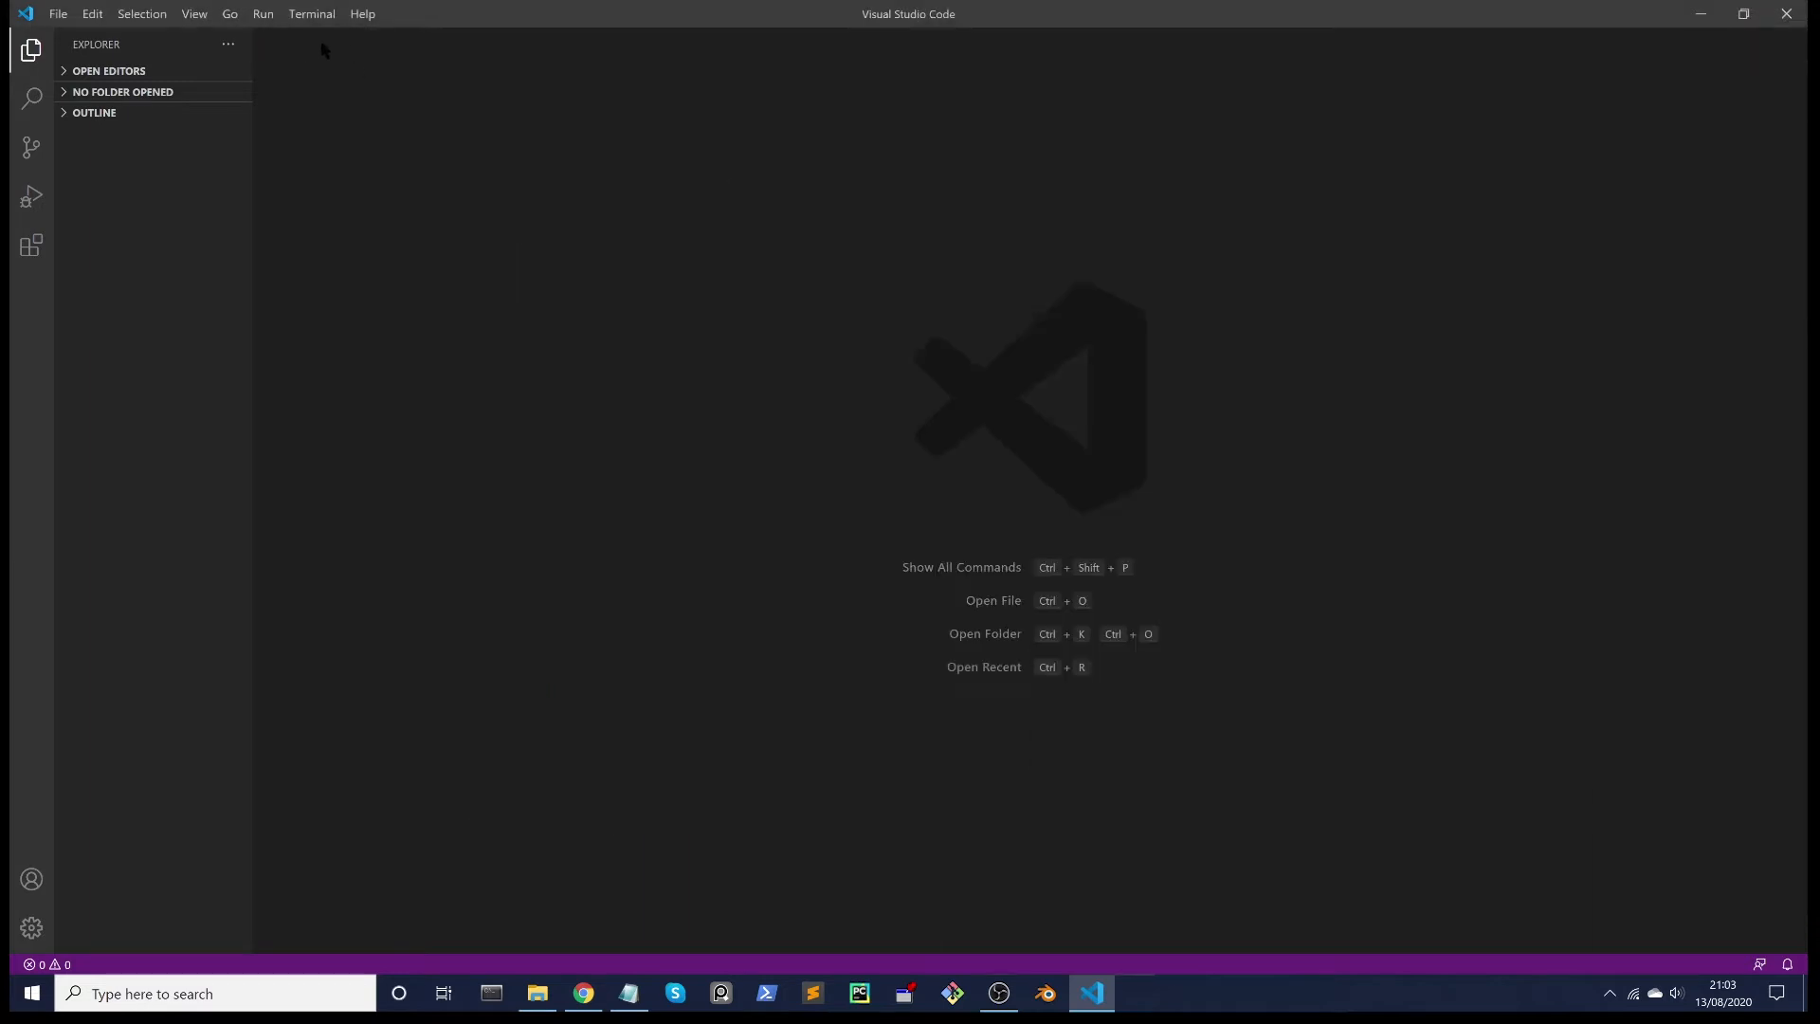
{"action": "mouse_move", "coordinate": [510, 235]}
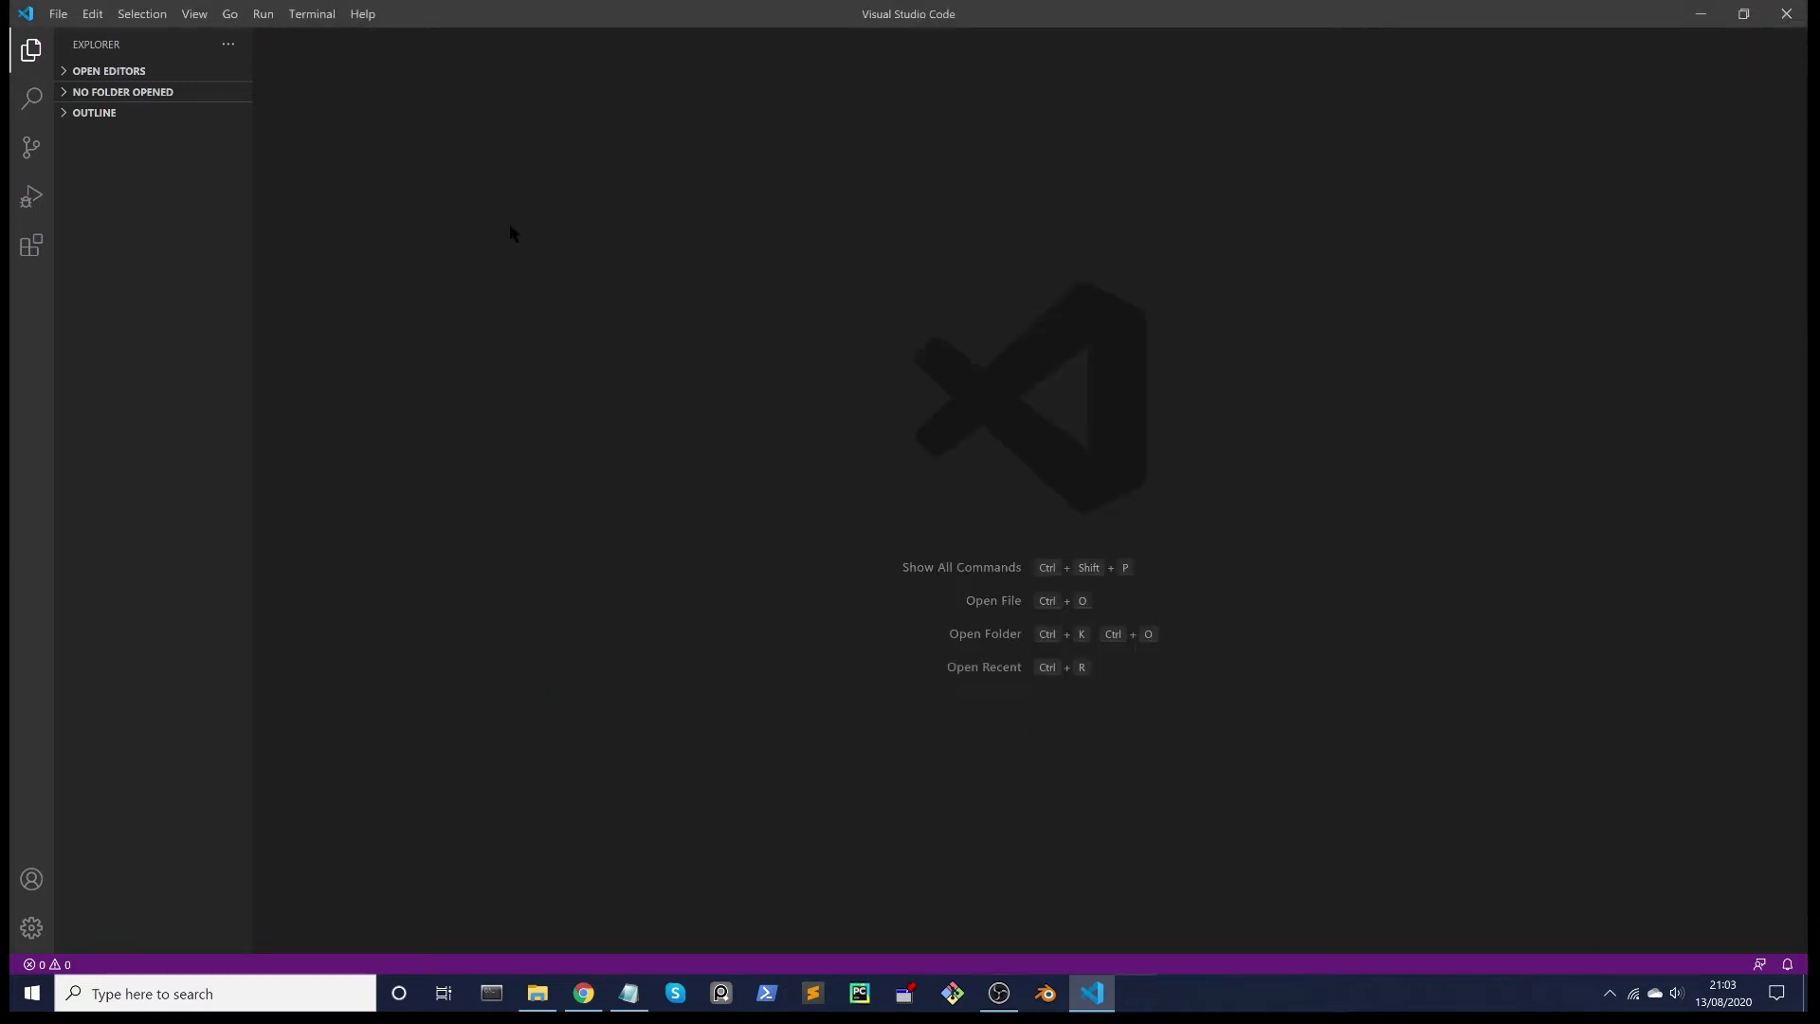
{"action": "key", "text": "ctrl+n"}
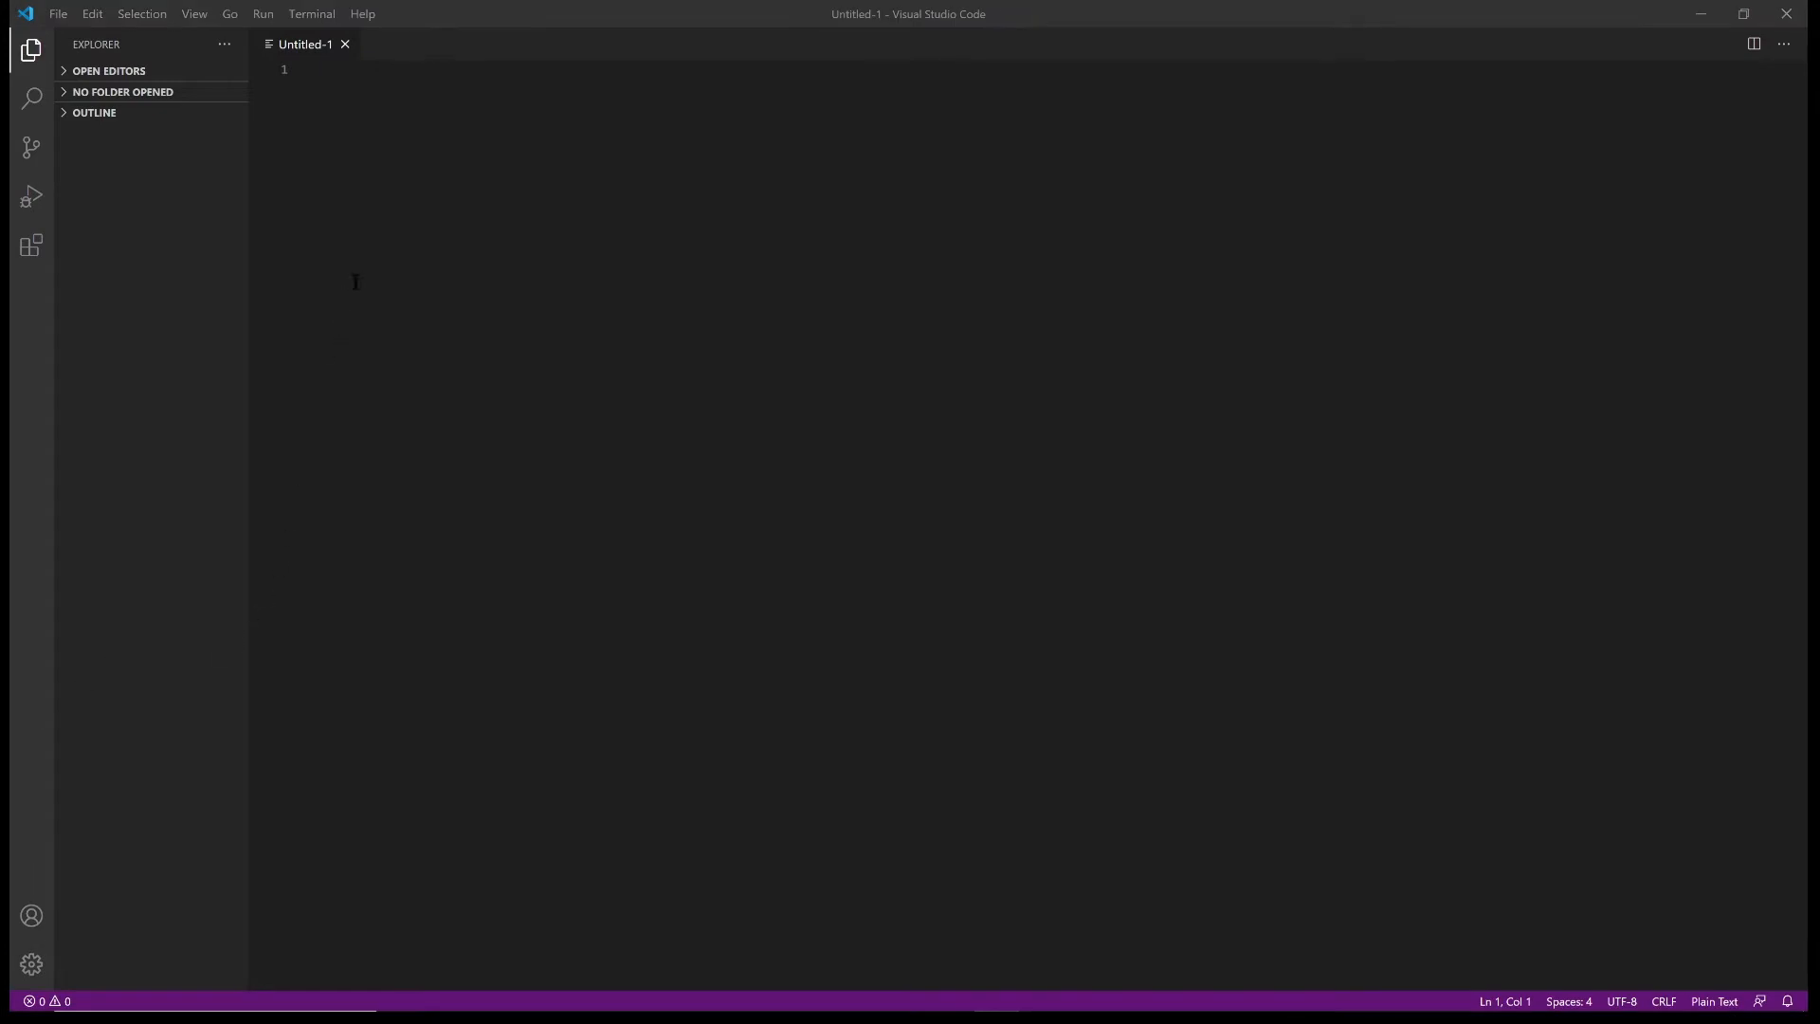
{"action": "mouse_move", "coordinate": [343, 82]}
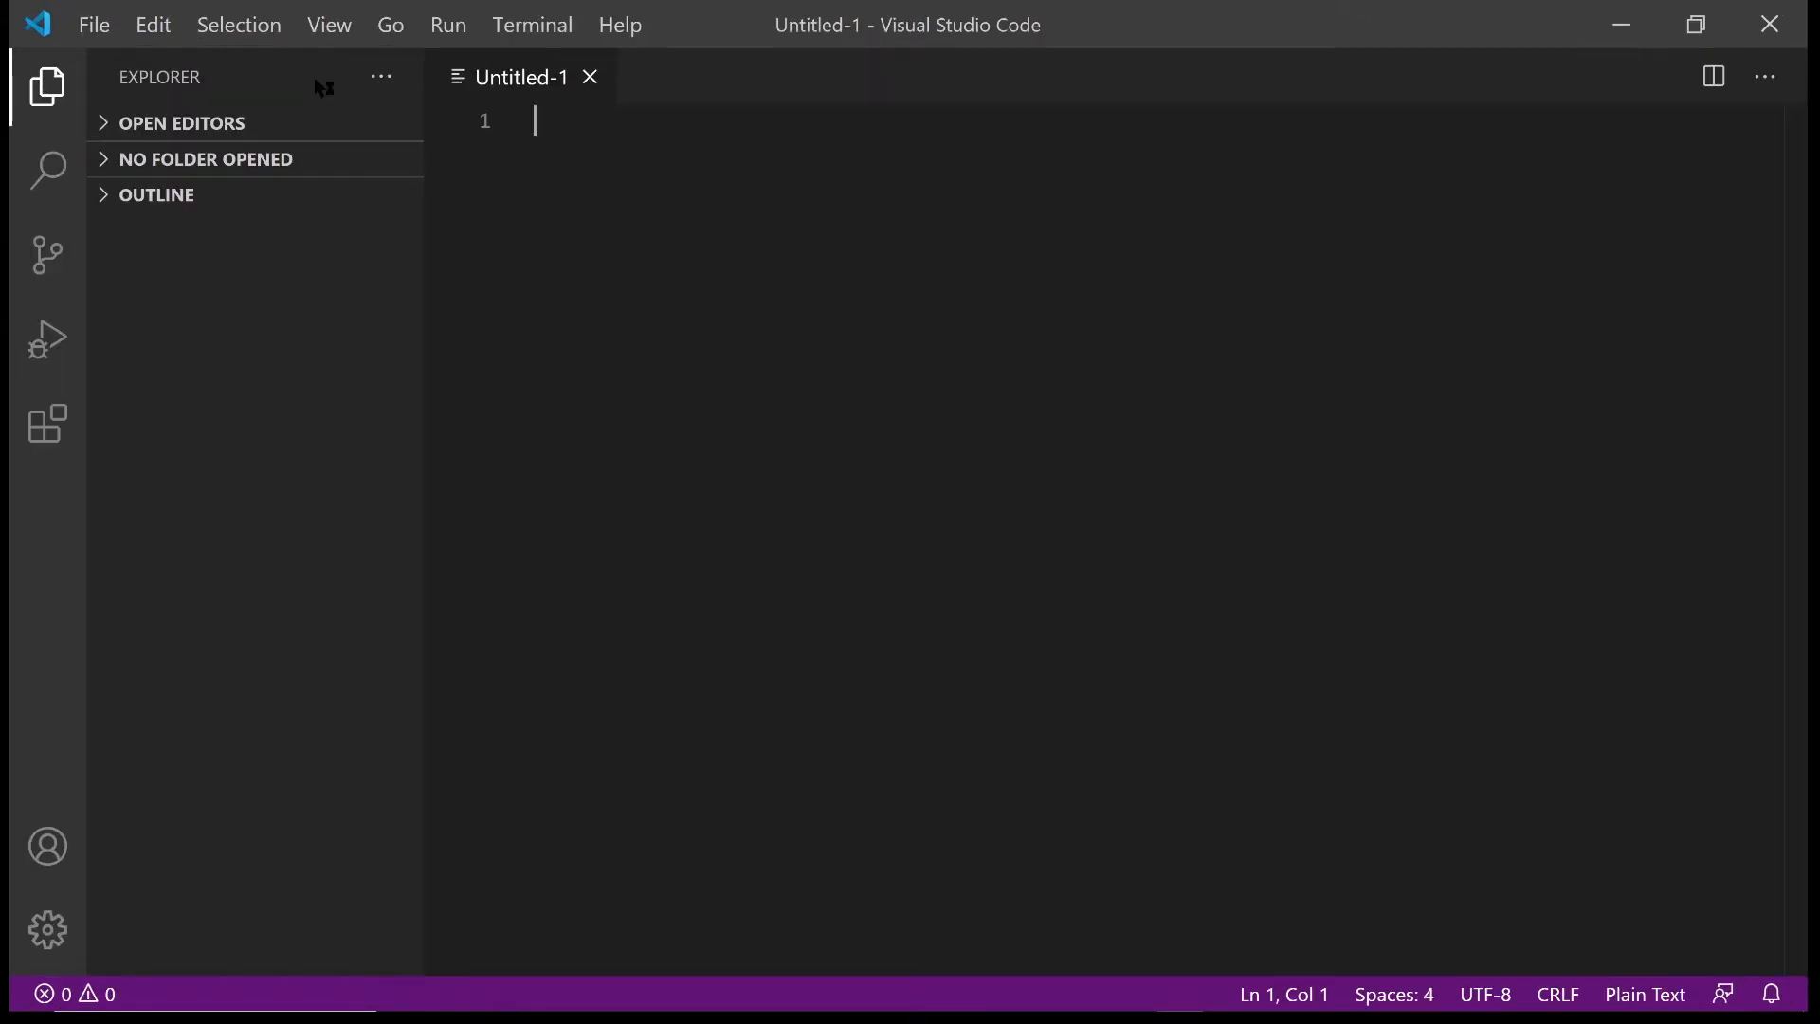
{"action": "mouse_move", "coordinate": [316, 89]}
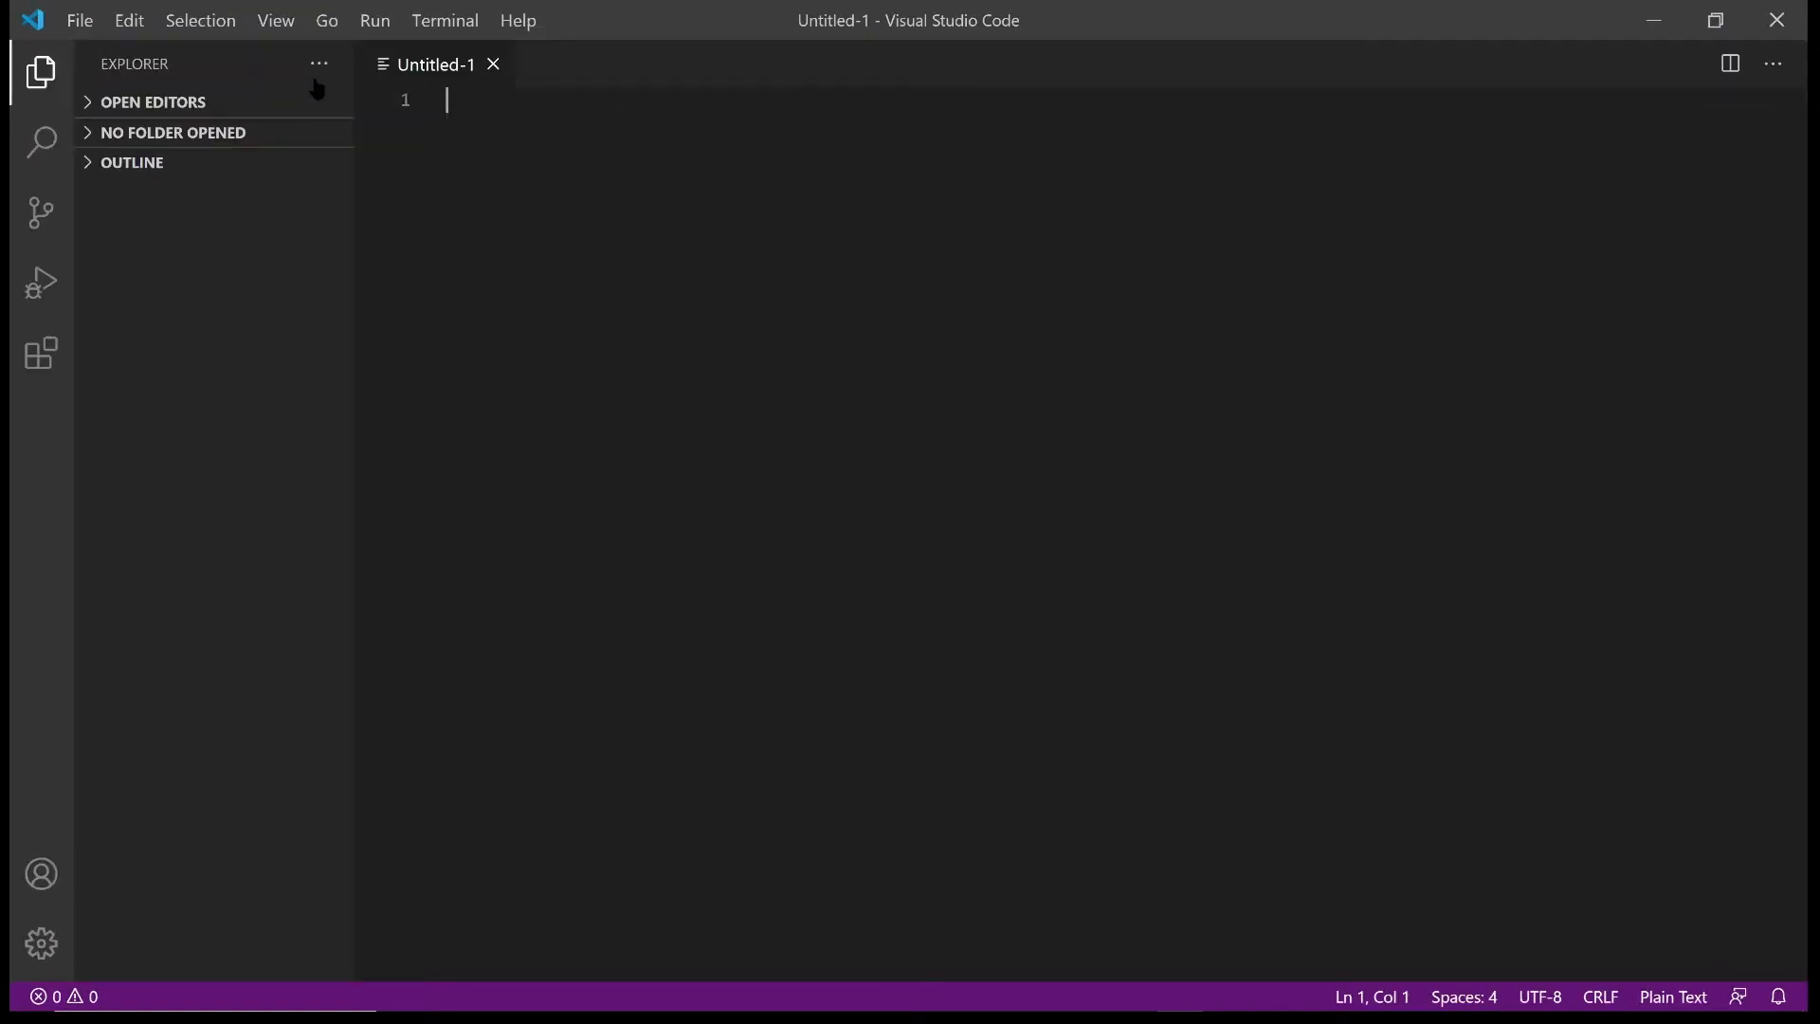
Write 'msgbox, Hello There!' on line 1 of the untitled file
{"action": "type", "text": "ms"}
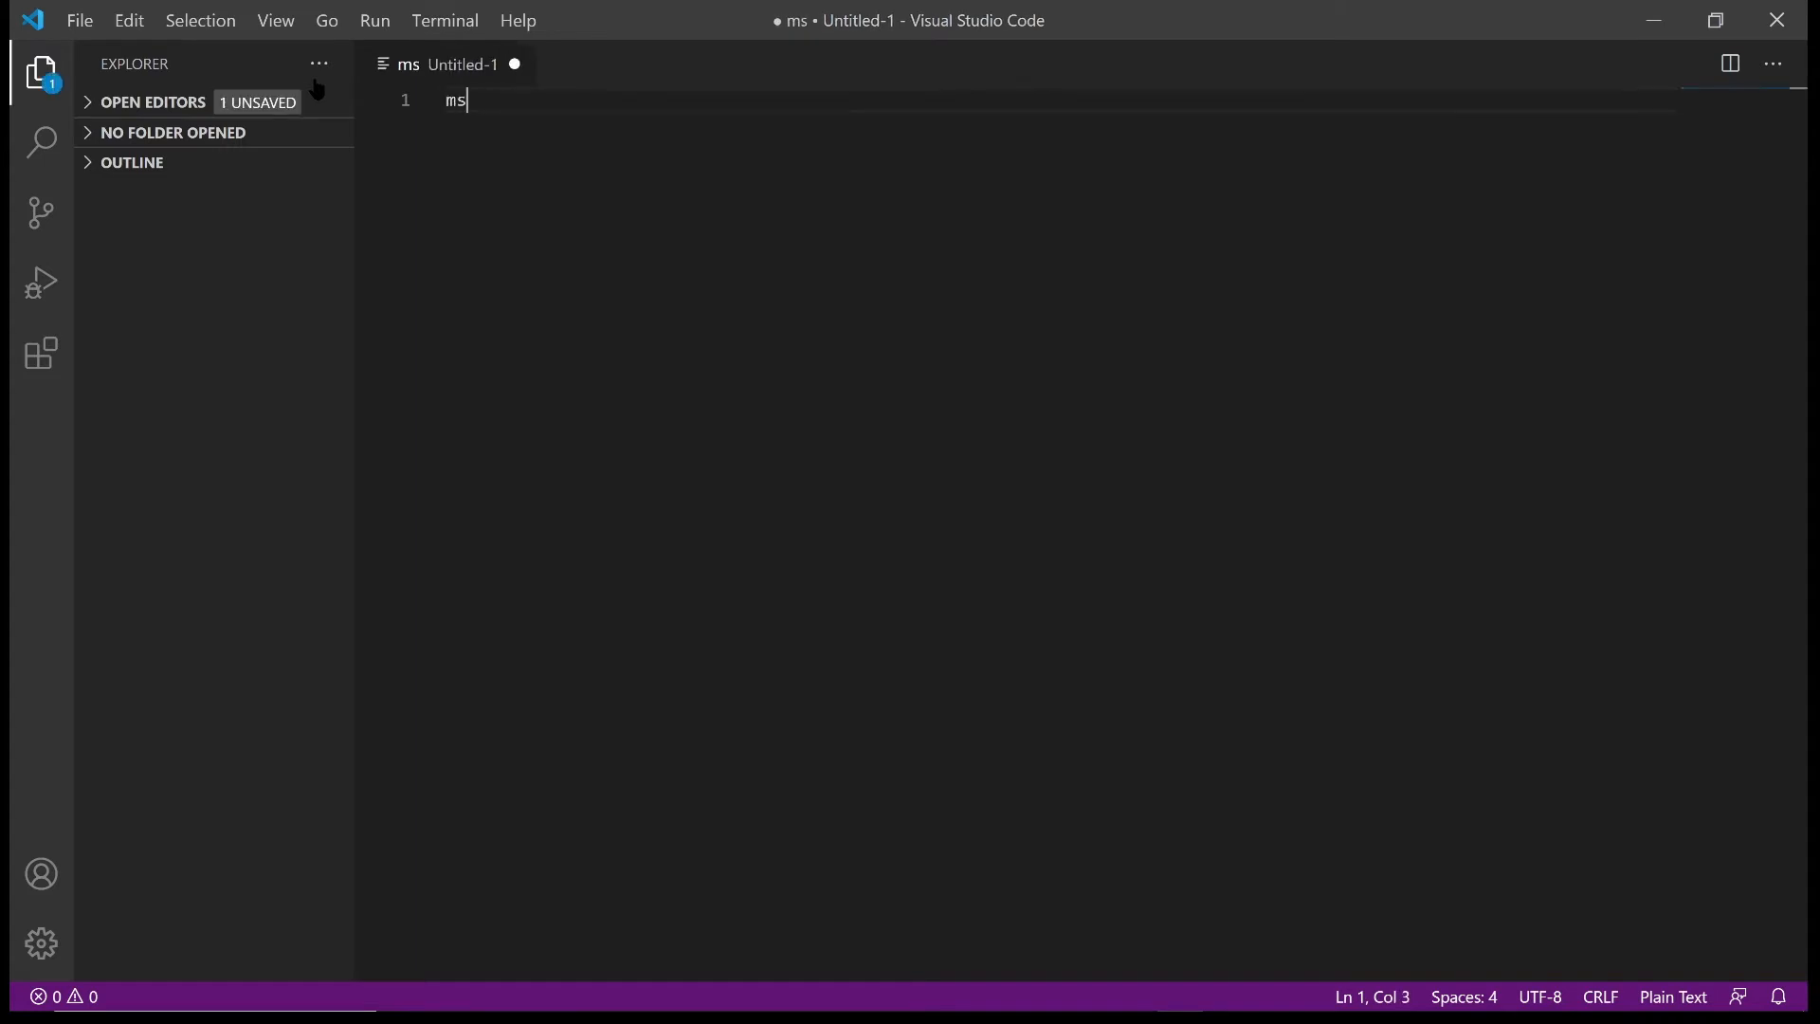
{"action": "type", "text": "gbox"}
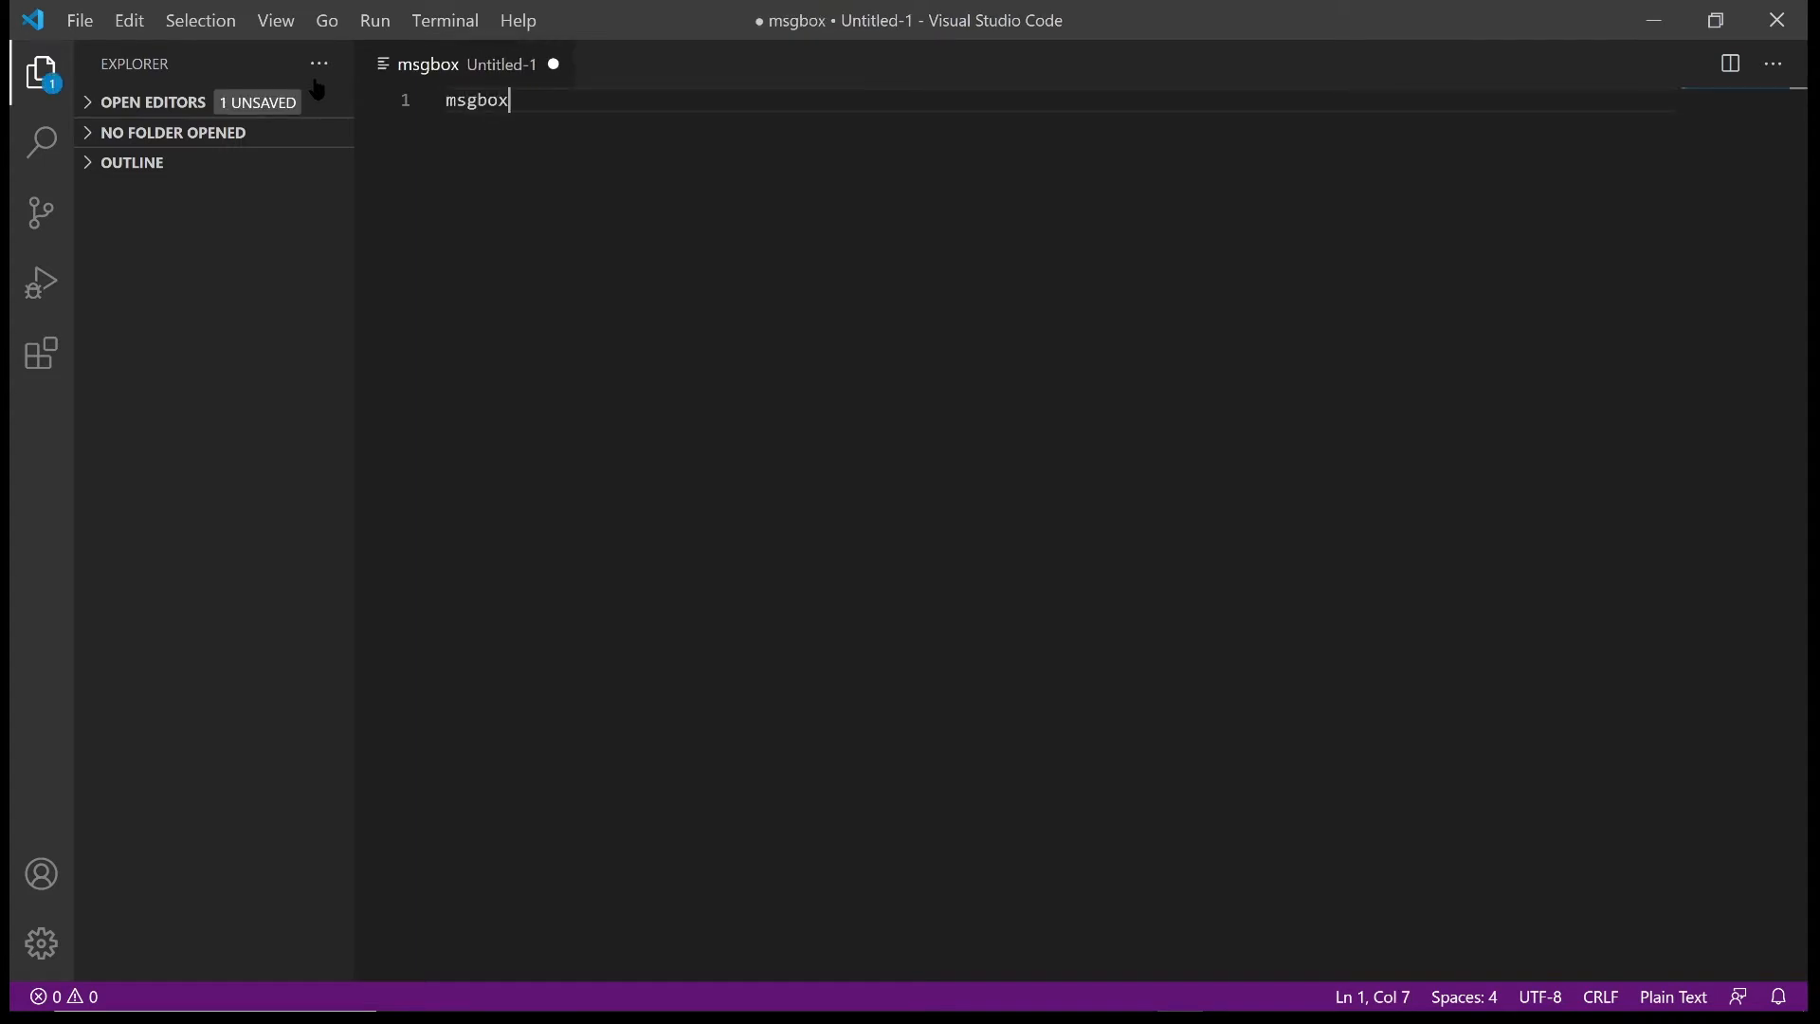
{"action": "type", "text": ", Hel"}
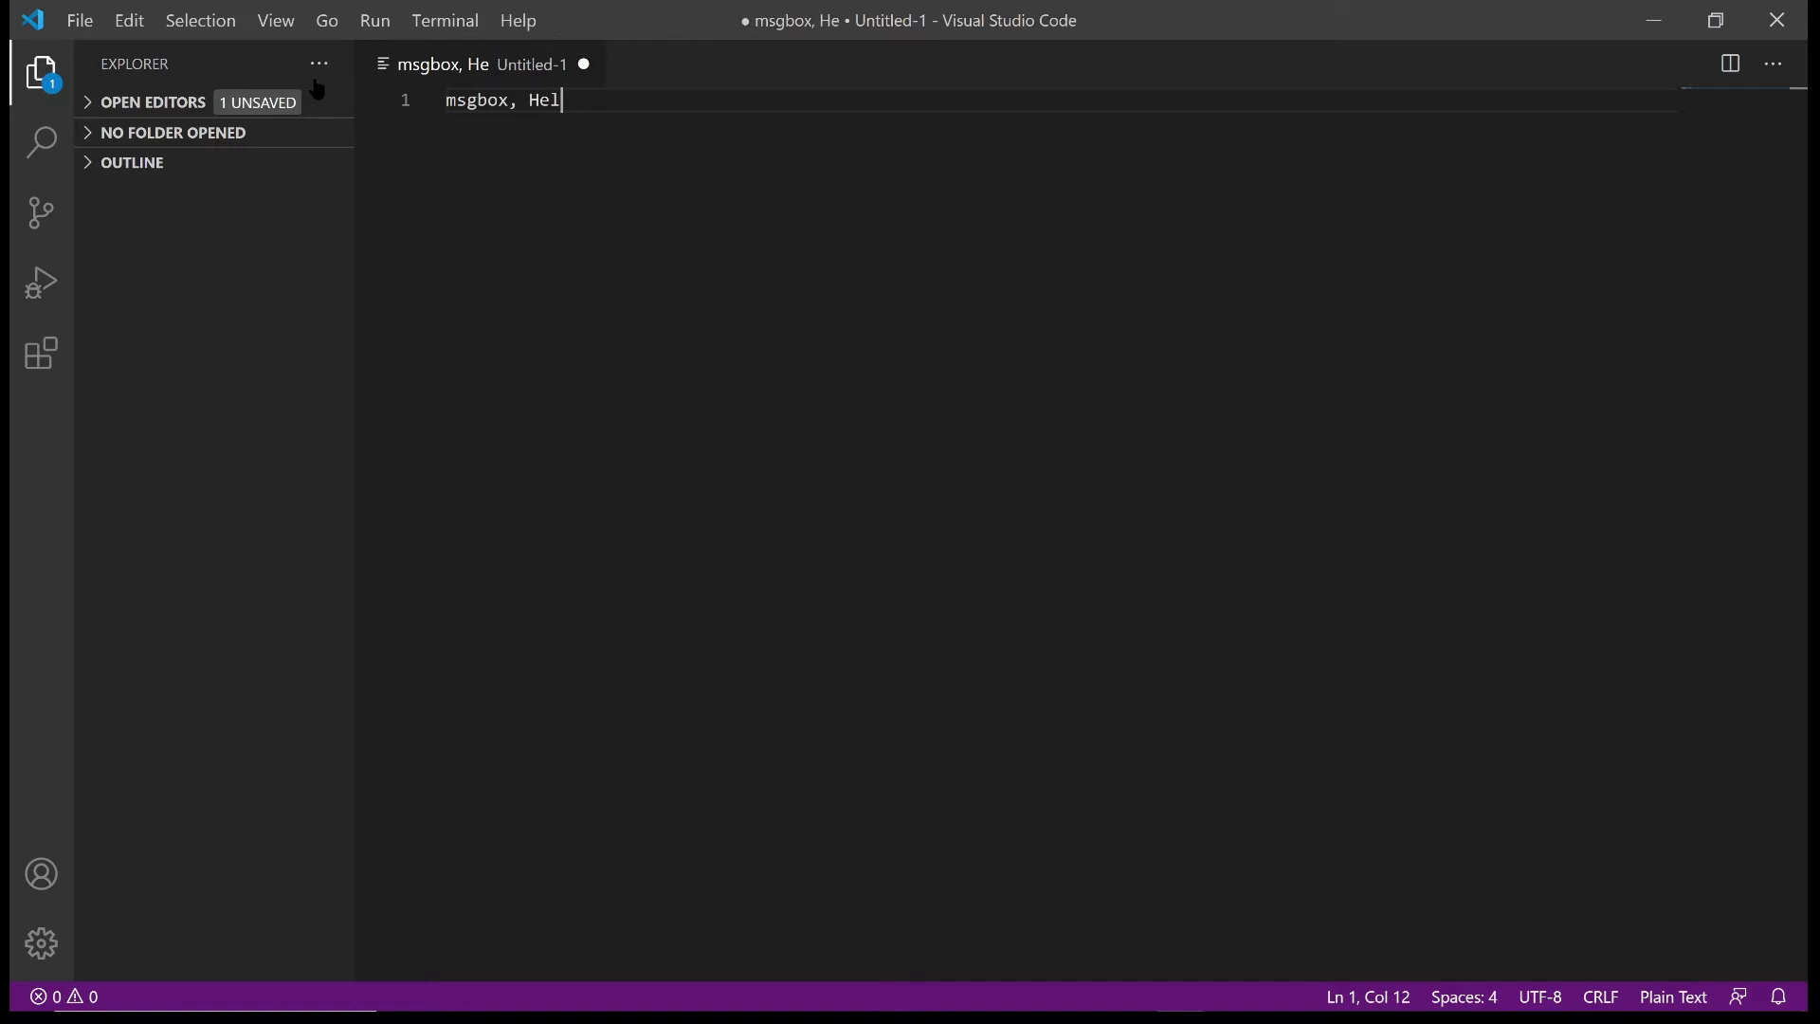
{"action": "type", "text": "lo There"}
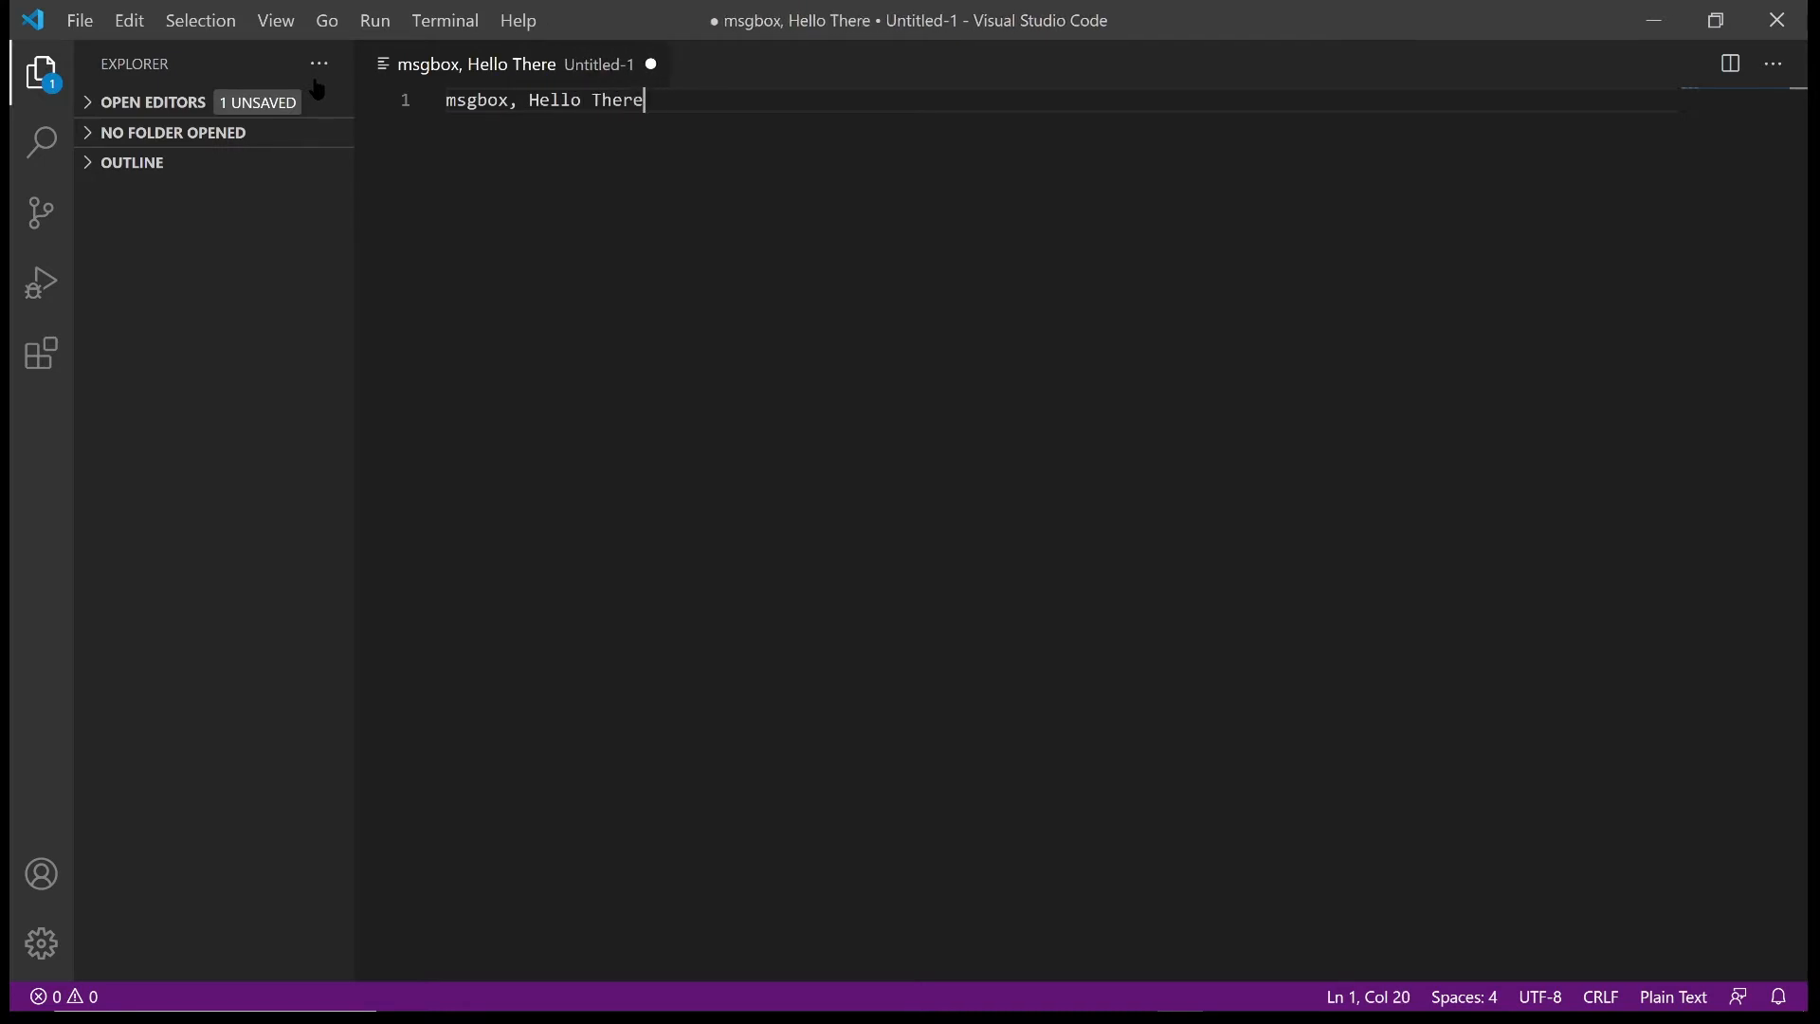
{"action": "type", "text": "!"}
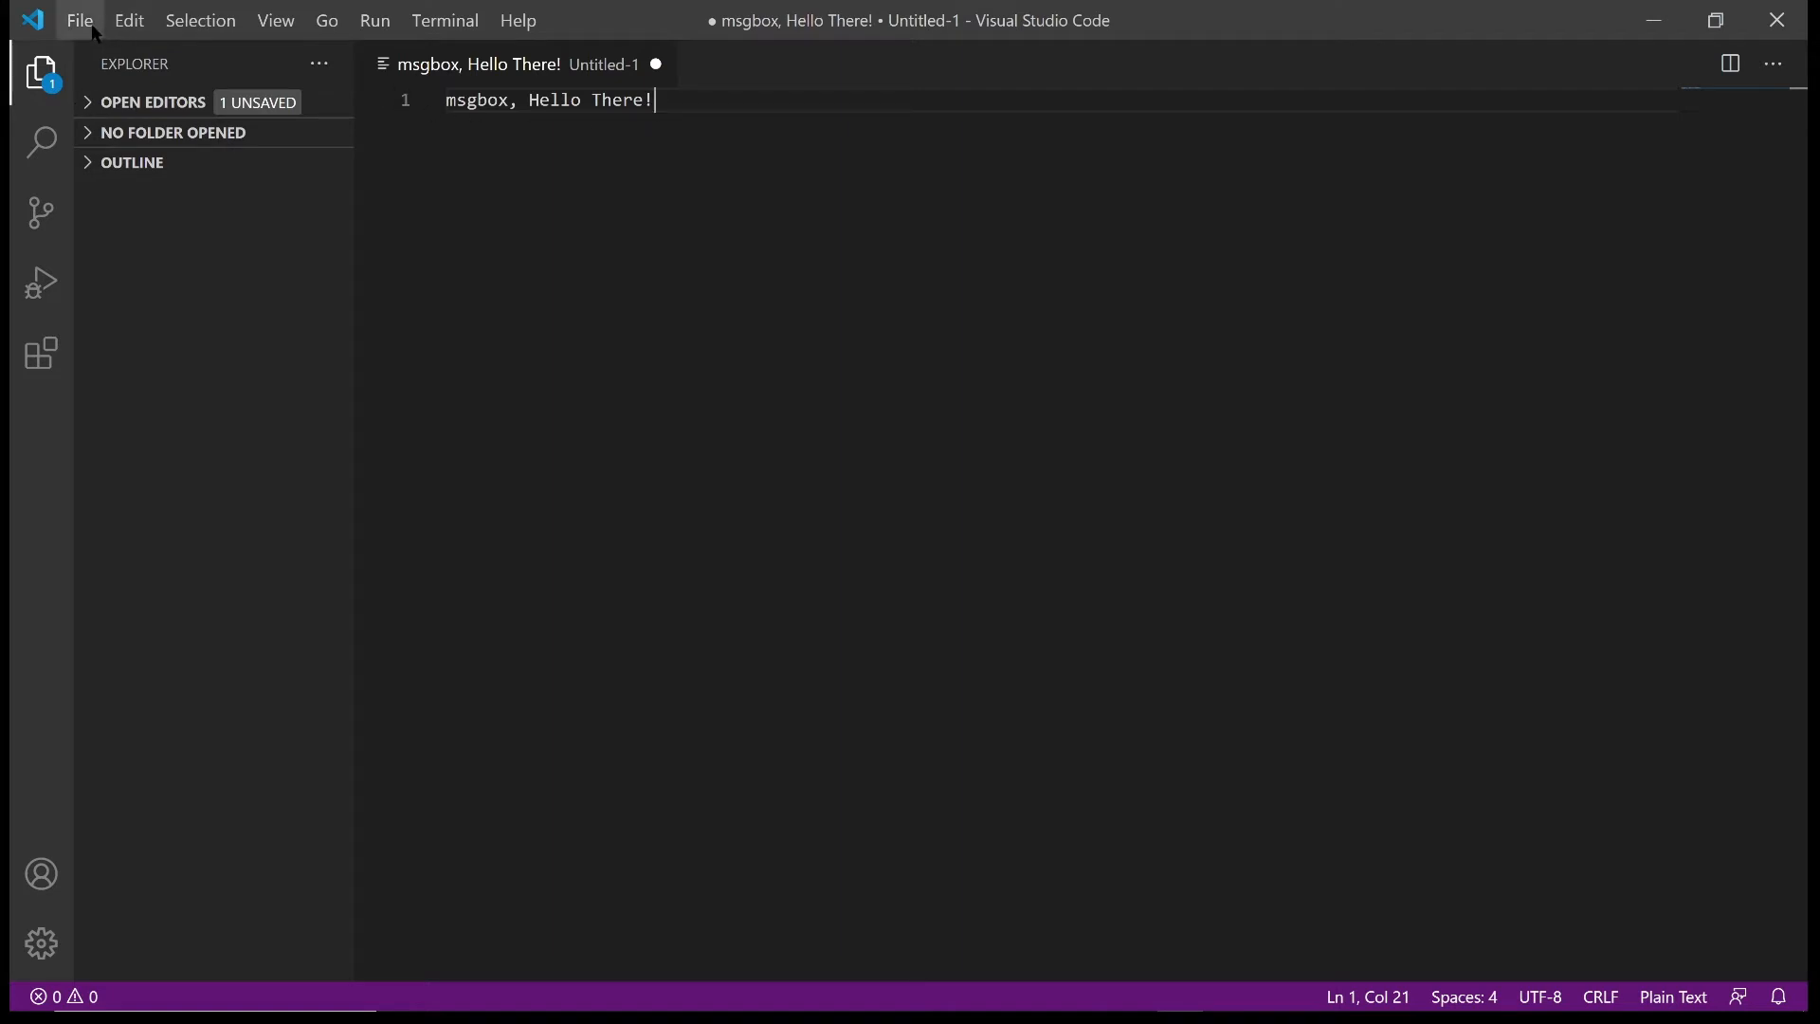
{"action": "mouse_move", "coordinate": [657, 189]}
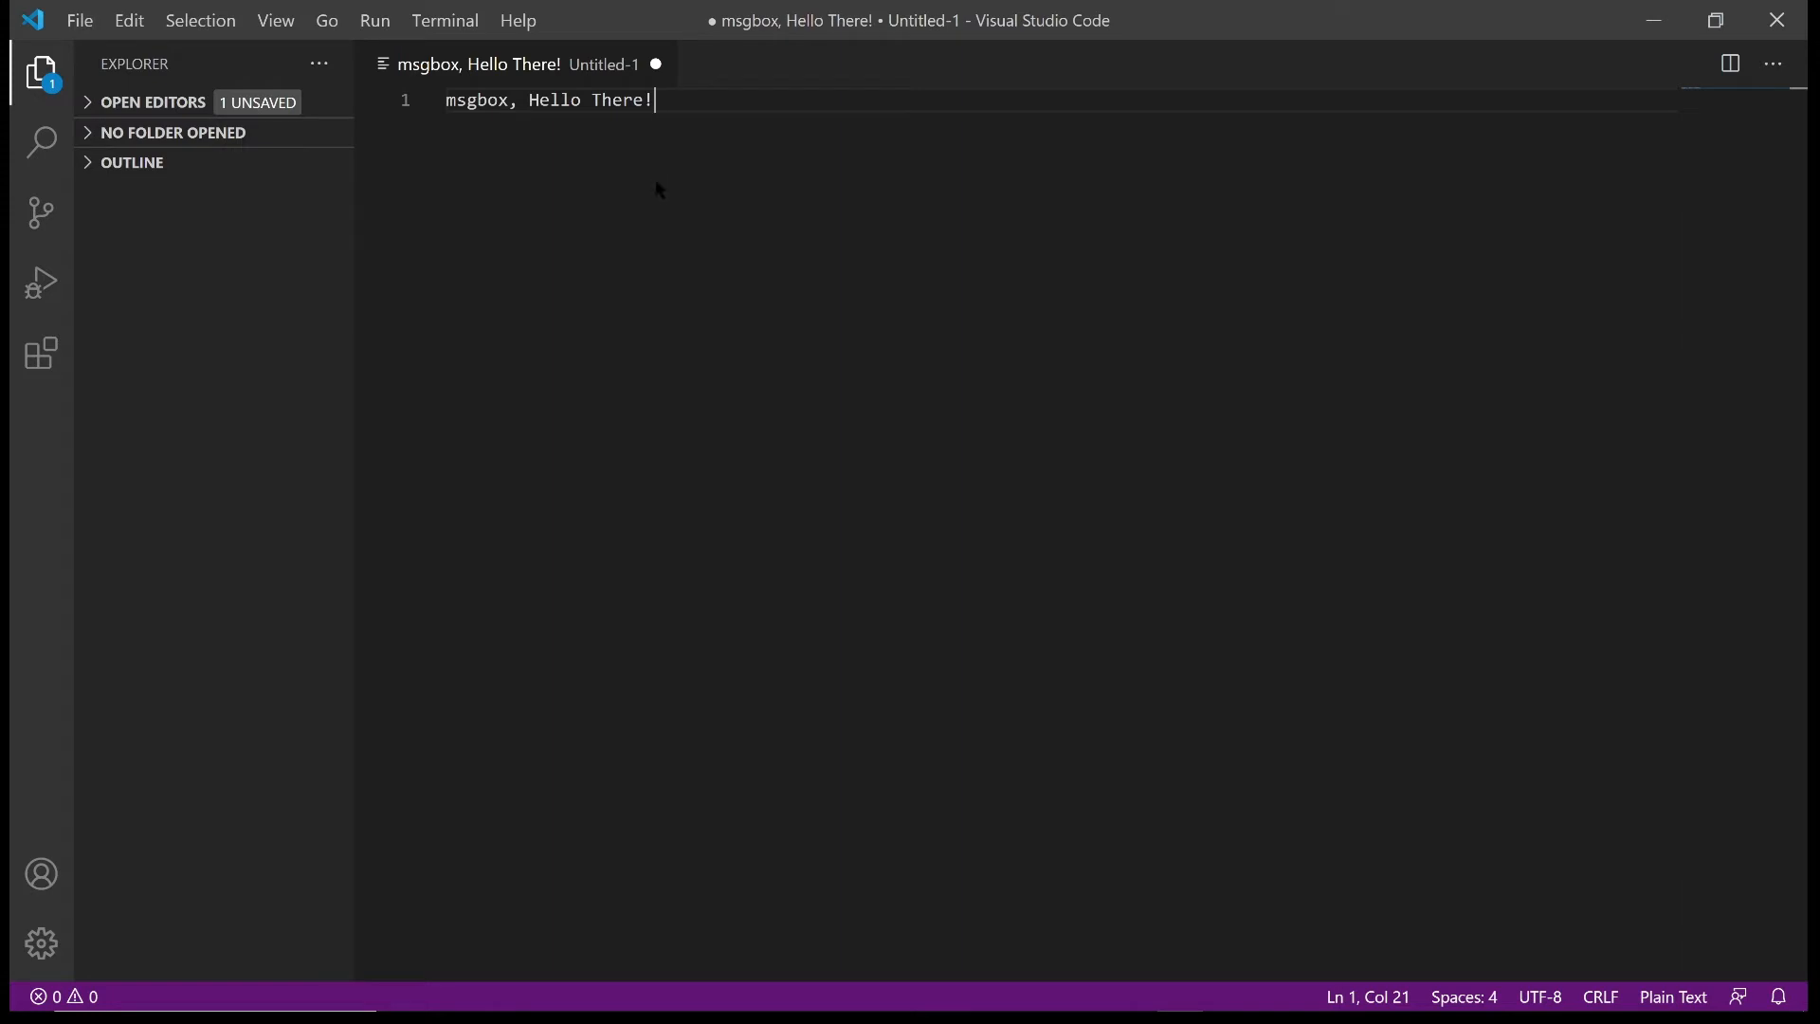
Save the script as vscode_test.ahk in the ahk tutorial folder on the Desktop
{"action": "key", "text": "ctrl+s"}
{"action": "type", "text": "vscode_test."}
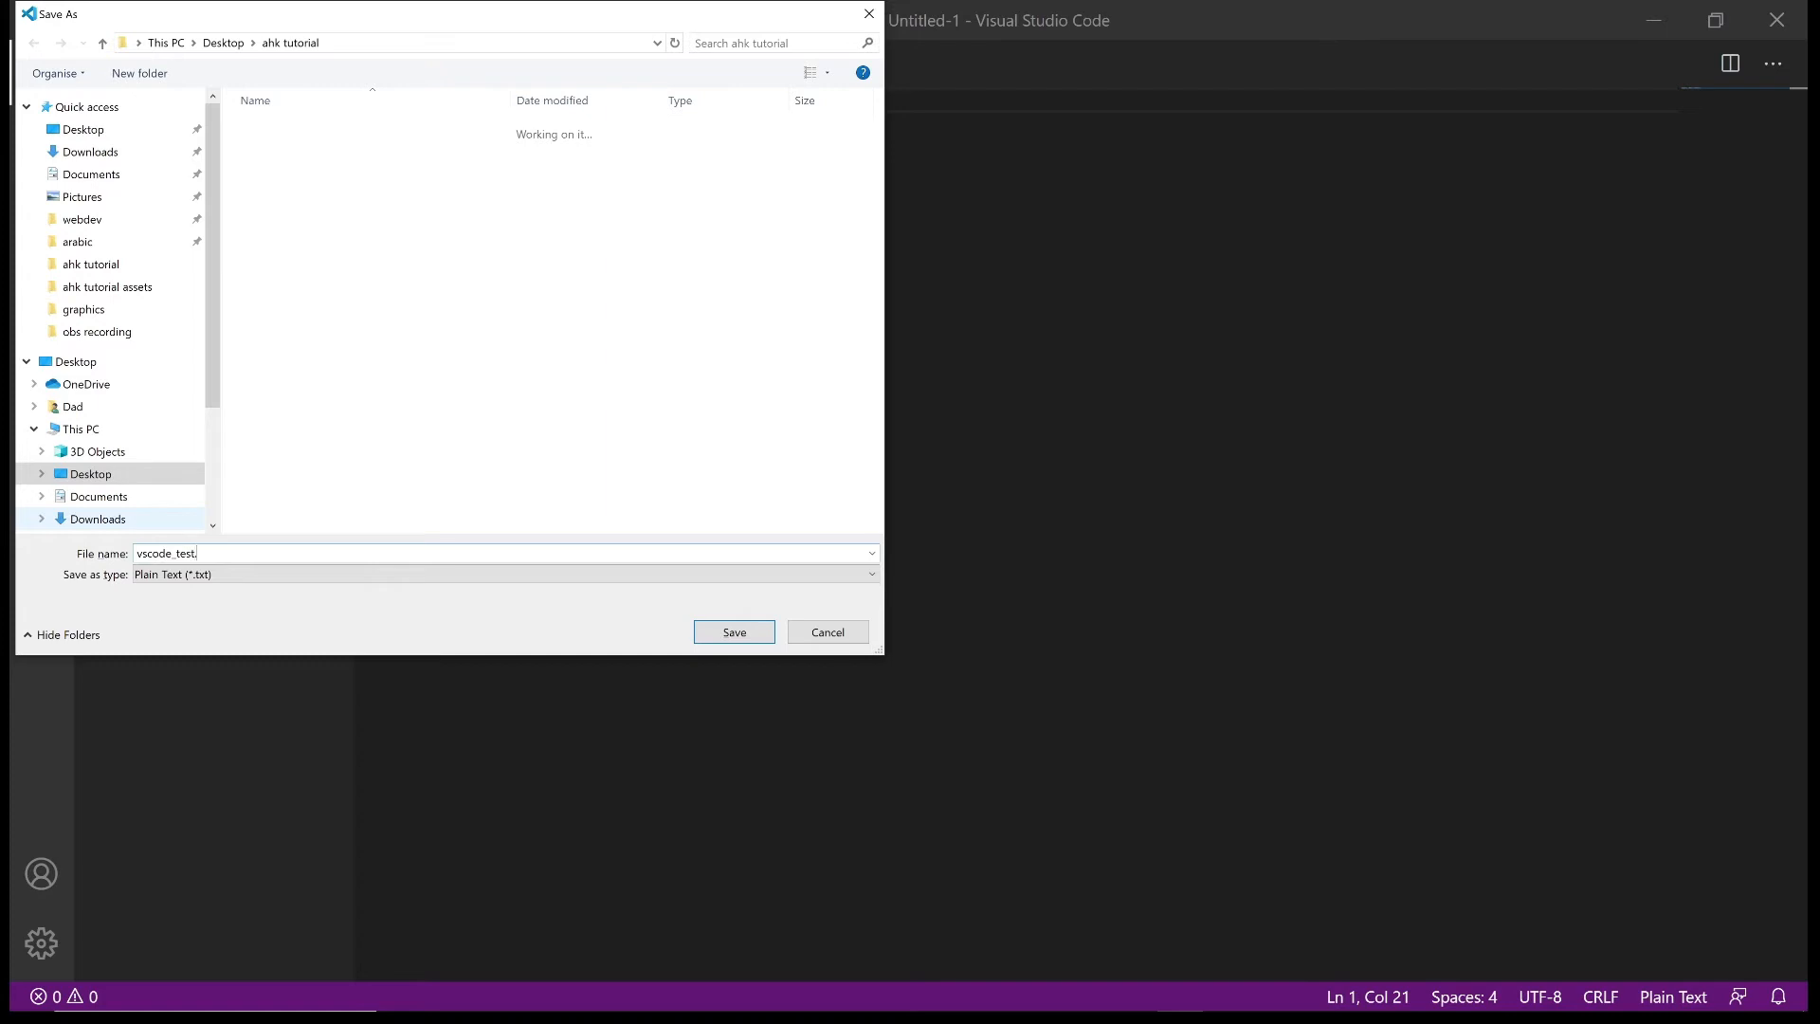
{"action": "type", "text": "ahk"}
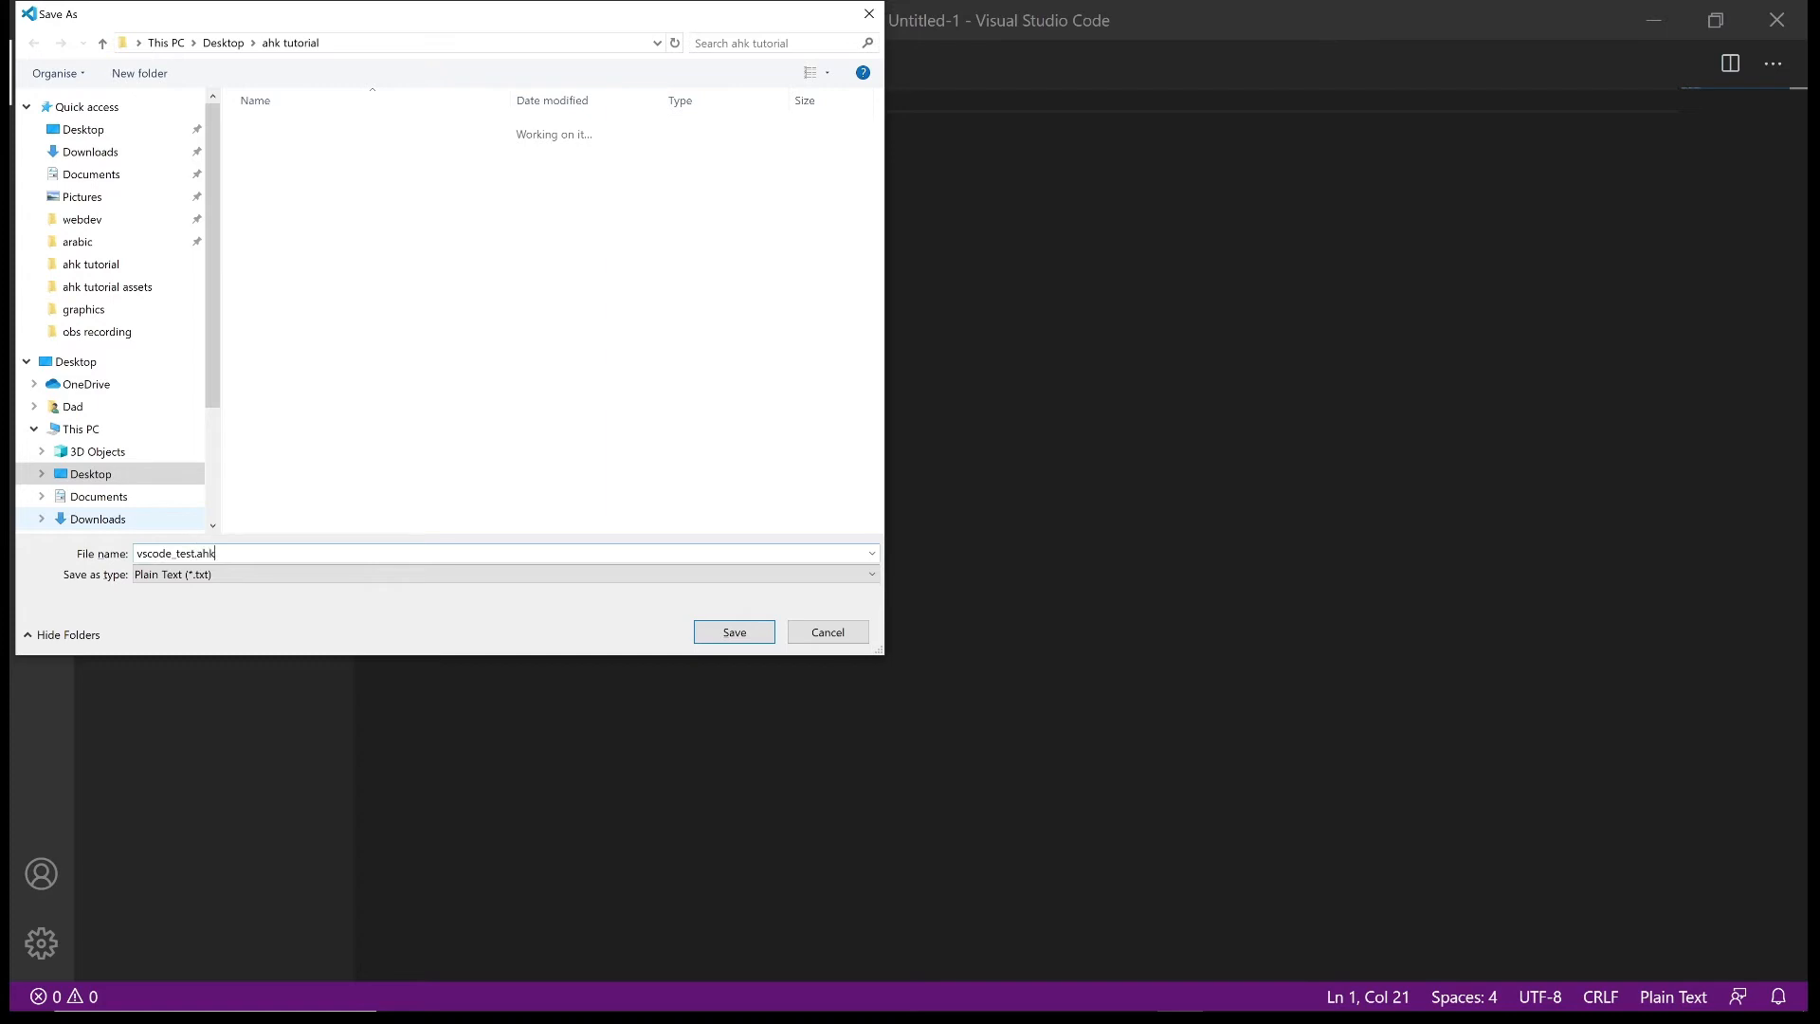
{"action": "left_click", "coordinate": [827, 631]}
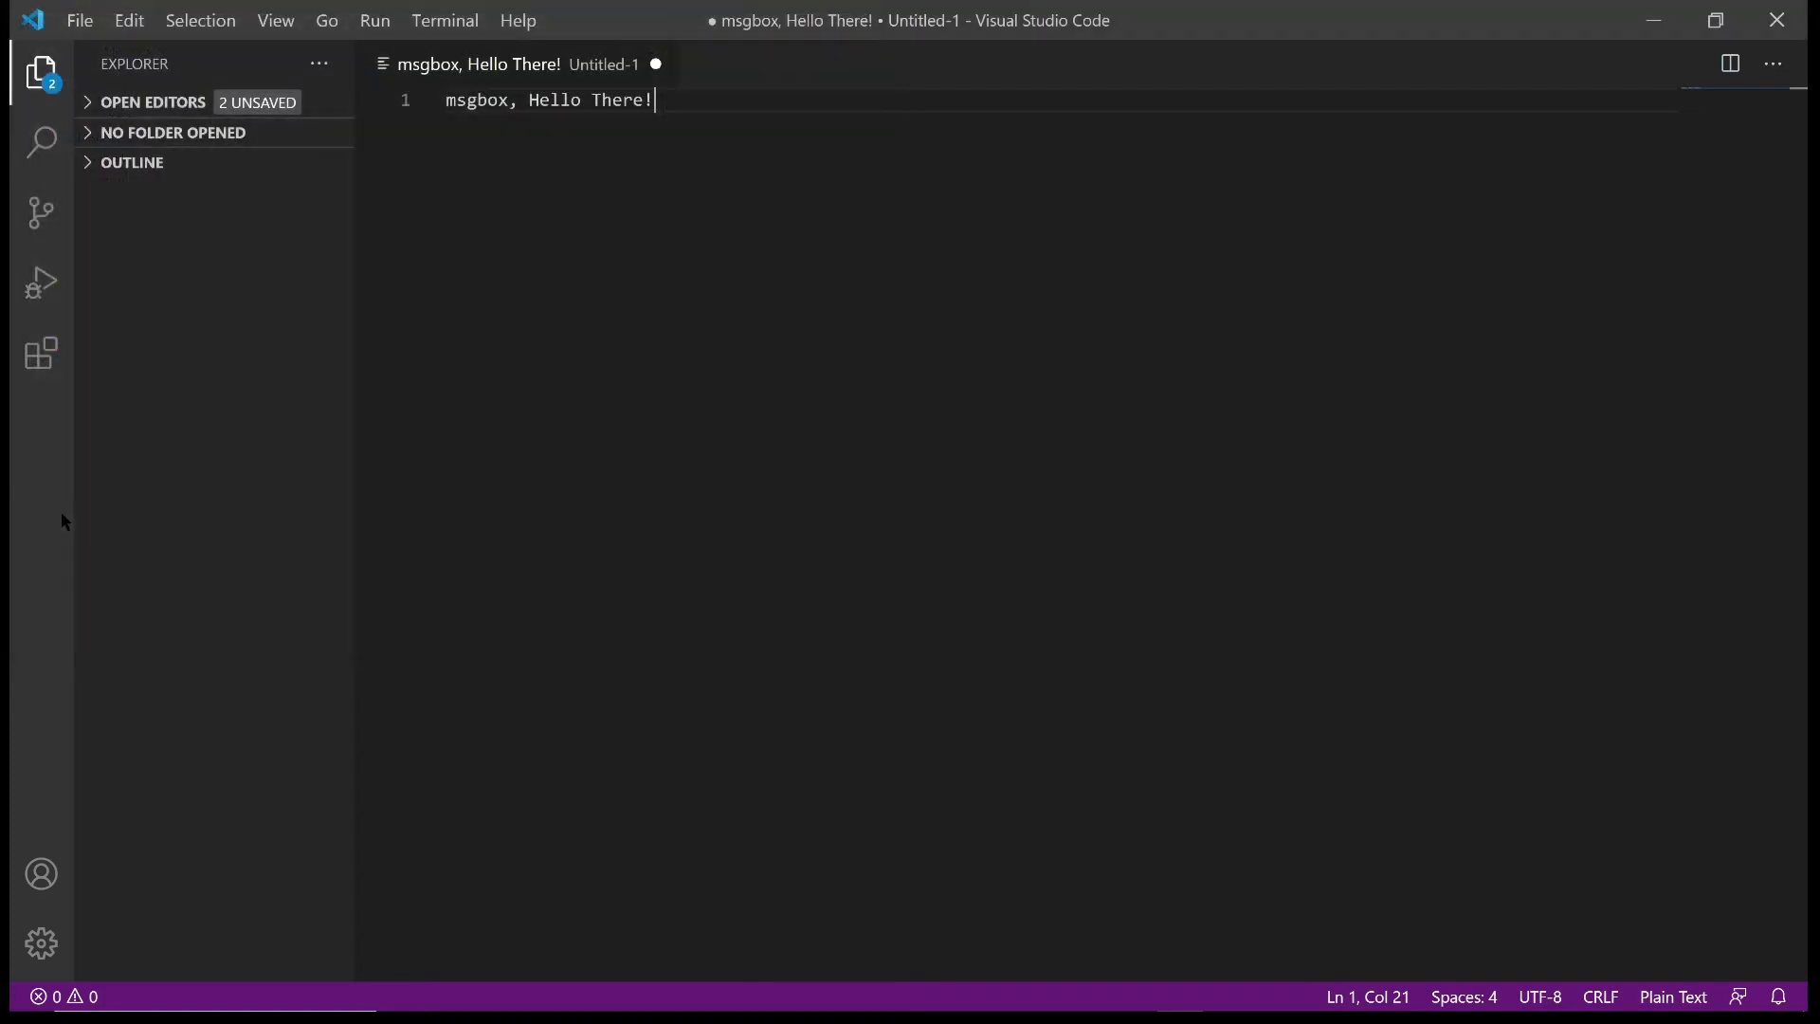
{"action": "key", "text": "ctrl+s"}
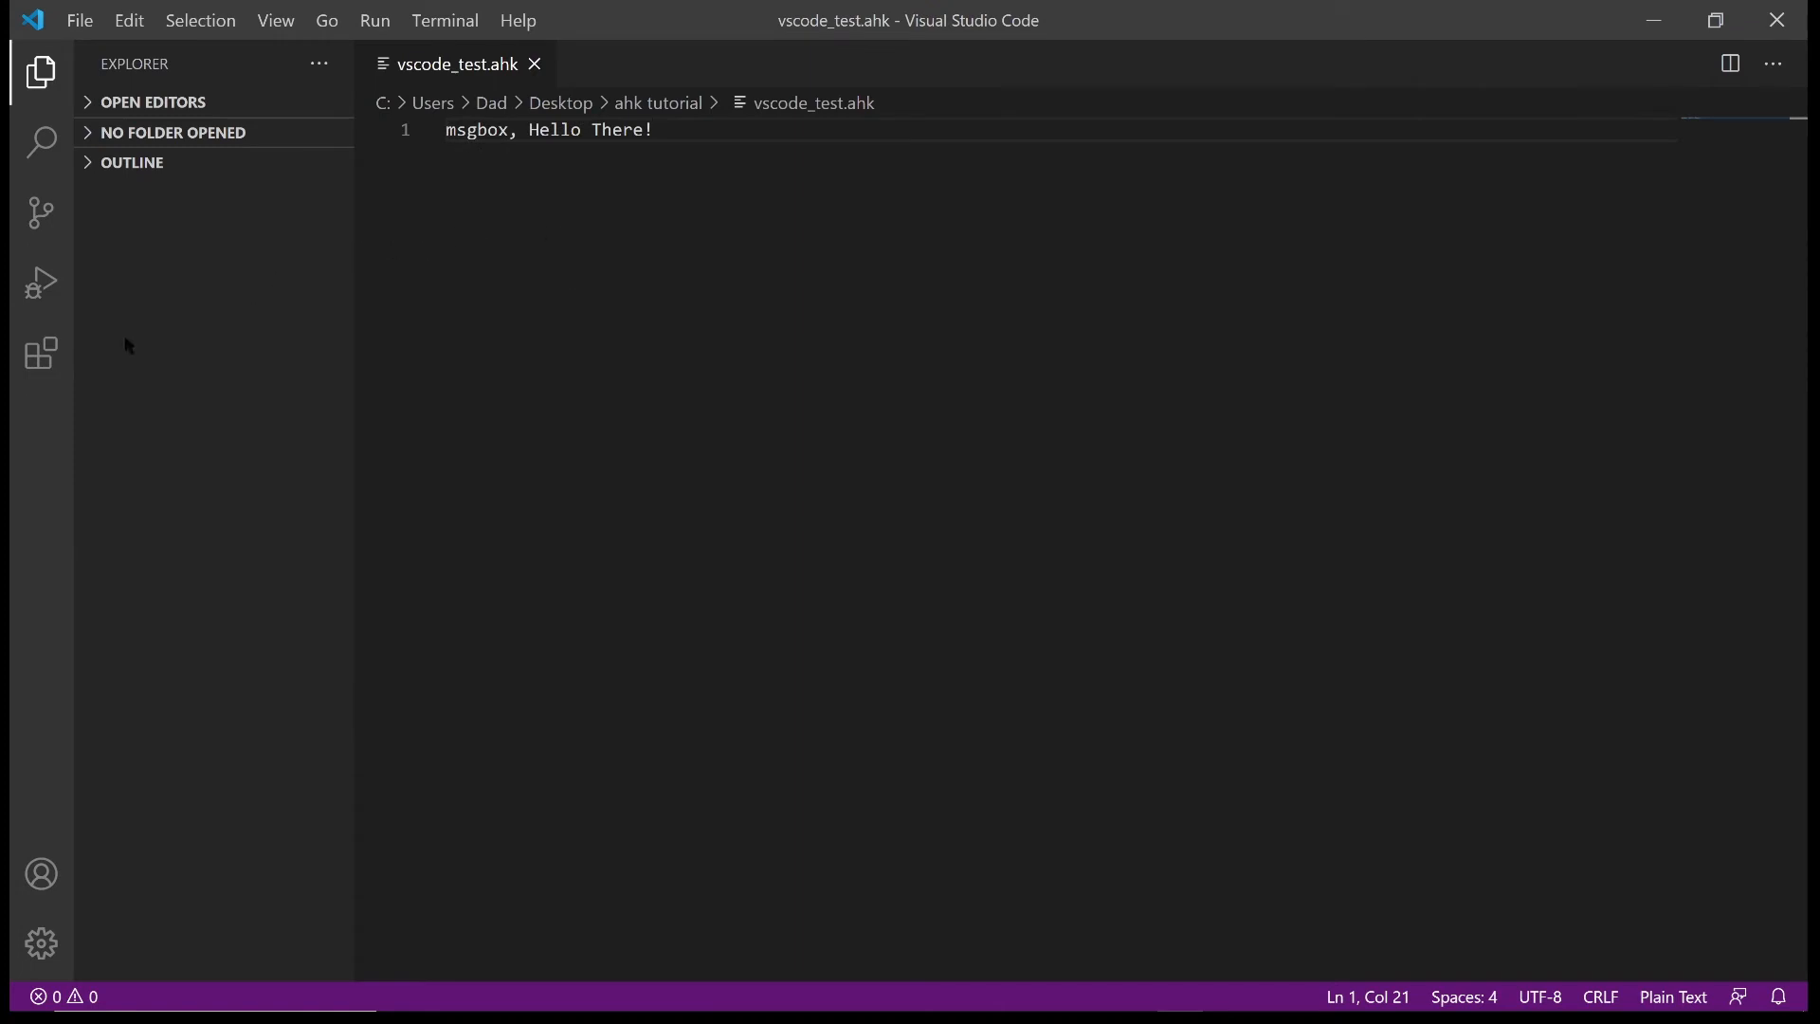
{"action": "mouse_move", "coordinate": [40, 355]}
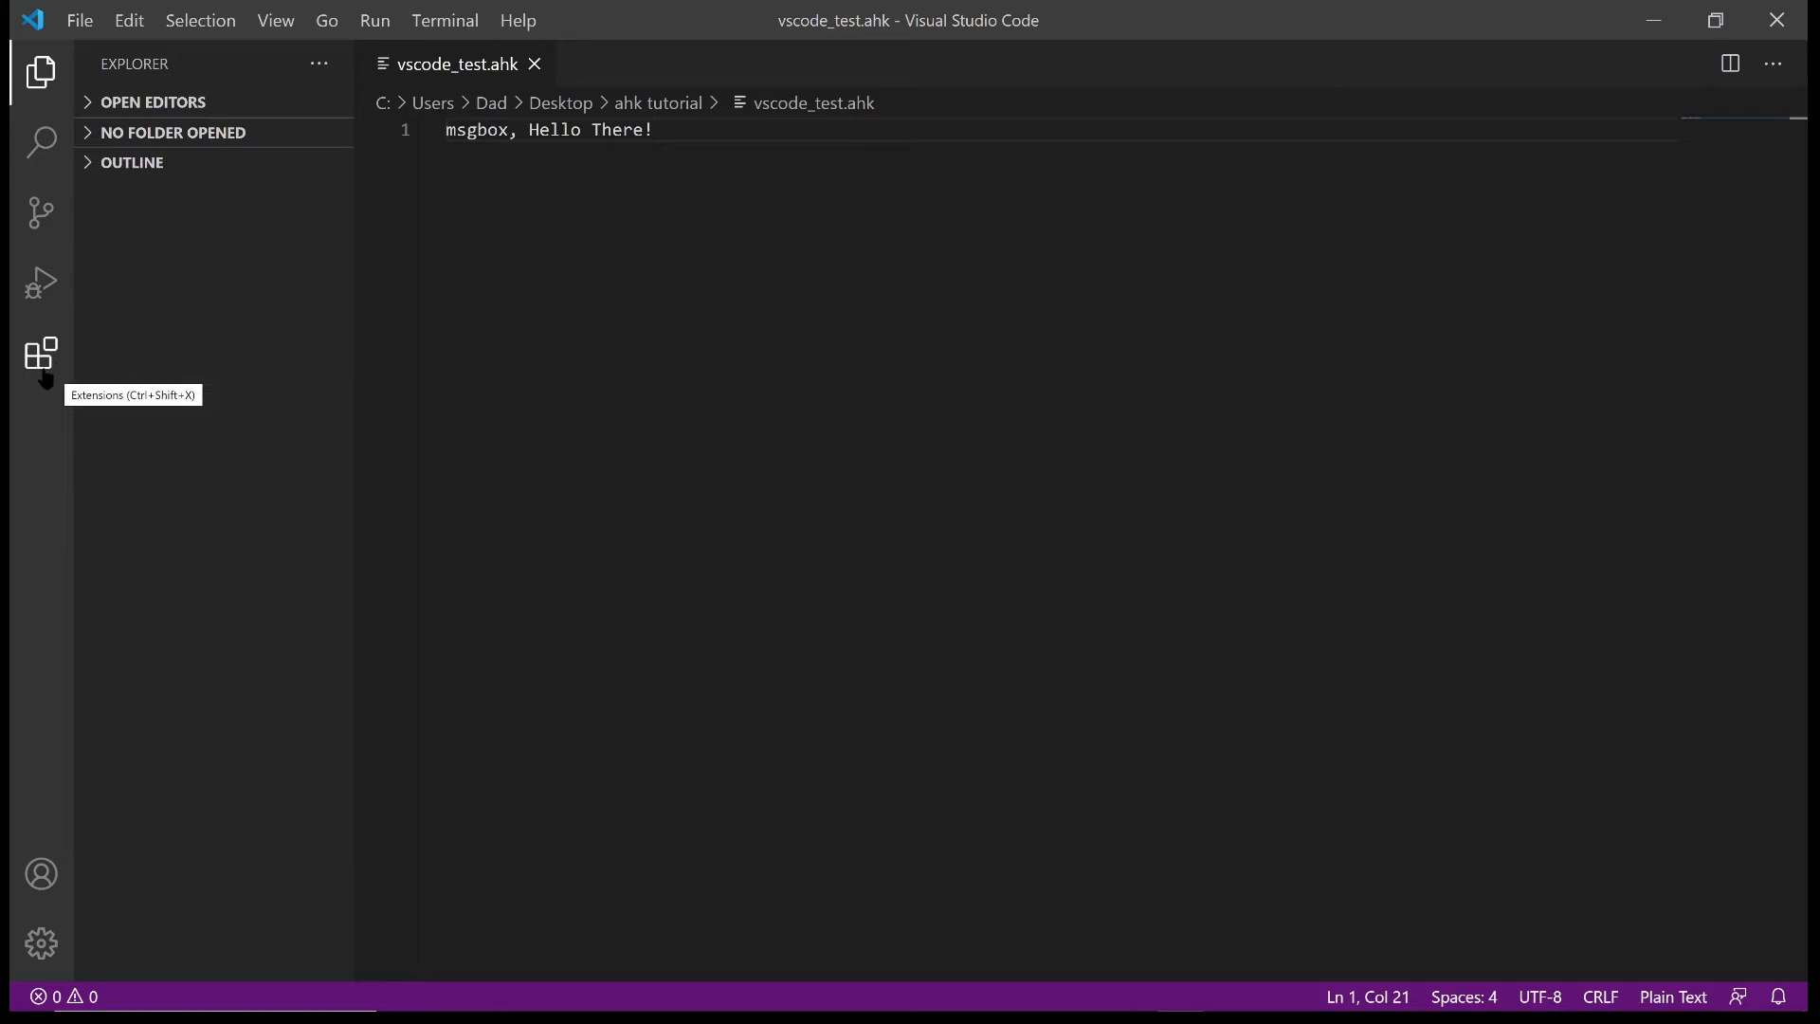
{"action": "mouse_move", "coordinate": [43, 369]}
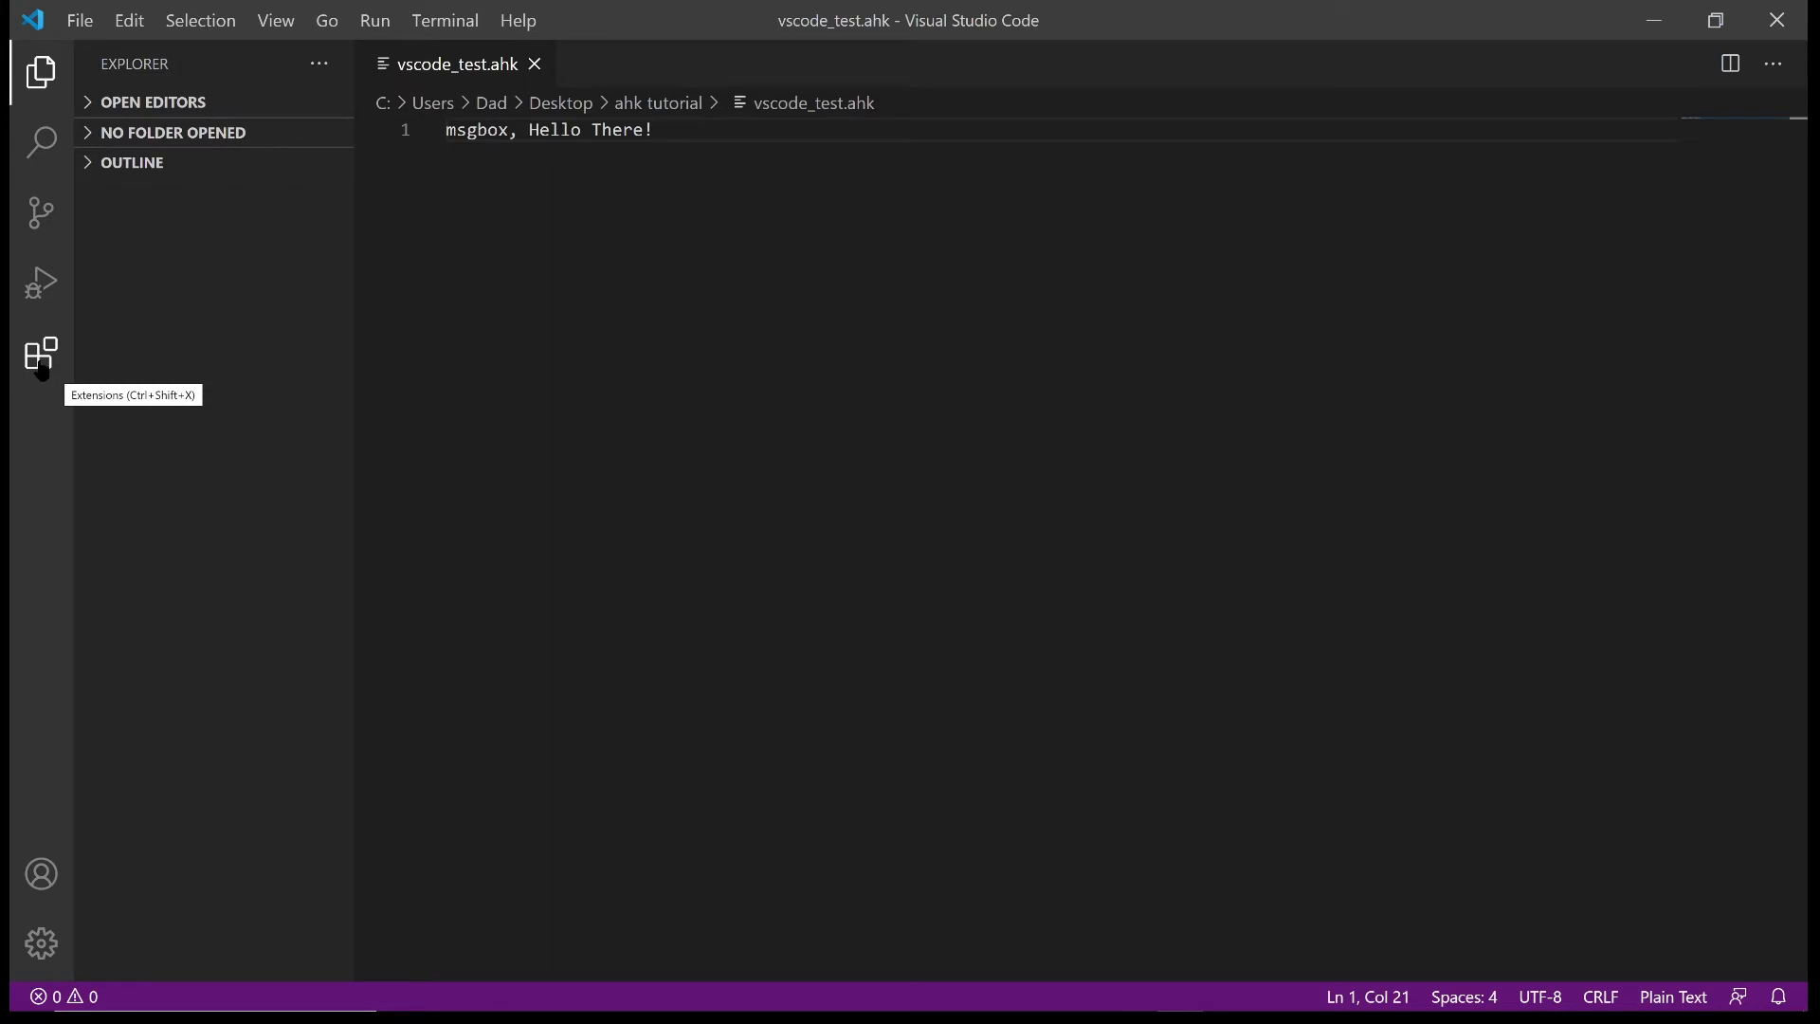
Search the Extensions marketplace for 'ahk' to list AutoHotkey extensions
{"action": "left_click", "coordinate": [40, 354]}
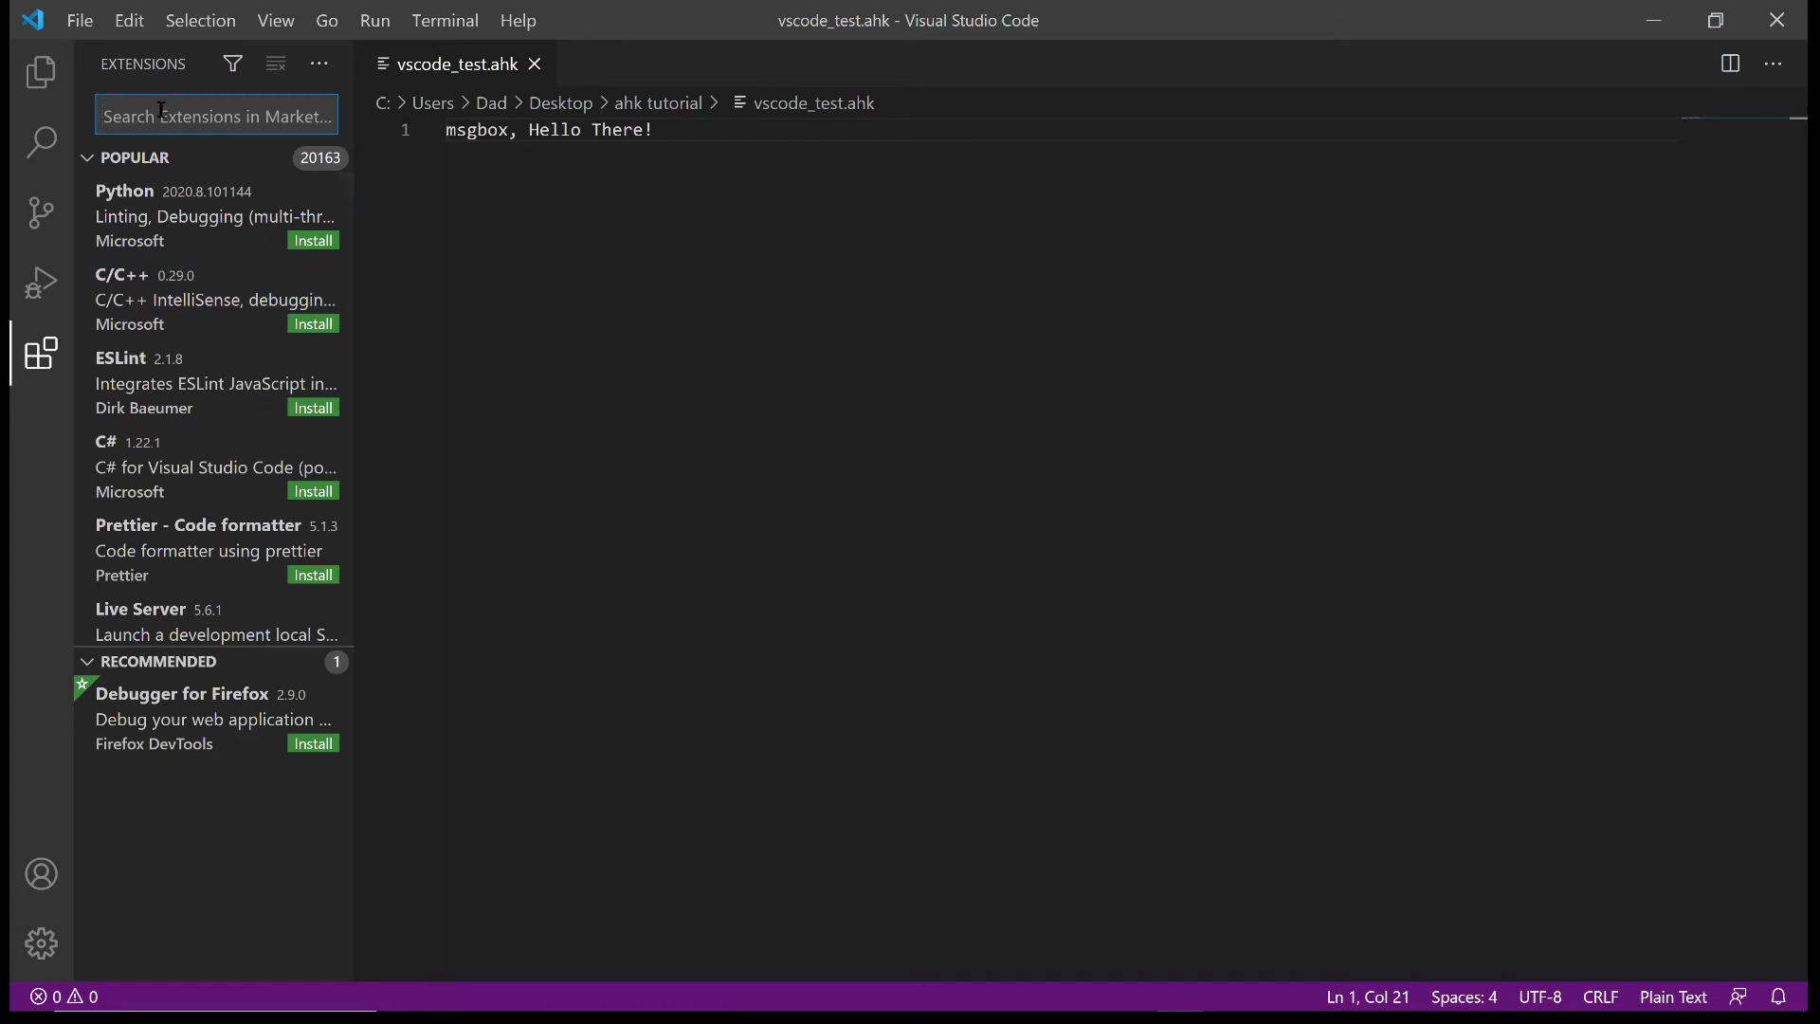
{"action": "type", "text": "HK"}
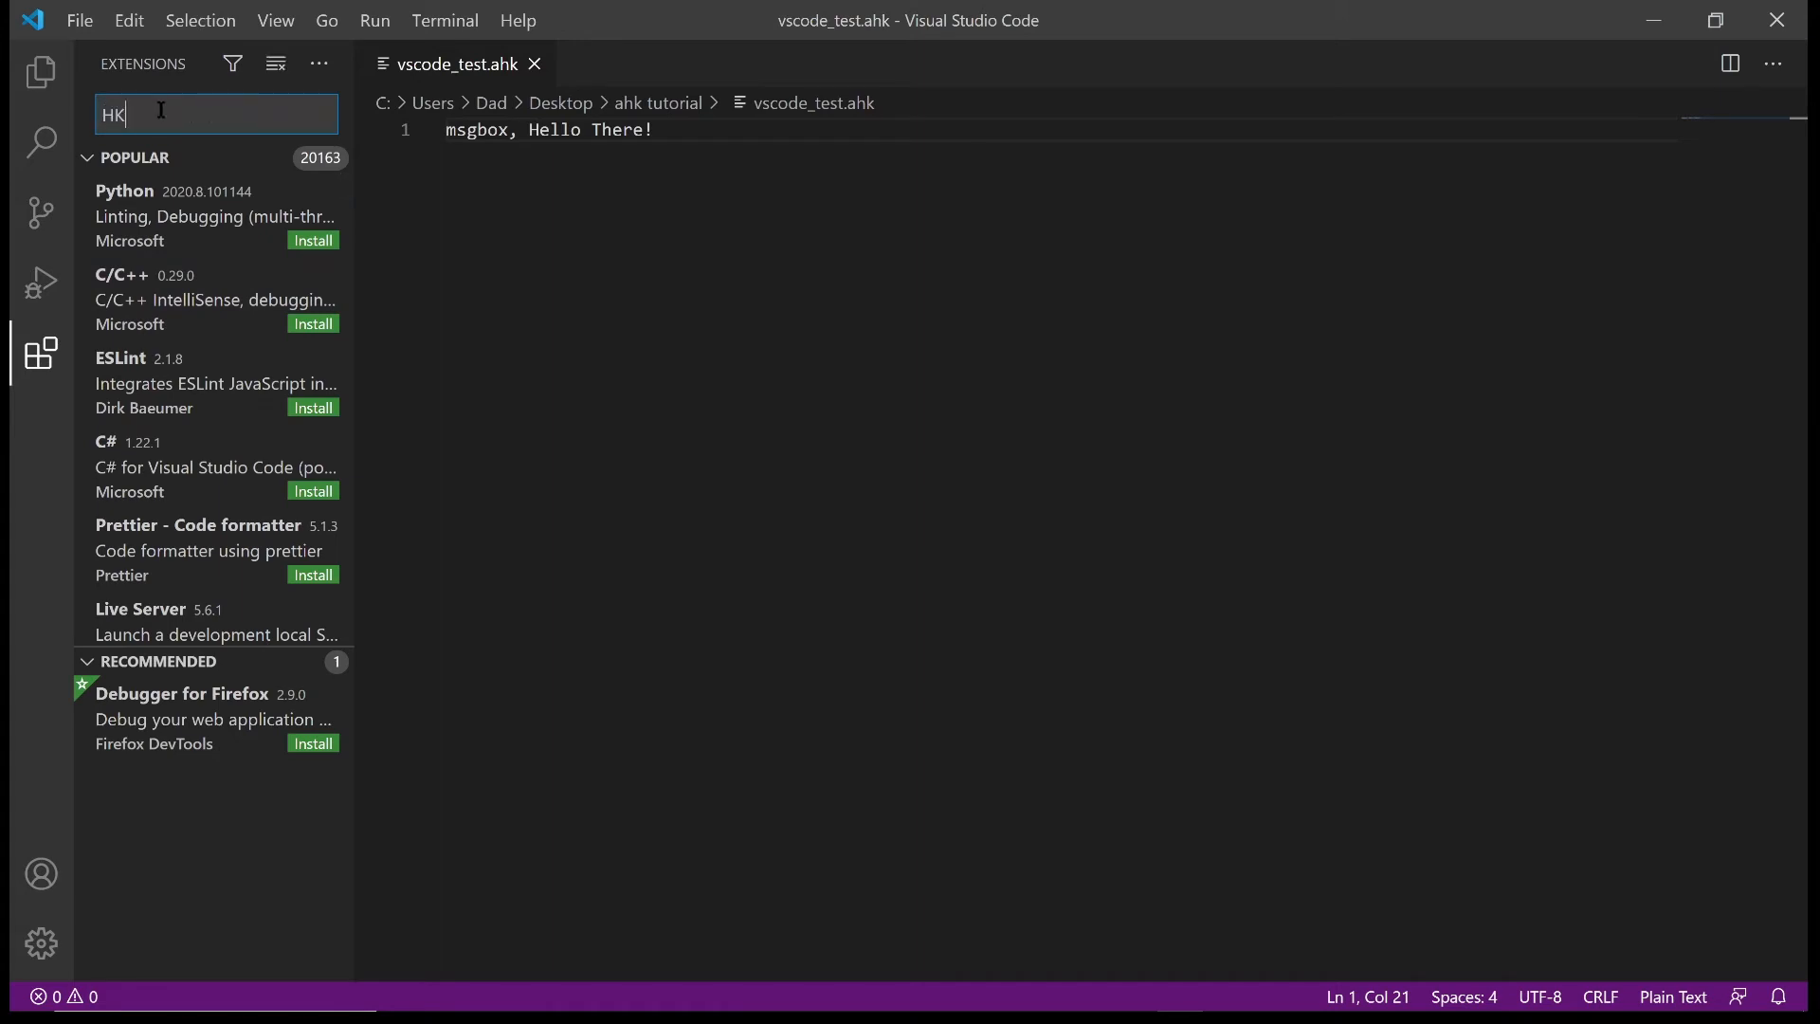
{"action": "type", "text": "ahk"}
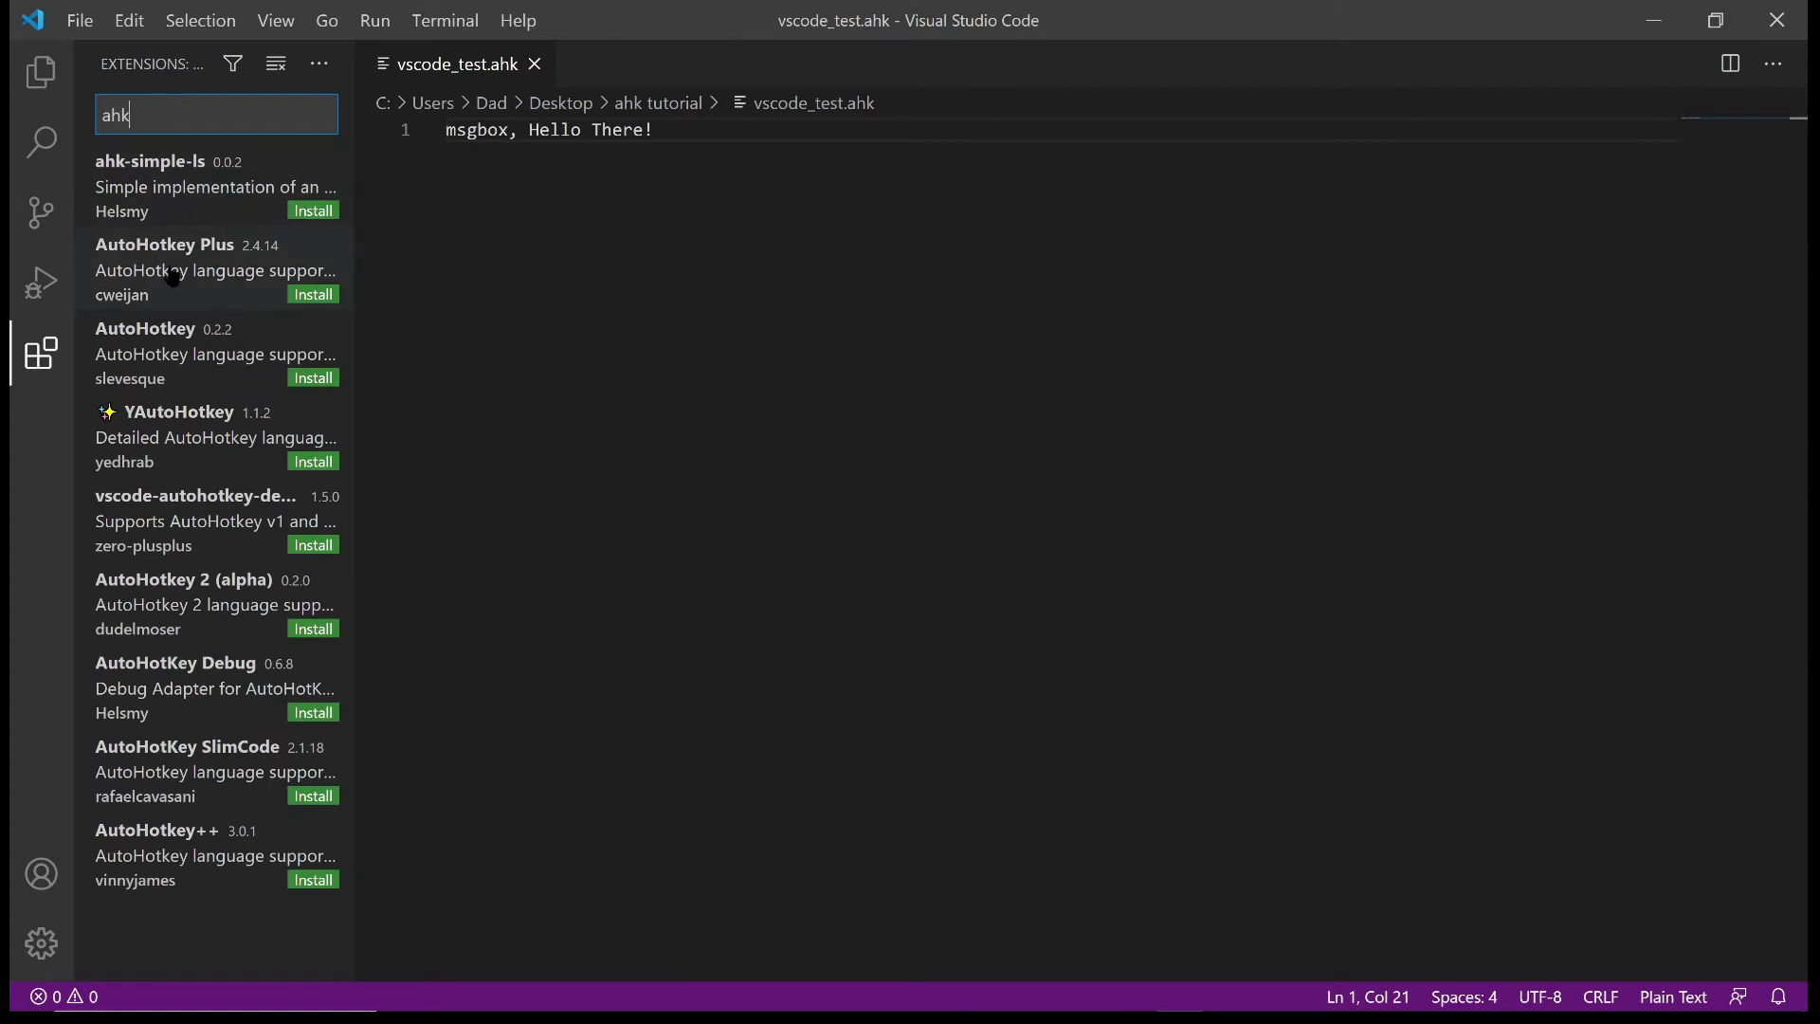
{"action": "mouse_move", "coordinate": [110, 309]}
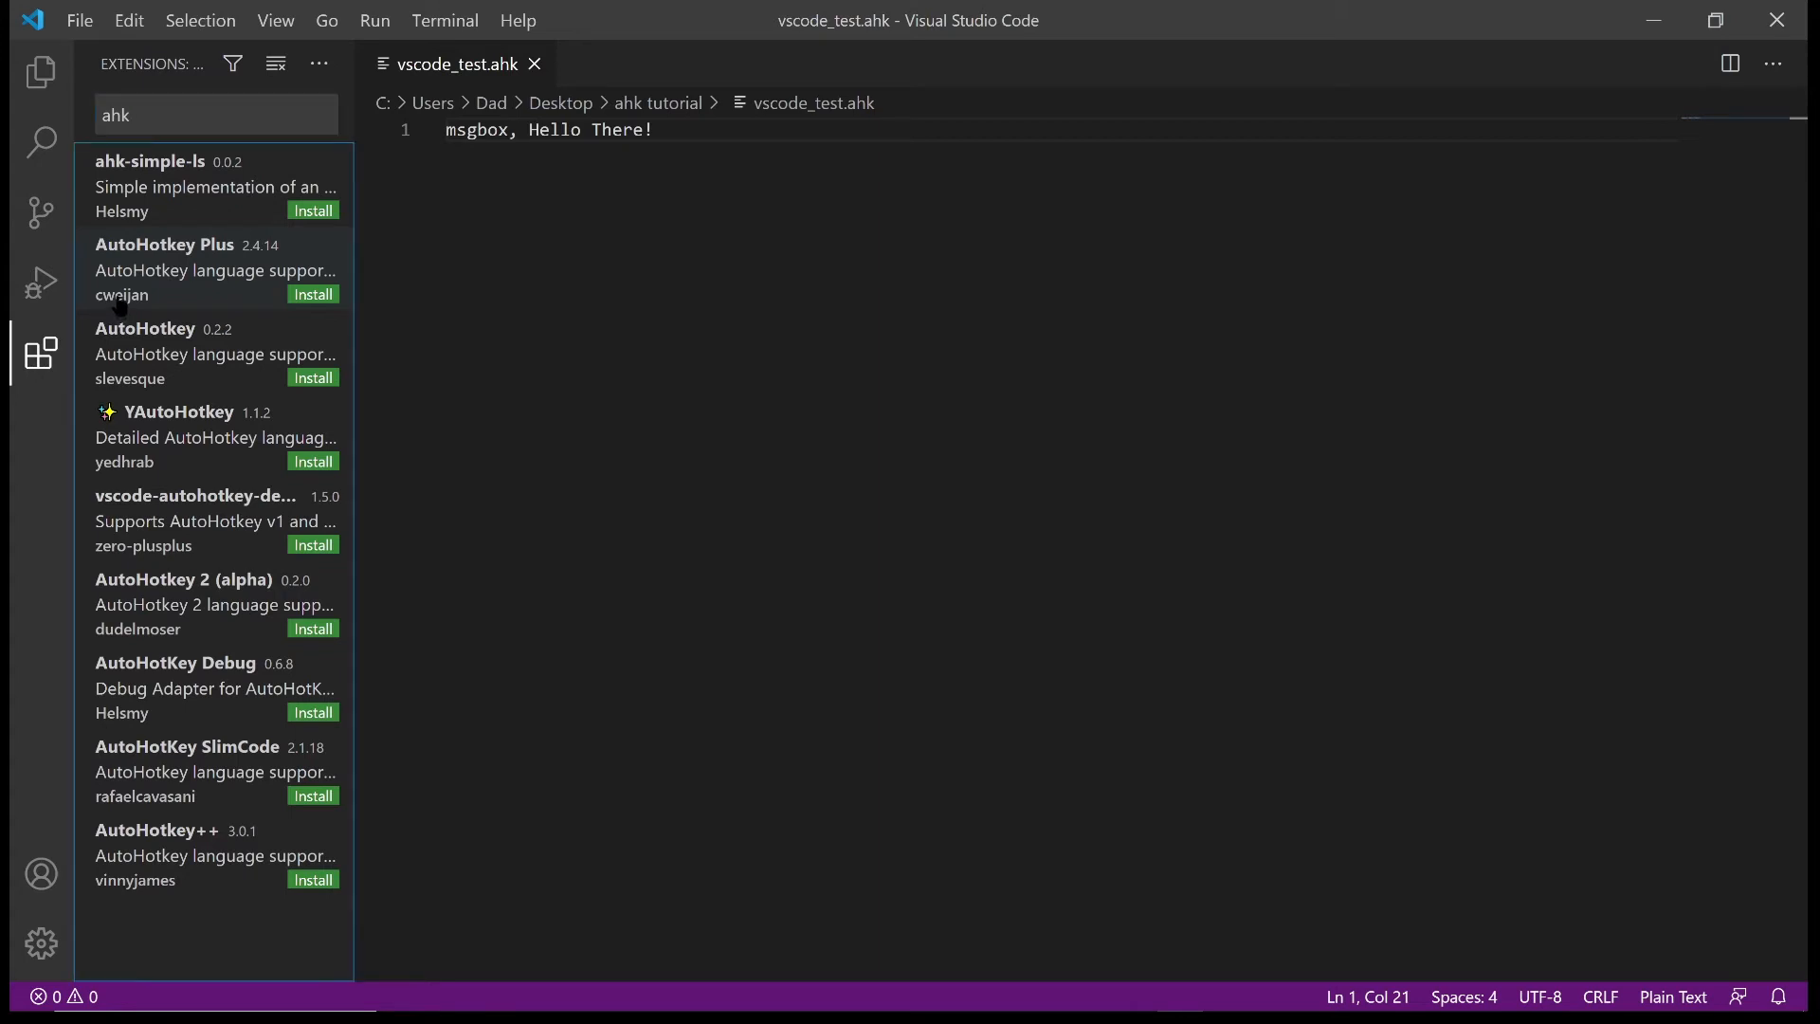
Install the AutoHotkey Plus extension from its details page
{"action": "left_click", "coordinate": [168, 244]}
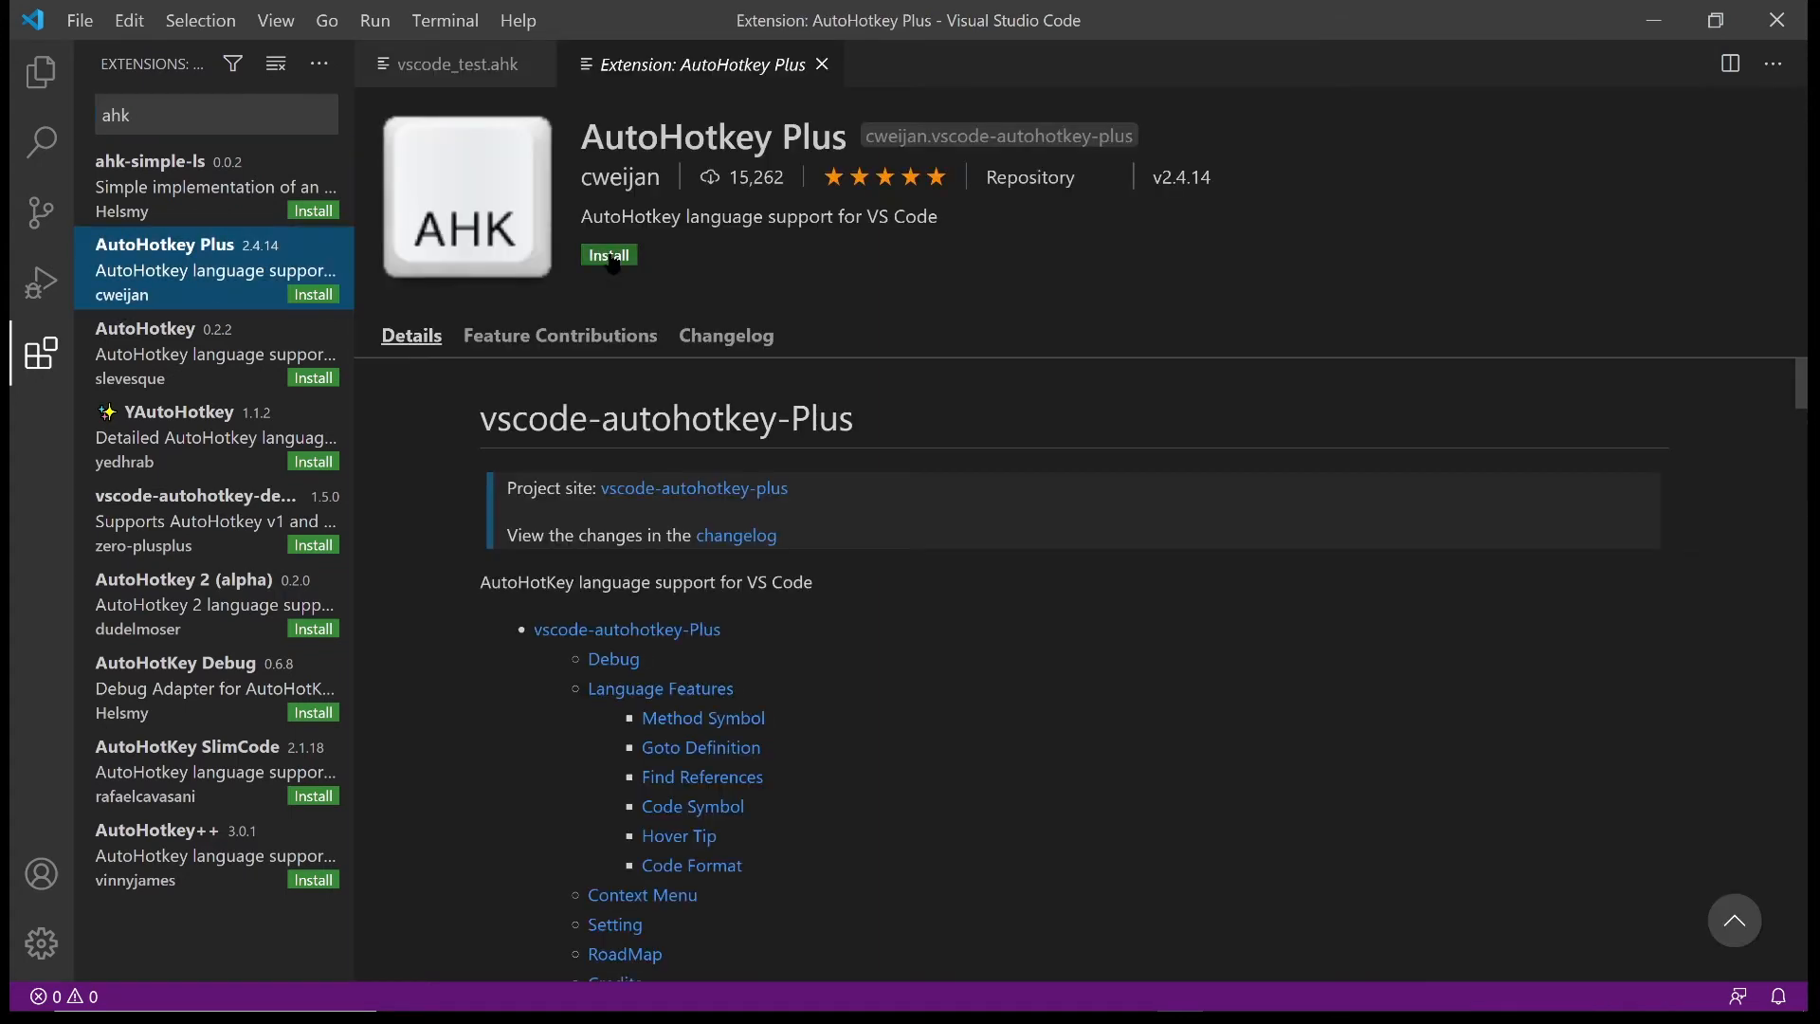
{"action": "left_click", "coordinate": [609, 254]}
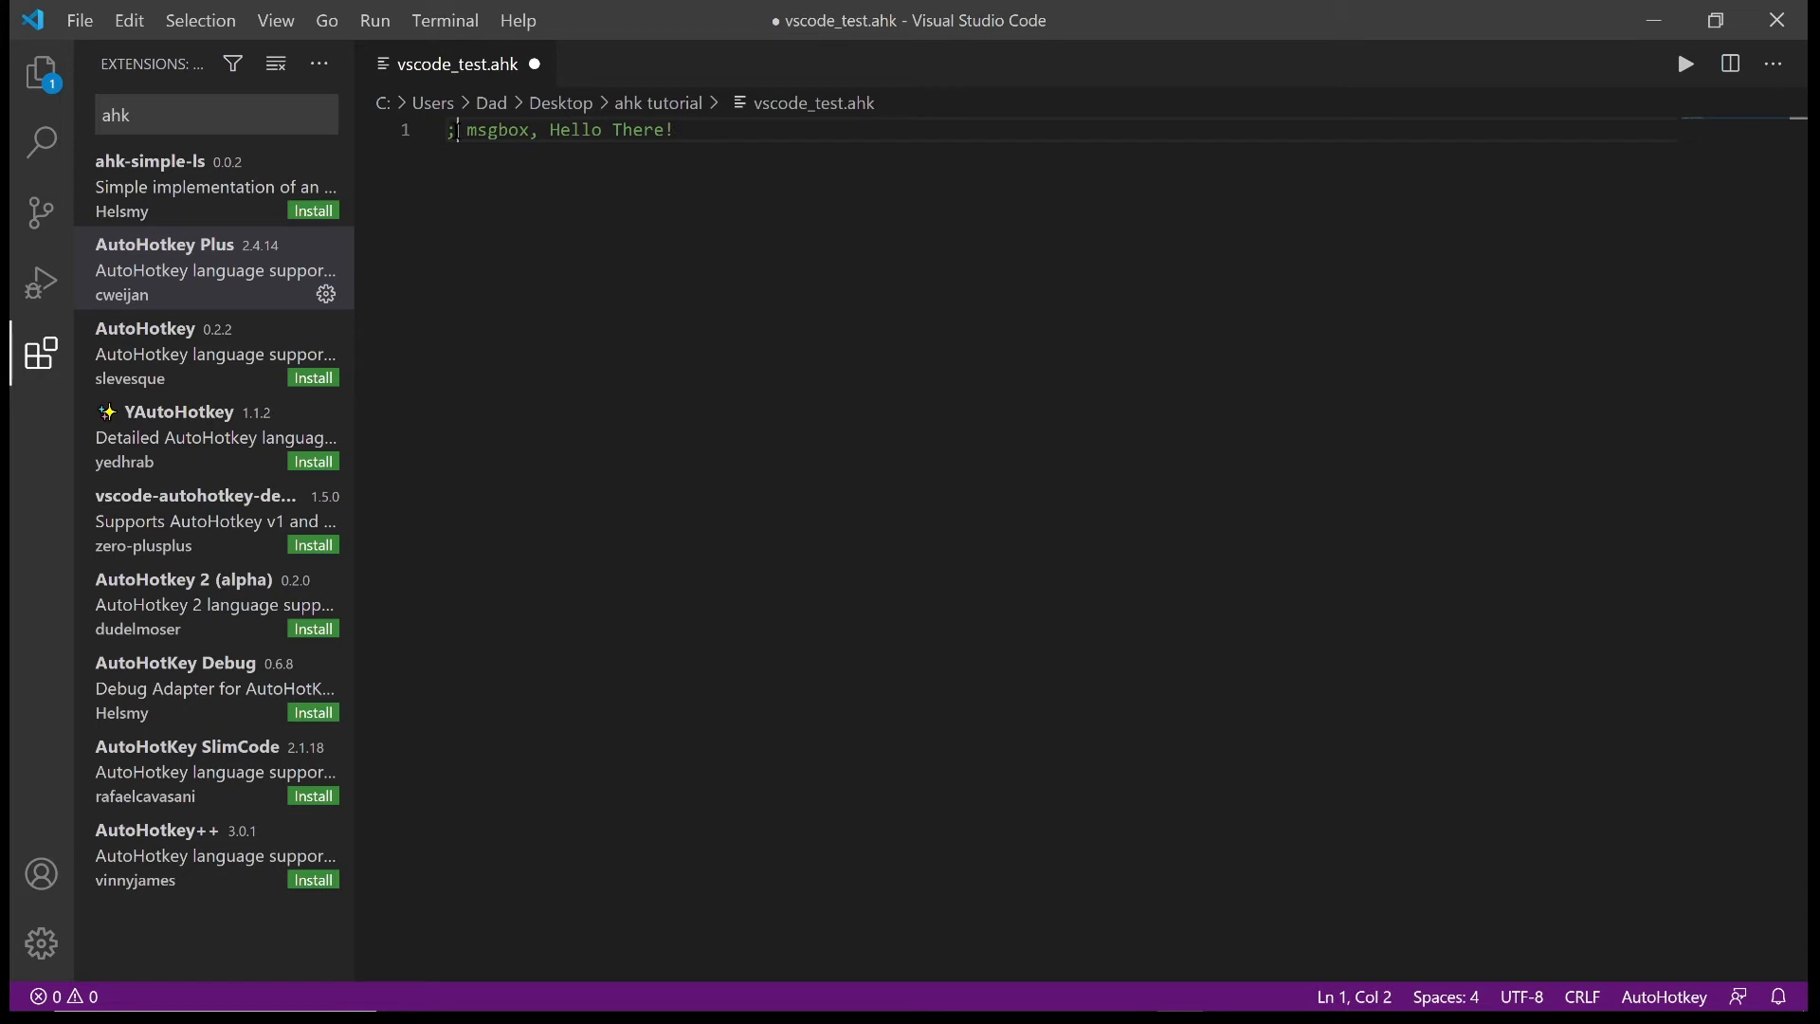
Start a second line with 'ms' to bring up the MsgBox completion
{"action": "double_click", "coordinate": [496, 129]}
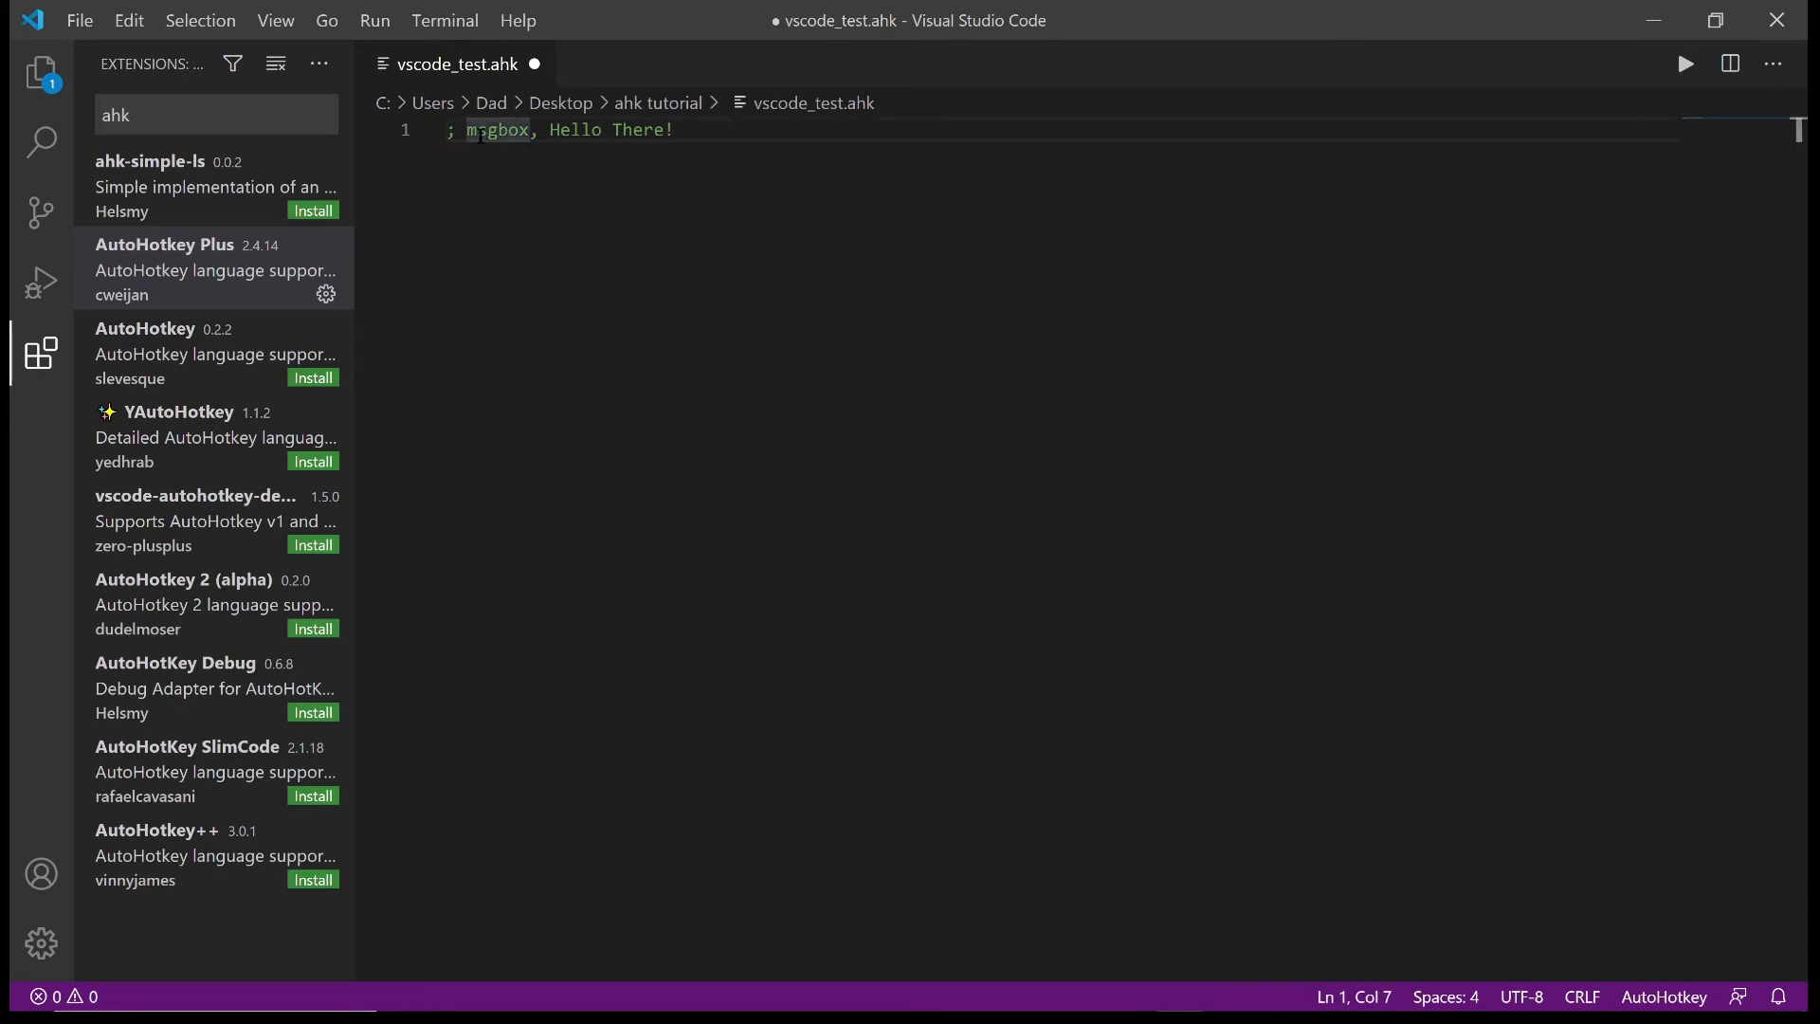
{"action": "type", "text": "ms"}
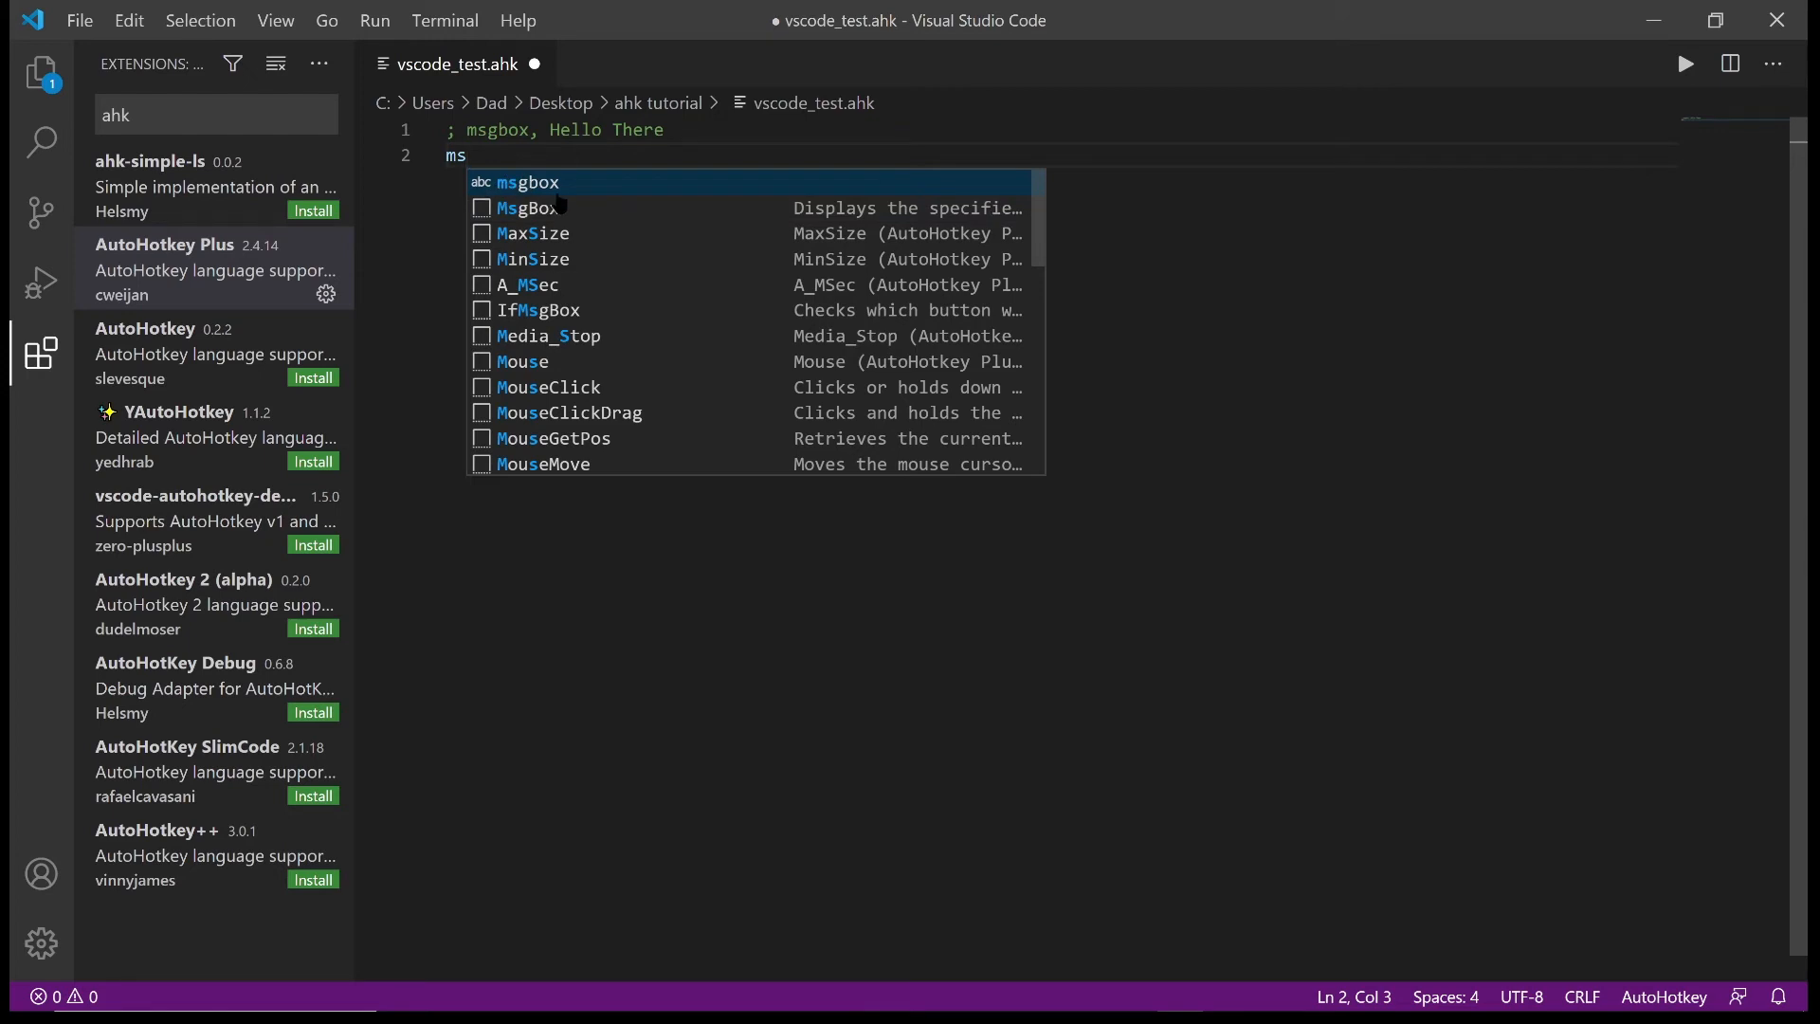
{"action": "mouse_move", "coordinate": [574, 199]}
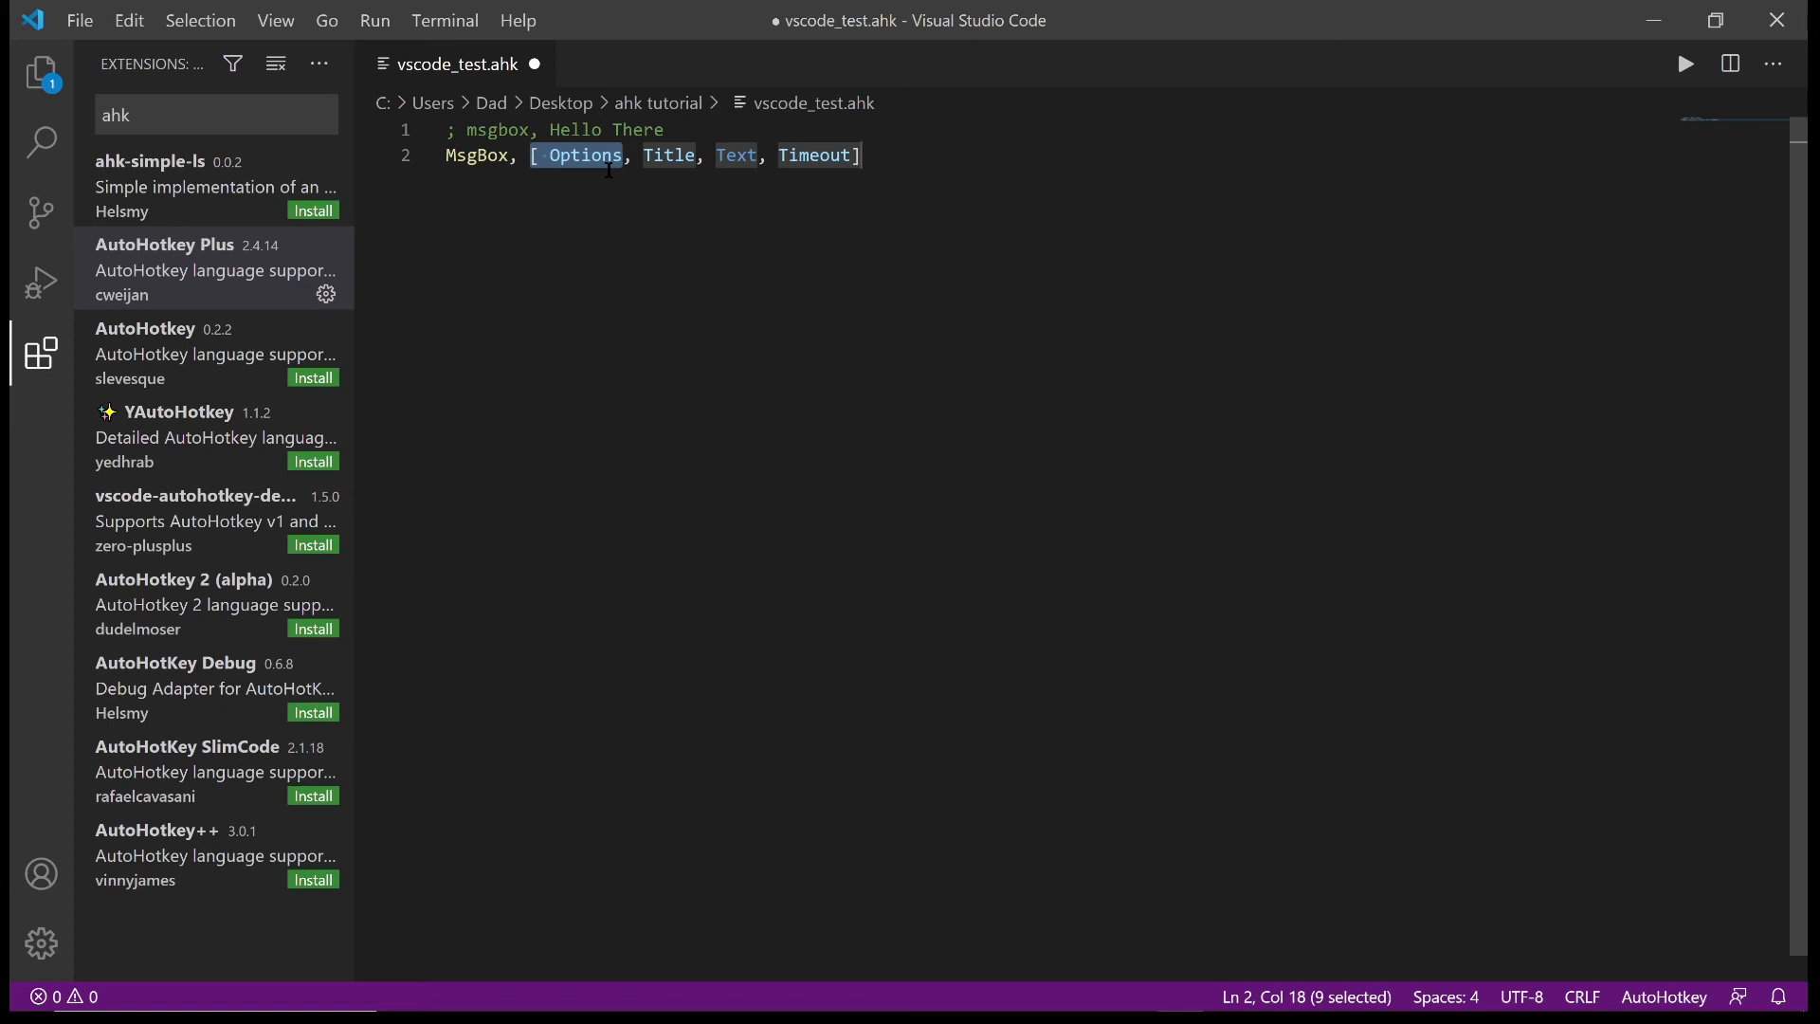
Set MsgBox options to 1 and replace the Title placeholder with the message box title
{"action": "type", "text": "1"}
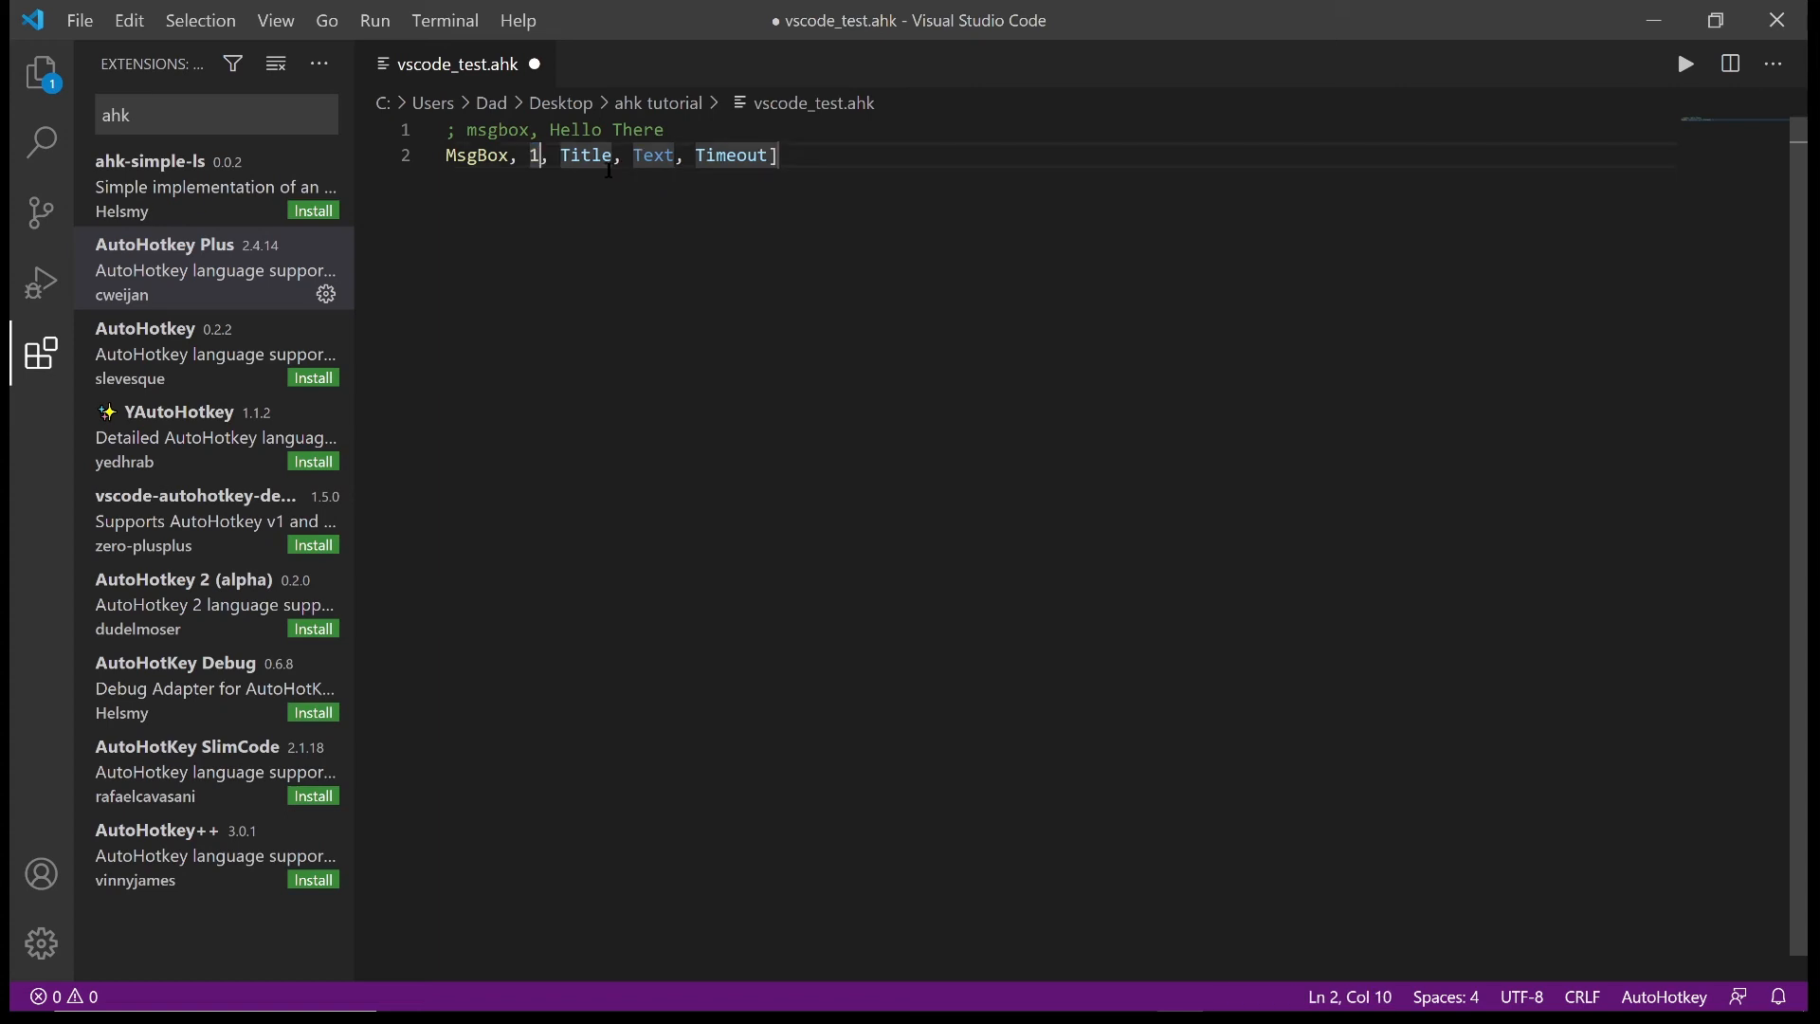
{"action": "double_click", "coordinate": [585, 153]}
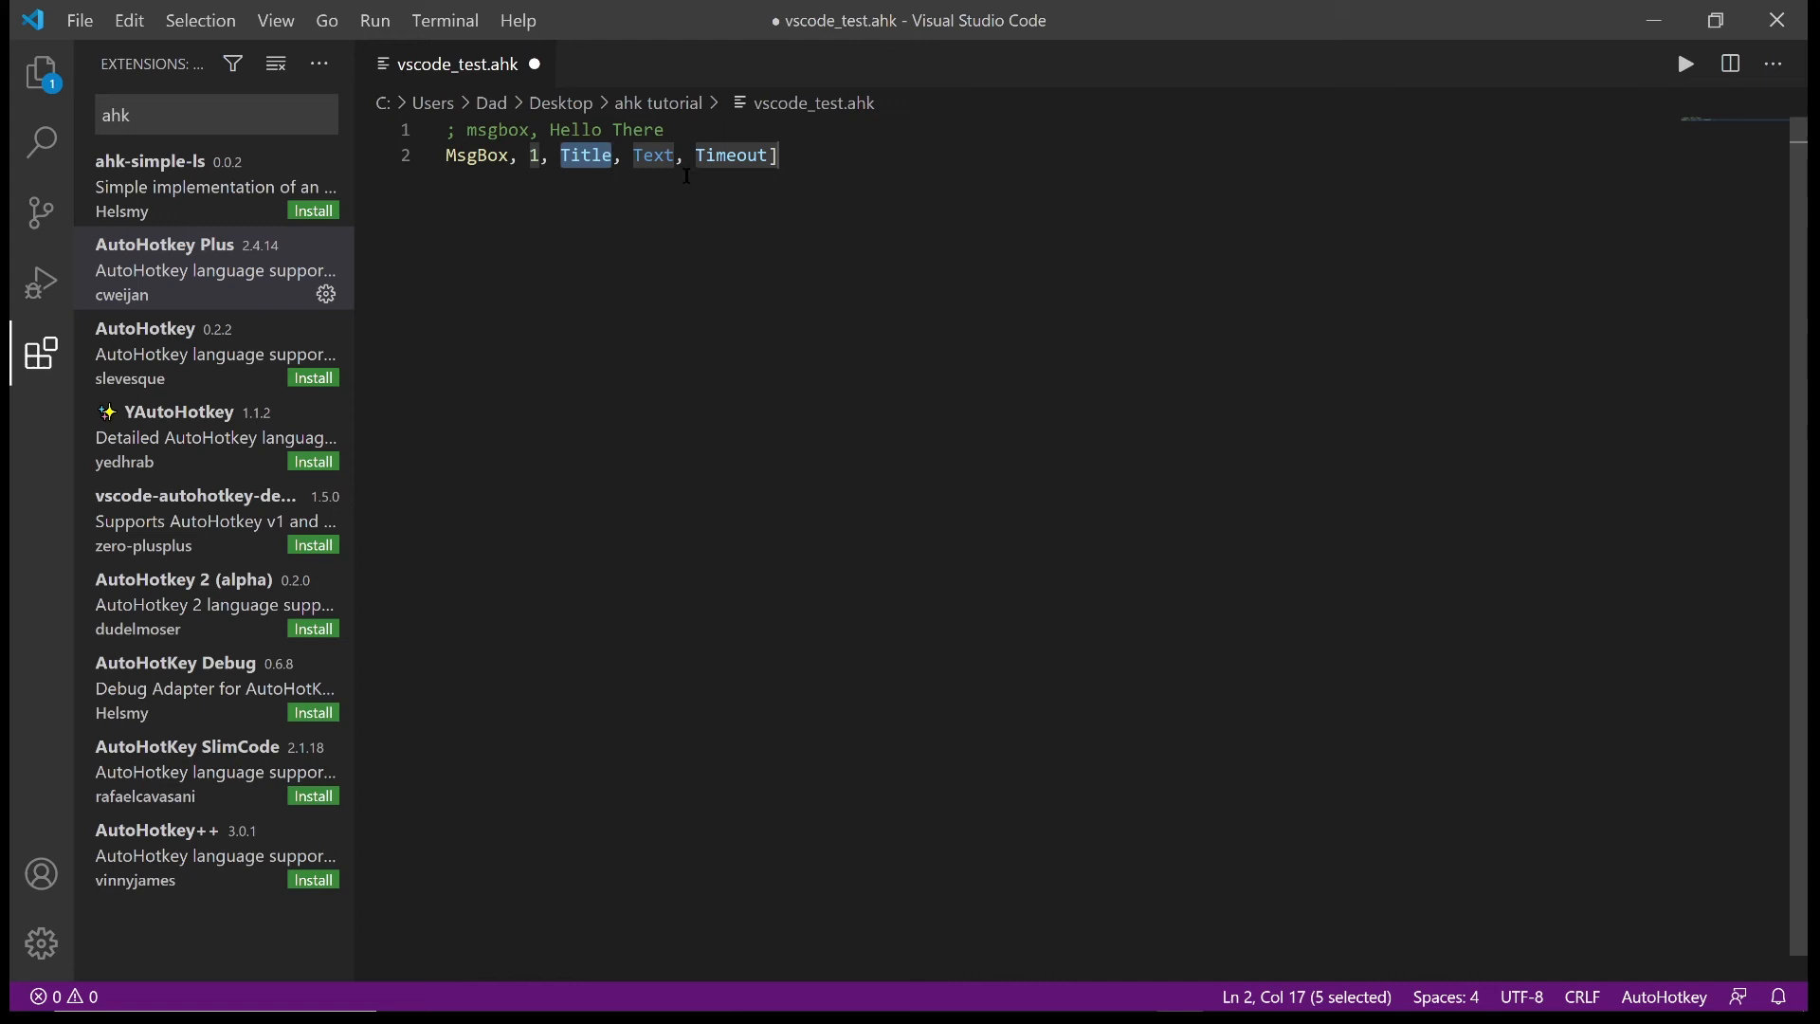
{"action": "type", "text": "This is my m"}
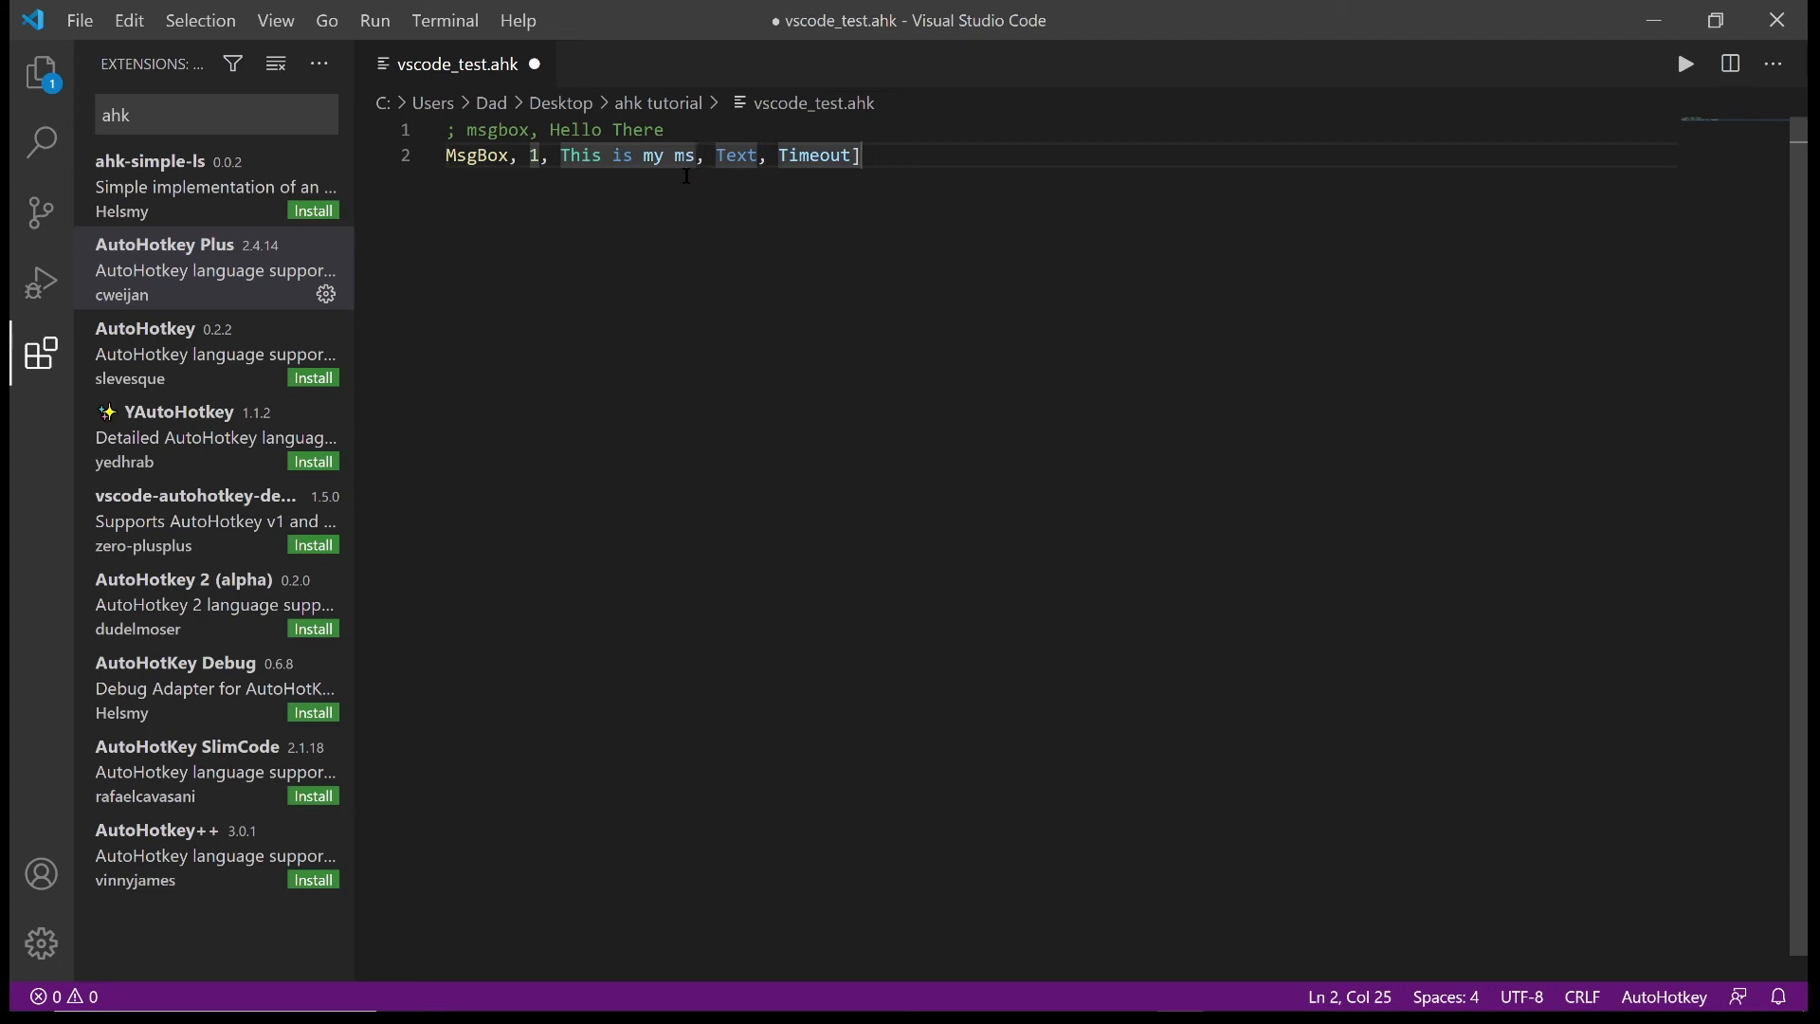
{"action": "type", "text": "sage box"}
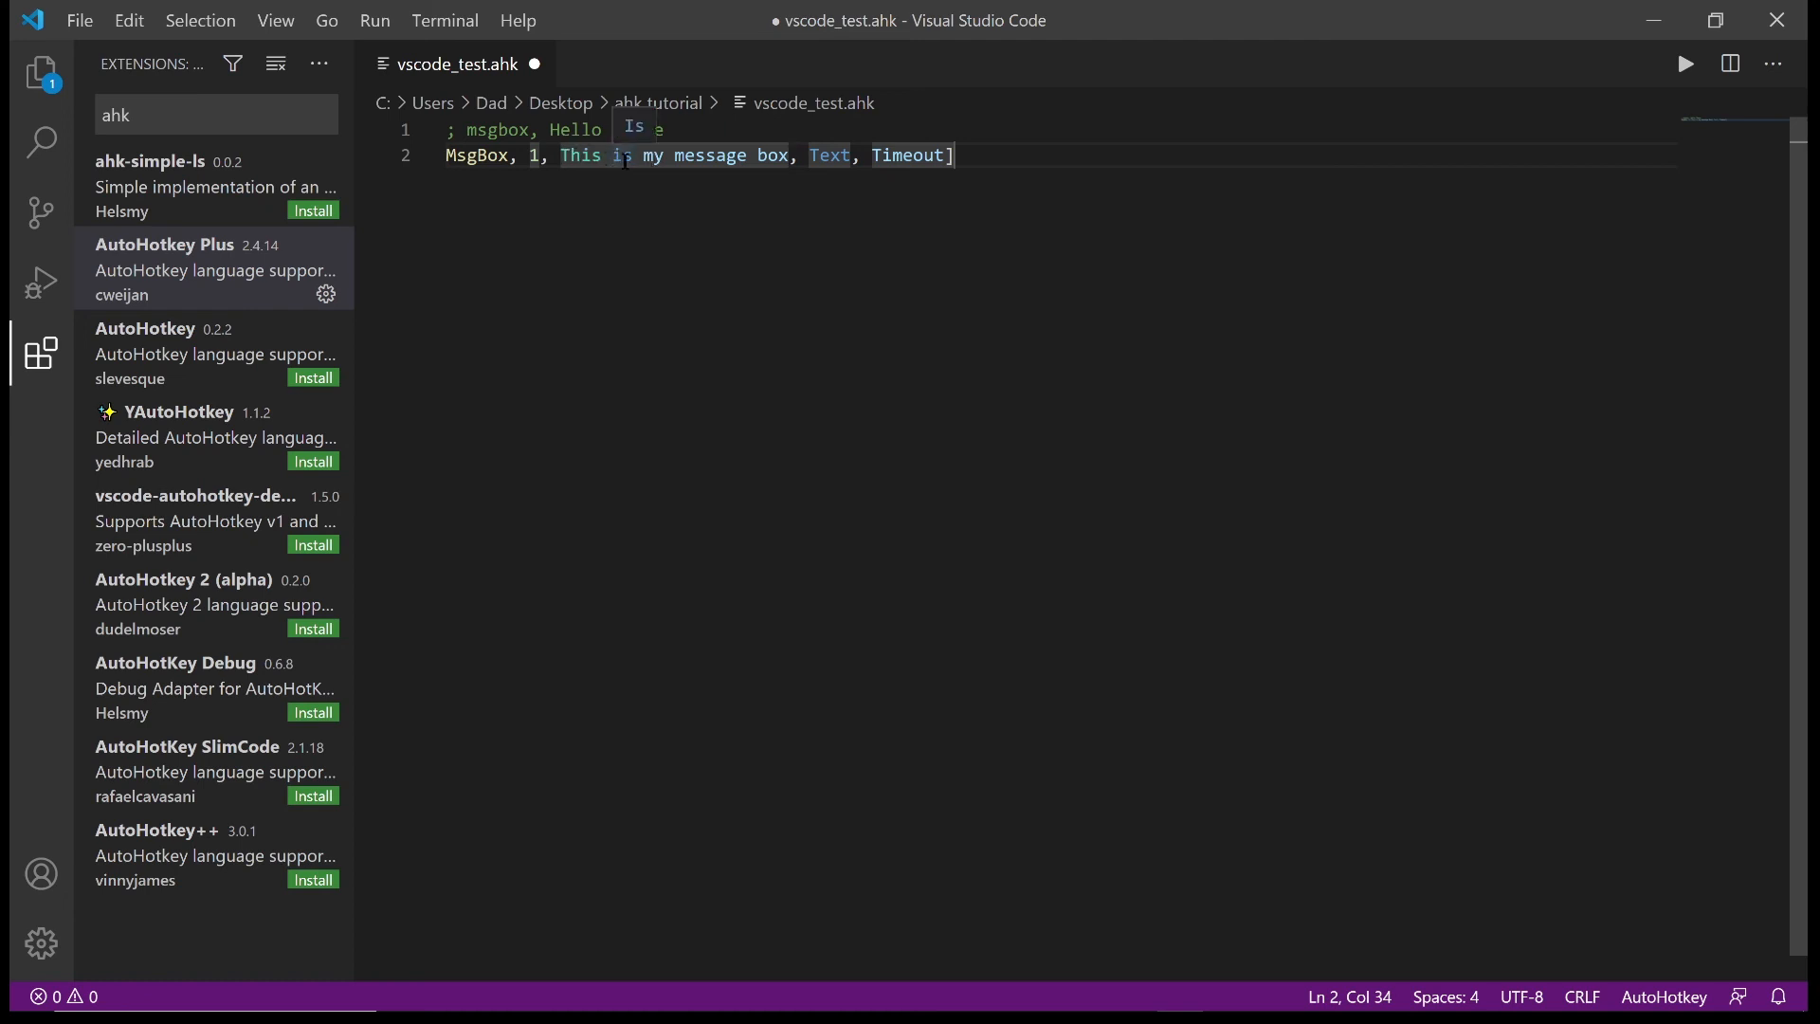
{"action": "type", "text": "There"}
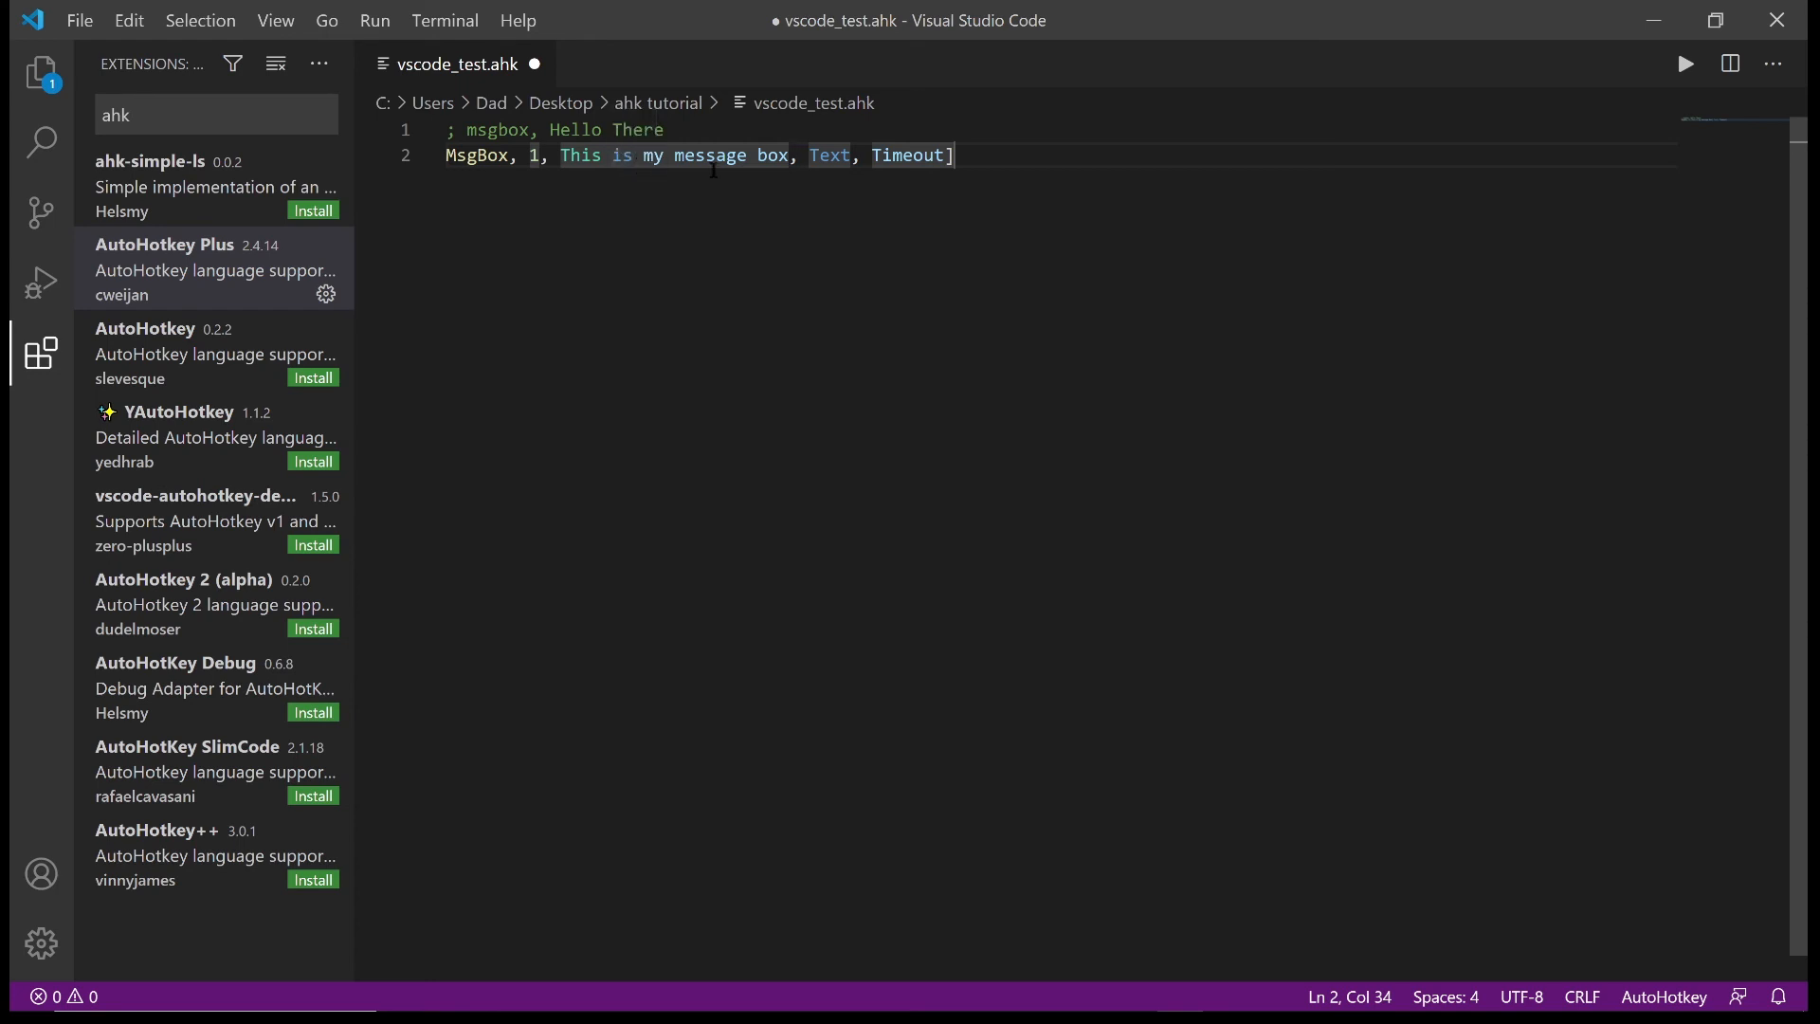
Fill in the message text and a 17-second timeout, then save the script
{"action": "double_click", "coordinate": [828, 153]}
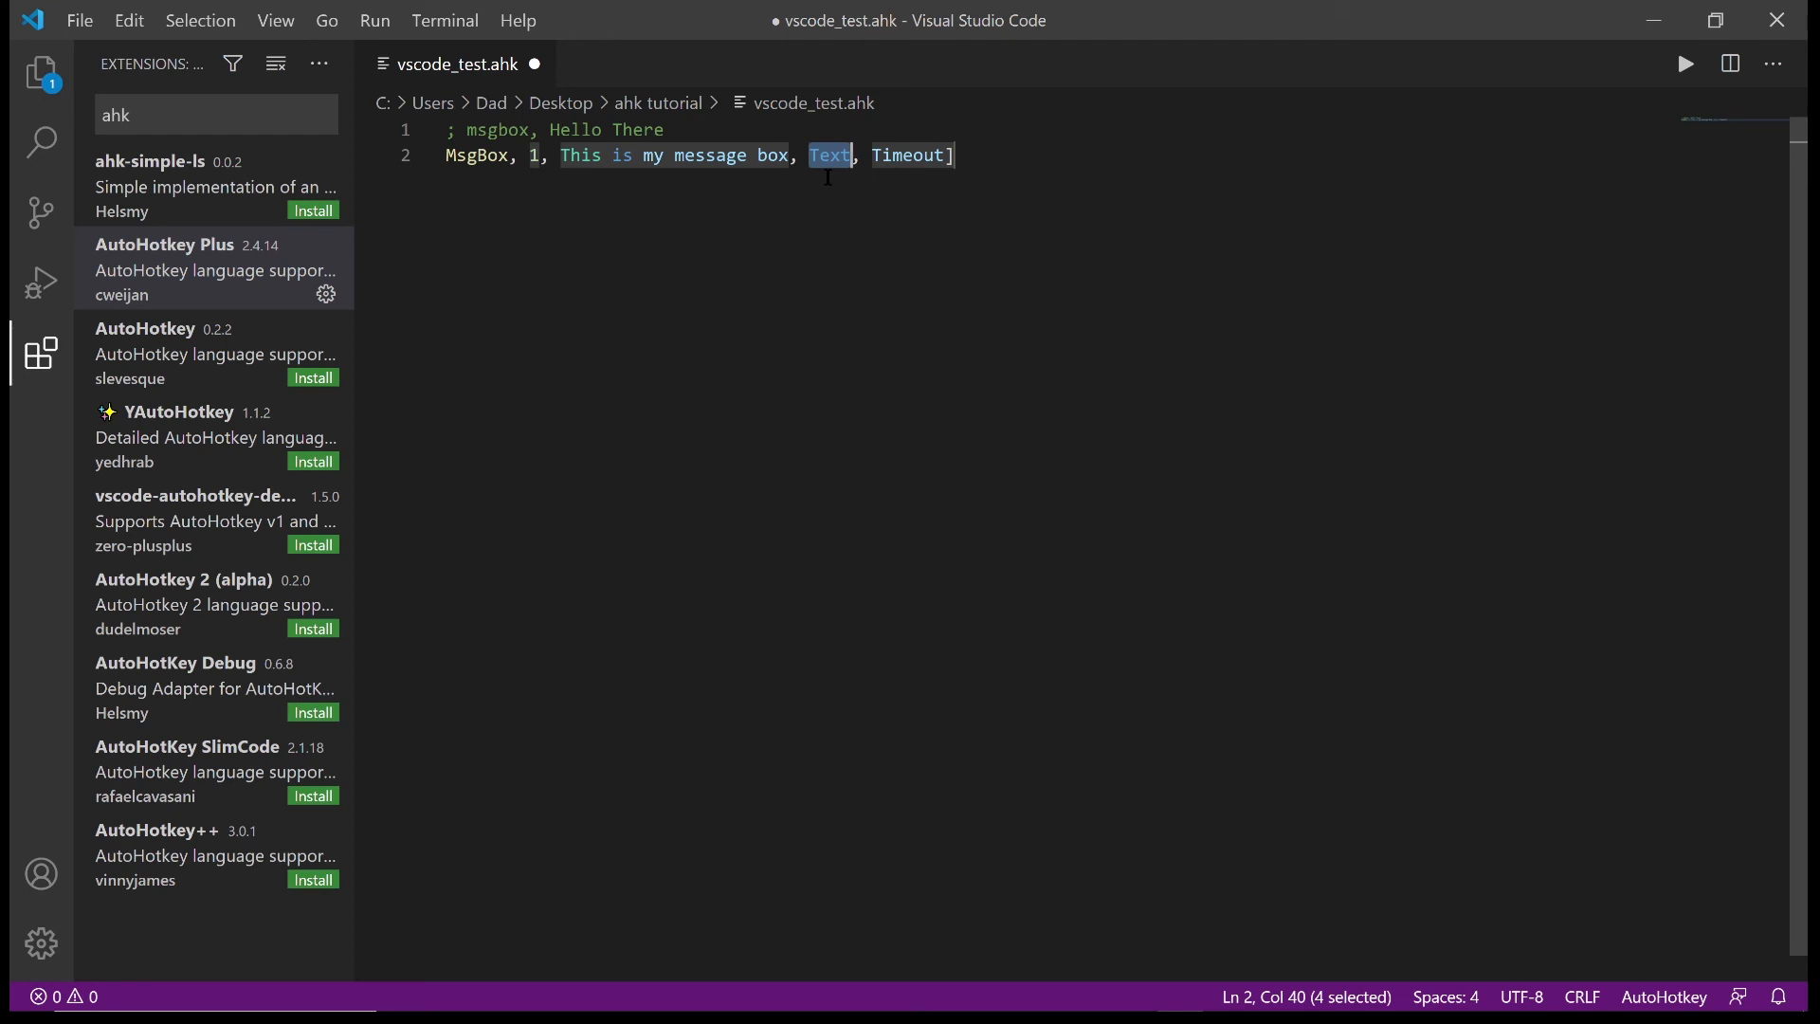
{"action": "type", "text": "this is my"}
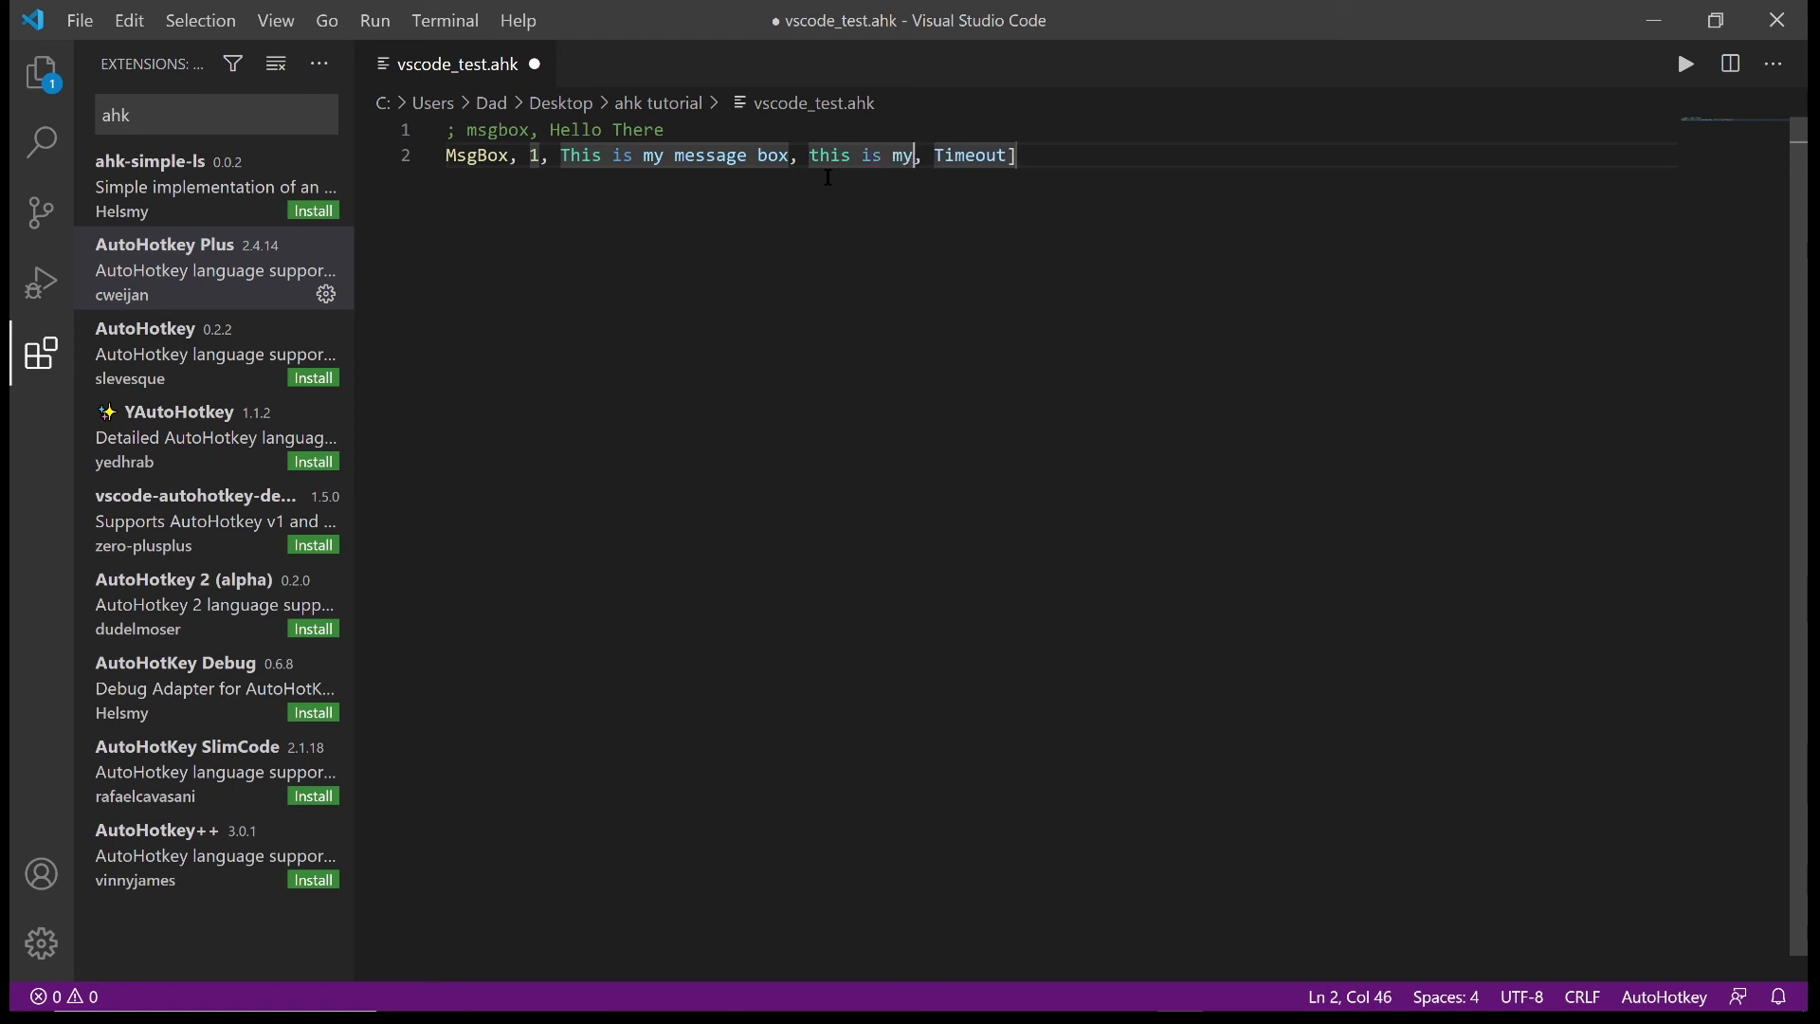
{"action": "type", "text": "message text"}
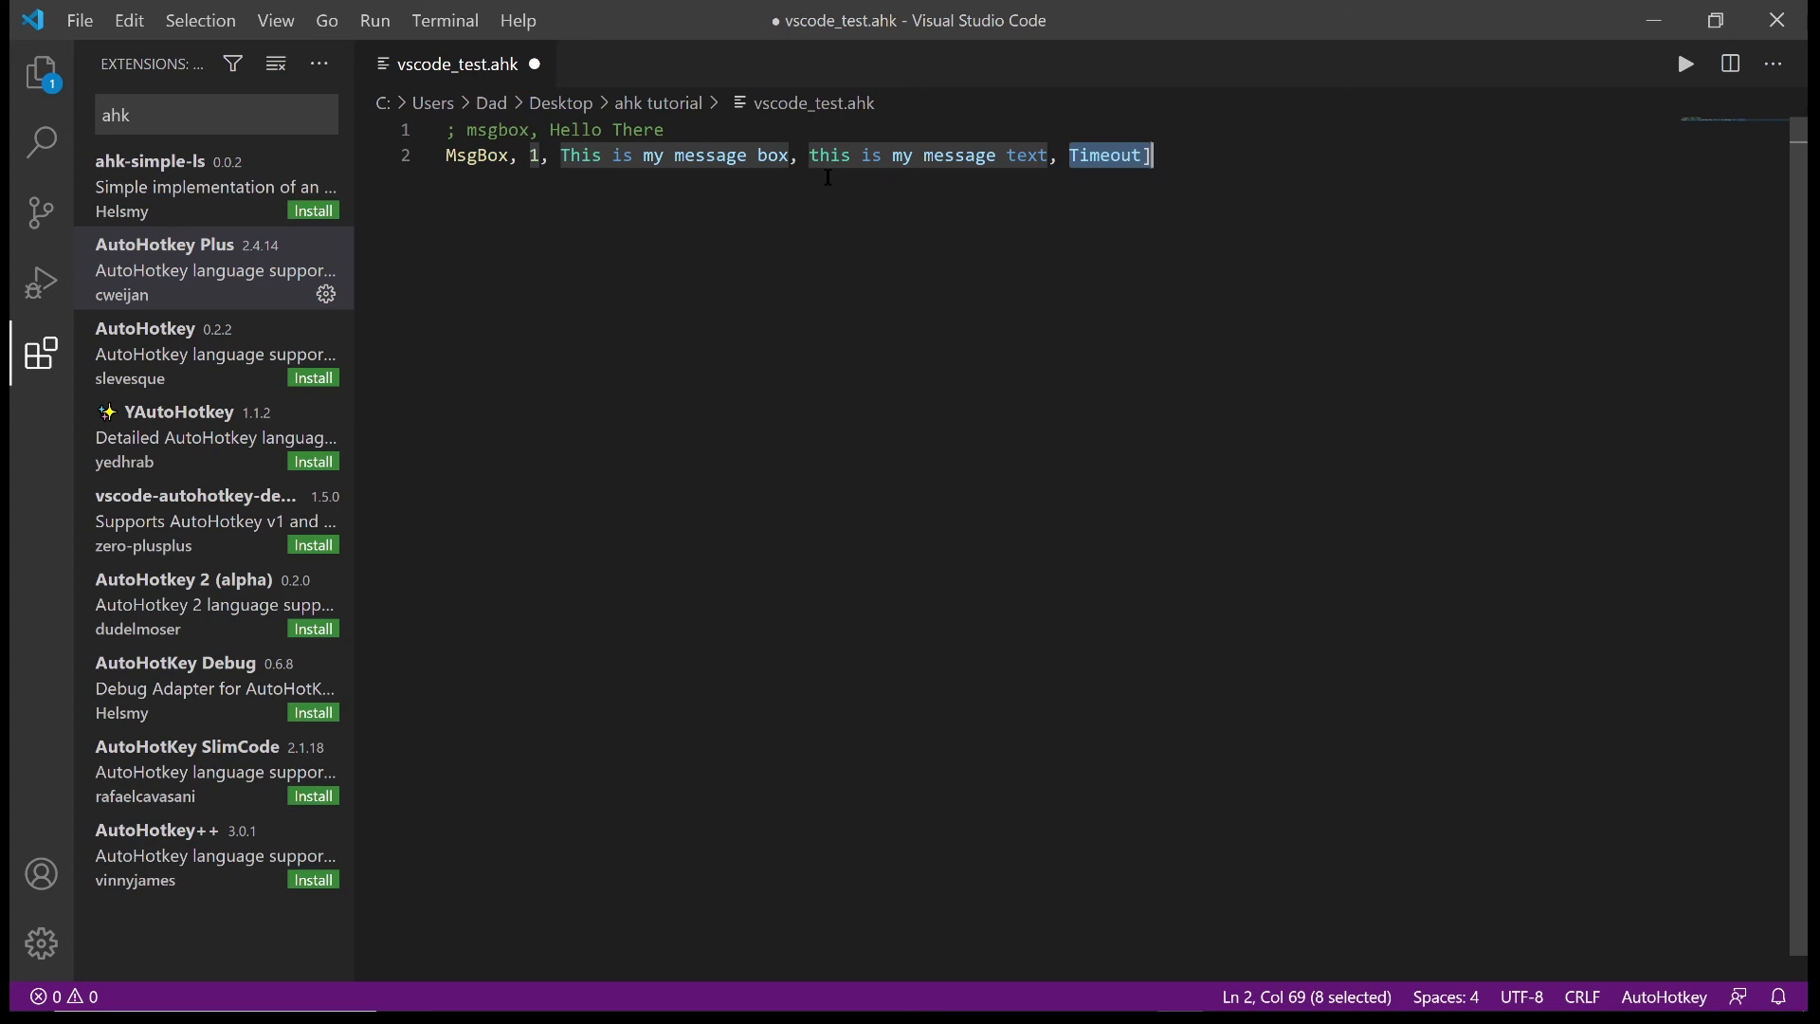
{"action": "type", "text": "17"}
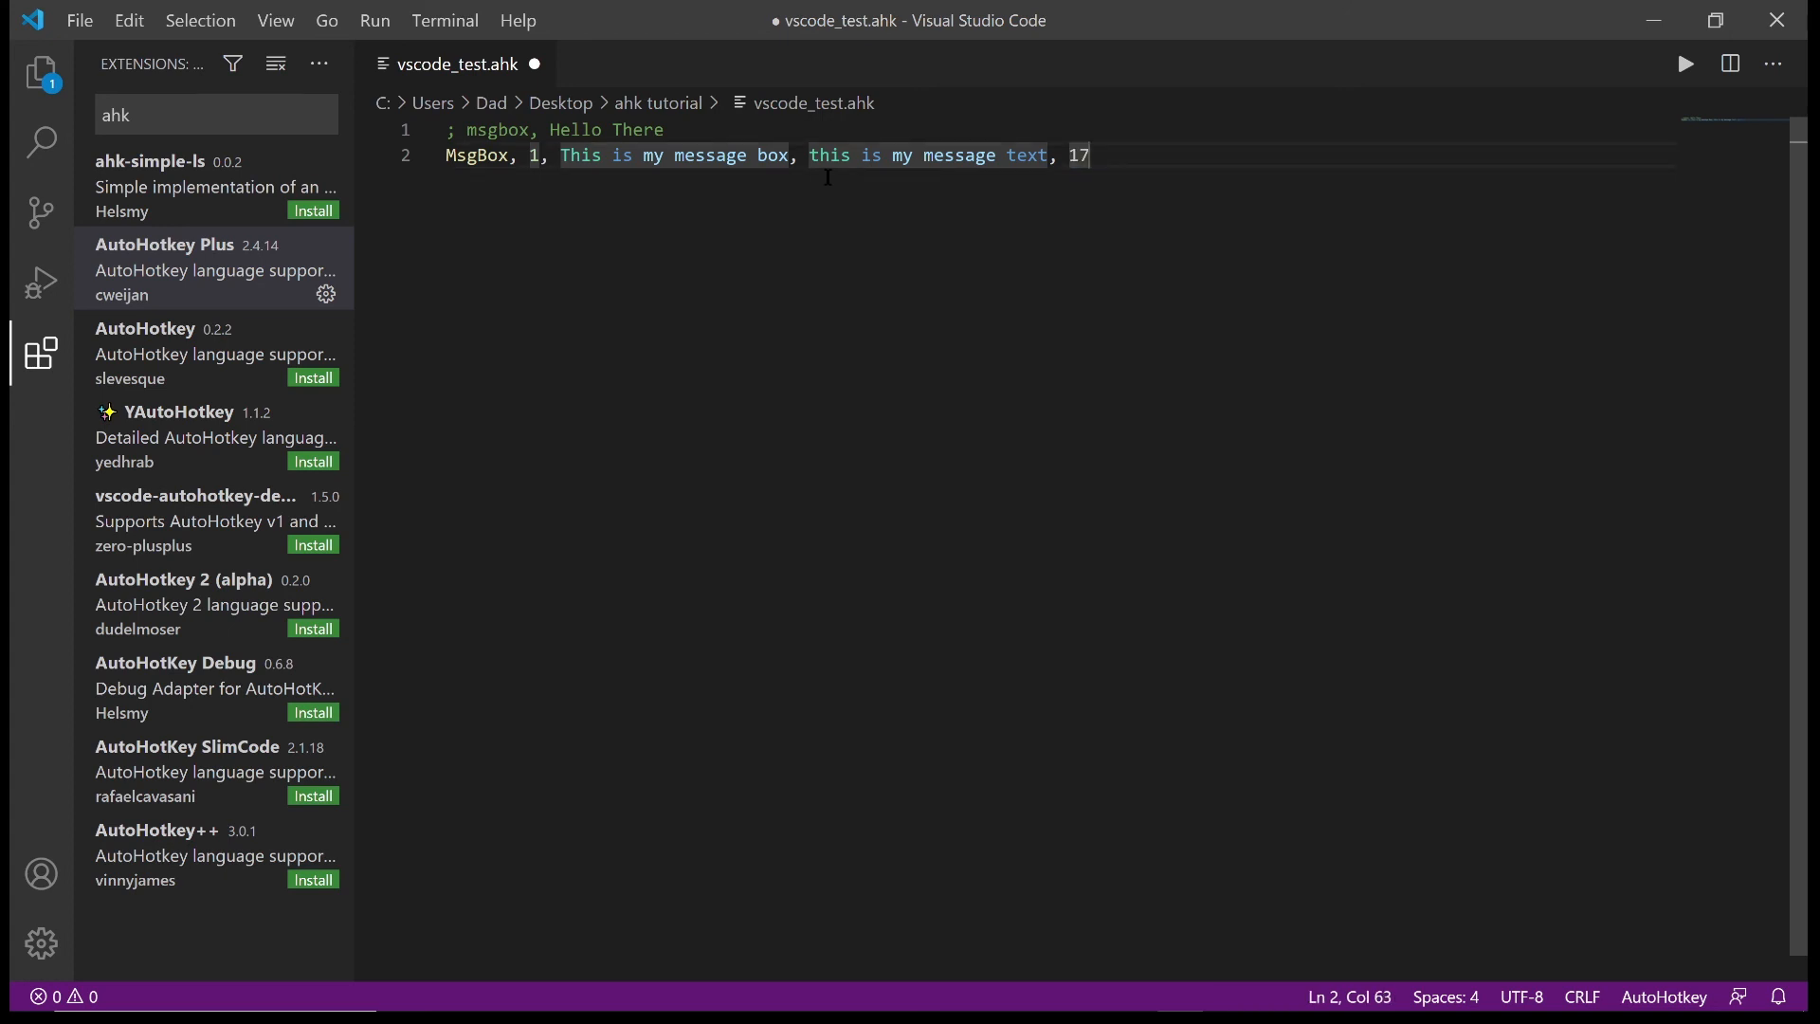
{"action": "key", "text": "ctrl+s"}
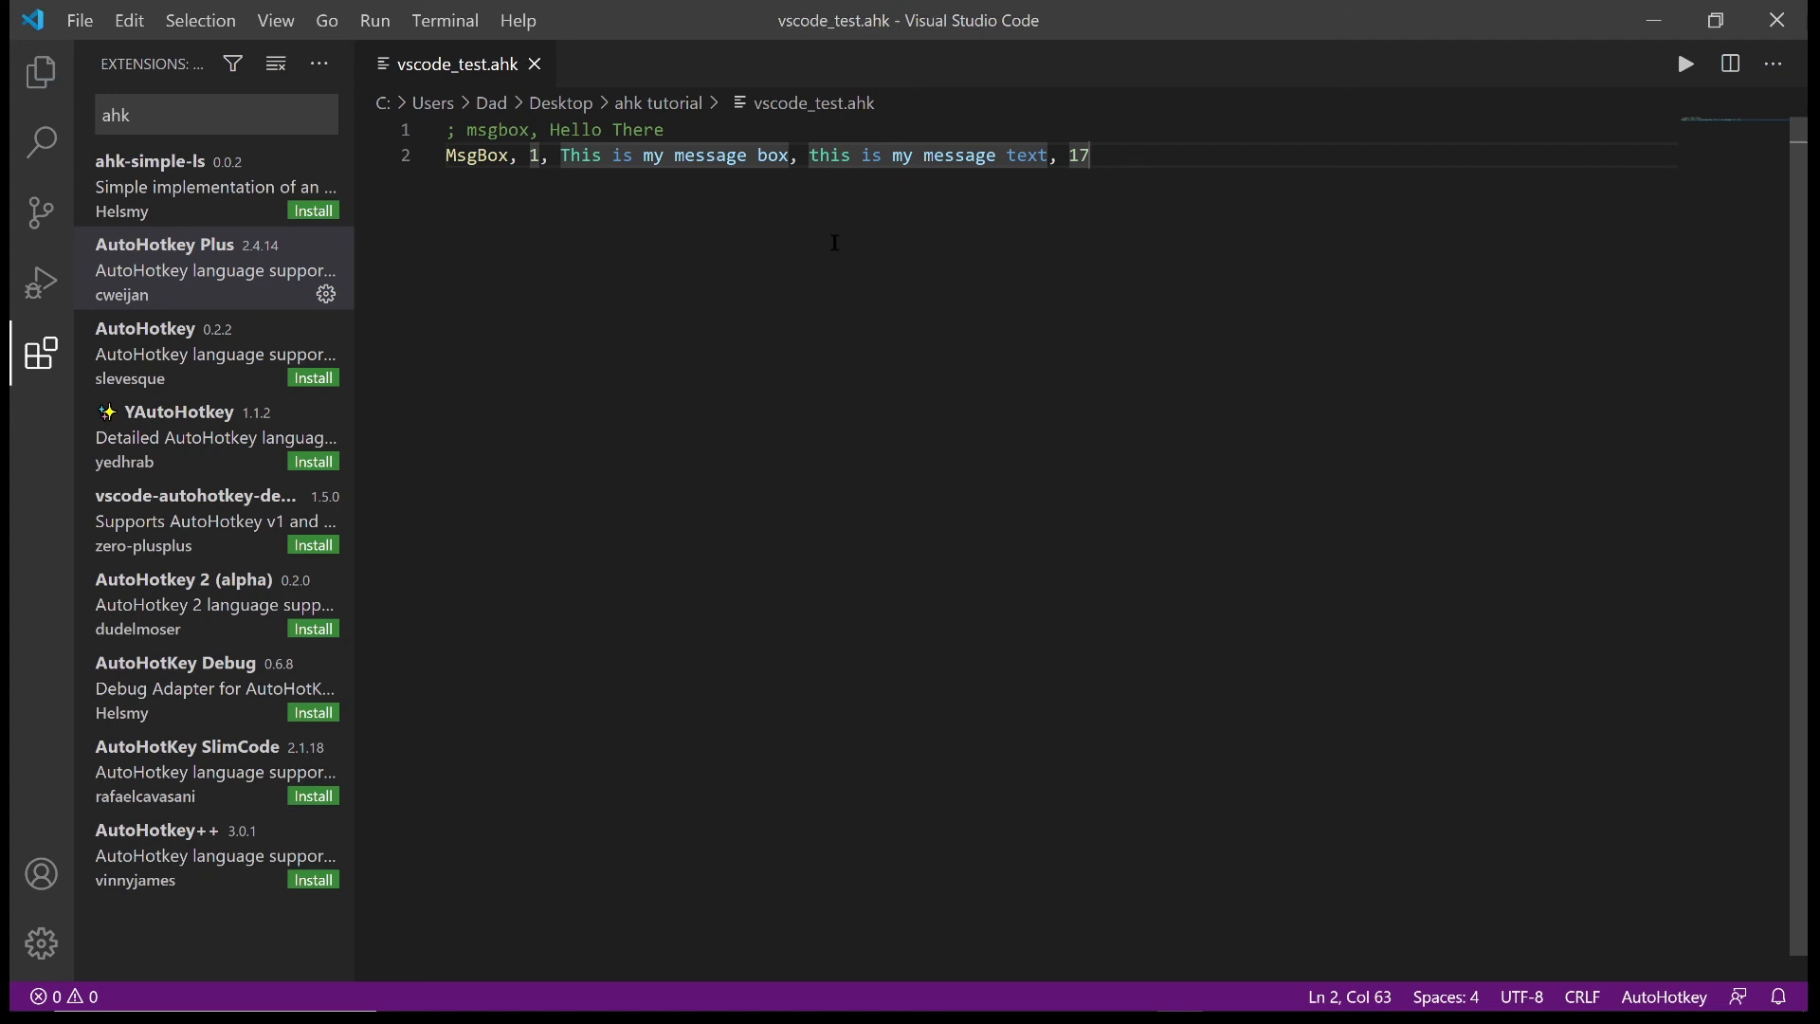
Run the AutoHotkey script via Run Ahk Script, then dismiss its message box with OK
{"action": "right_click", "coordinate": [834, 230]}
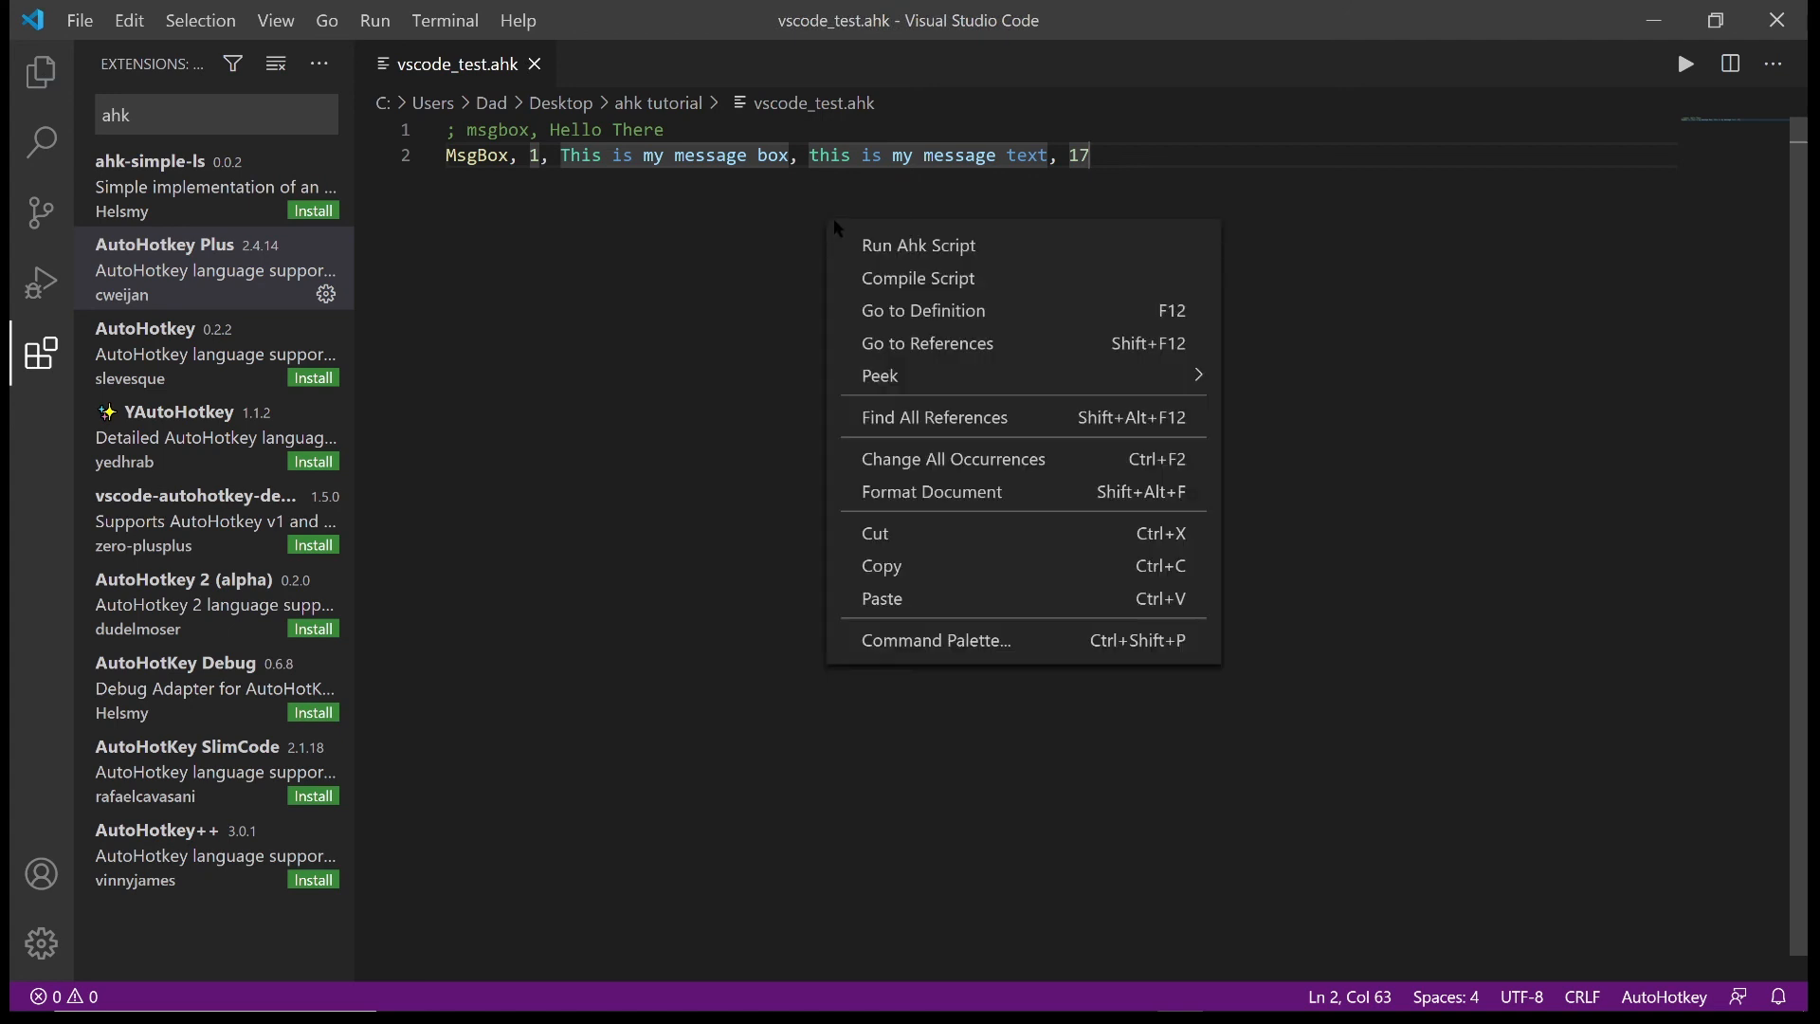
{"action": "mouse_move", "coordinate": [918, 245]}
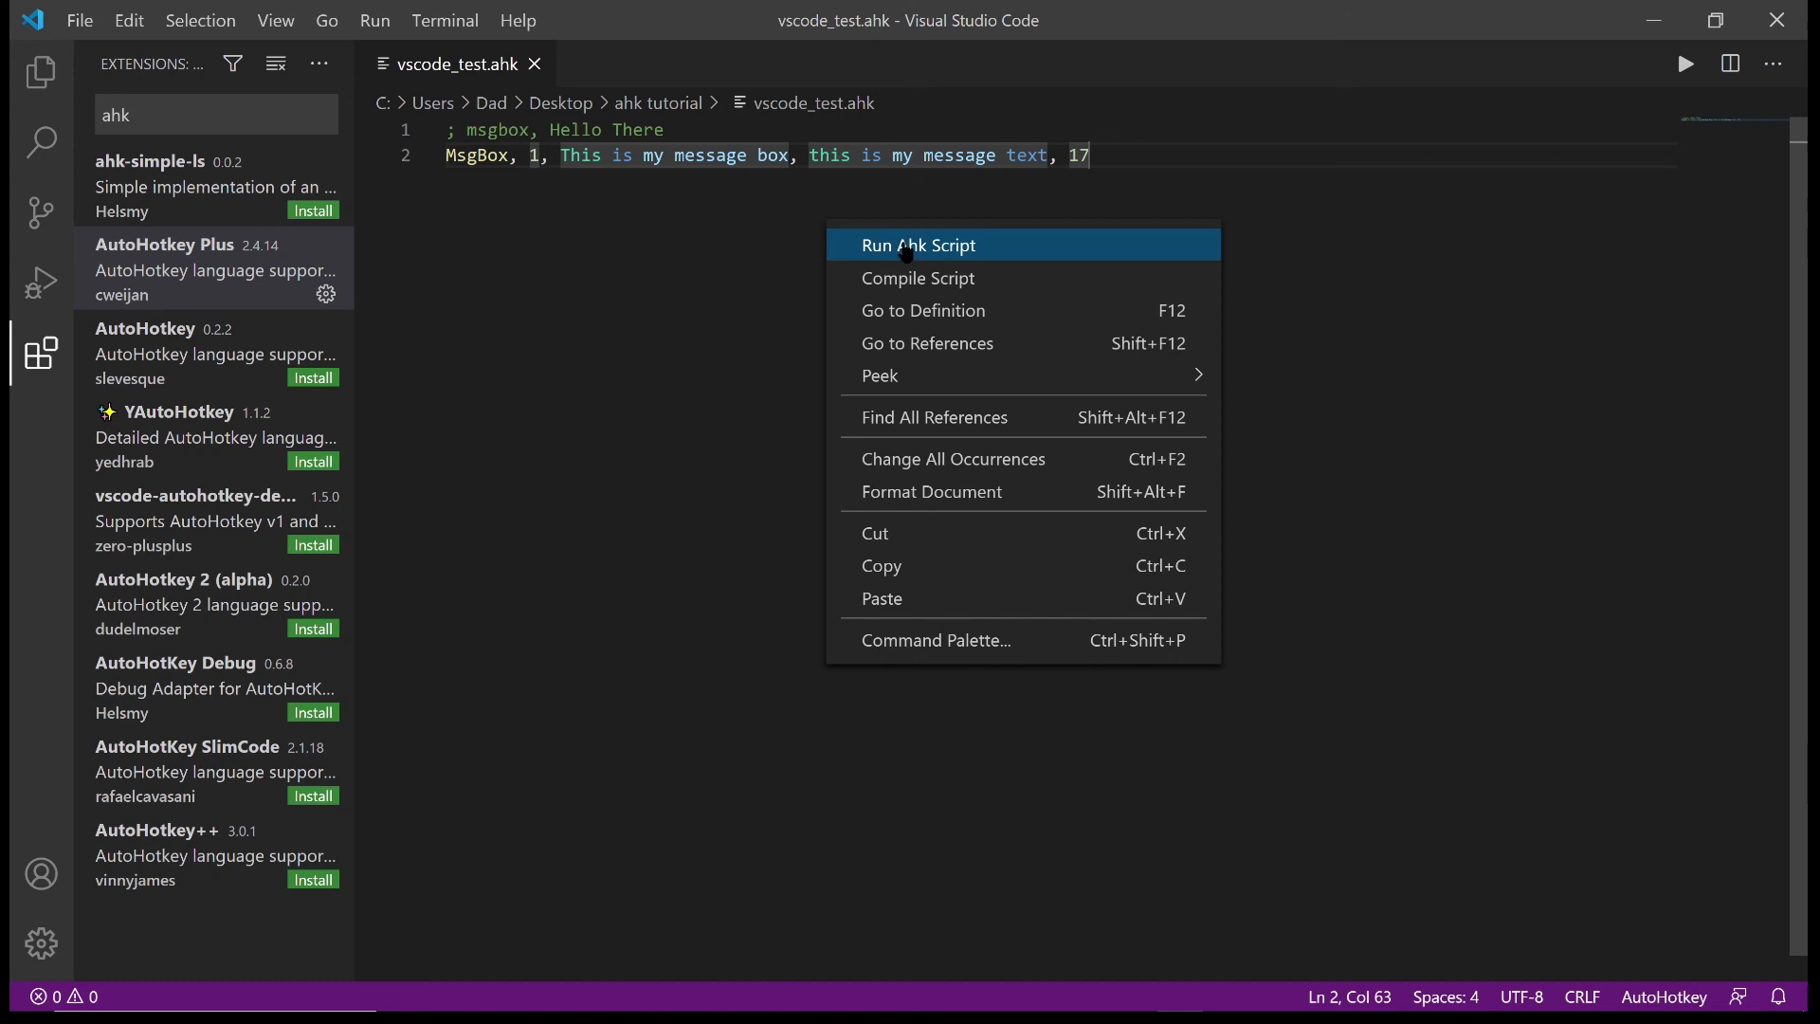
{"action": "left_click", "coordinate": [918, 244]}
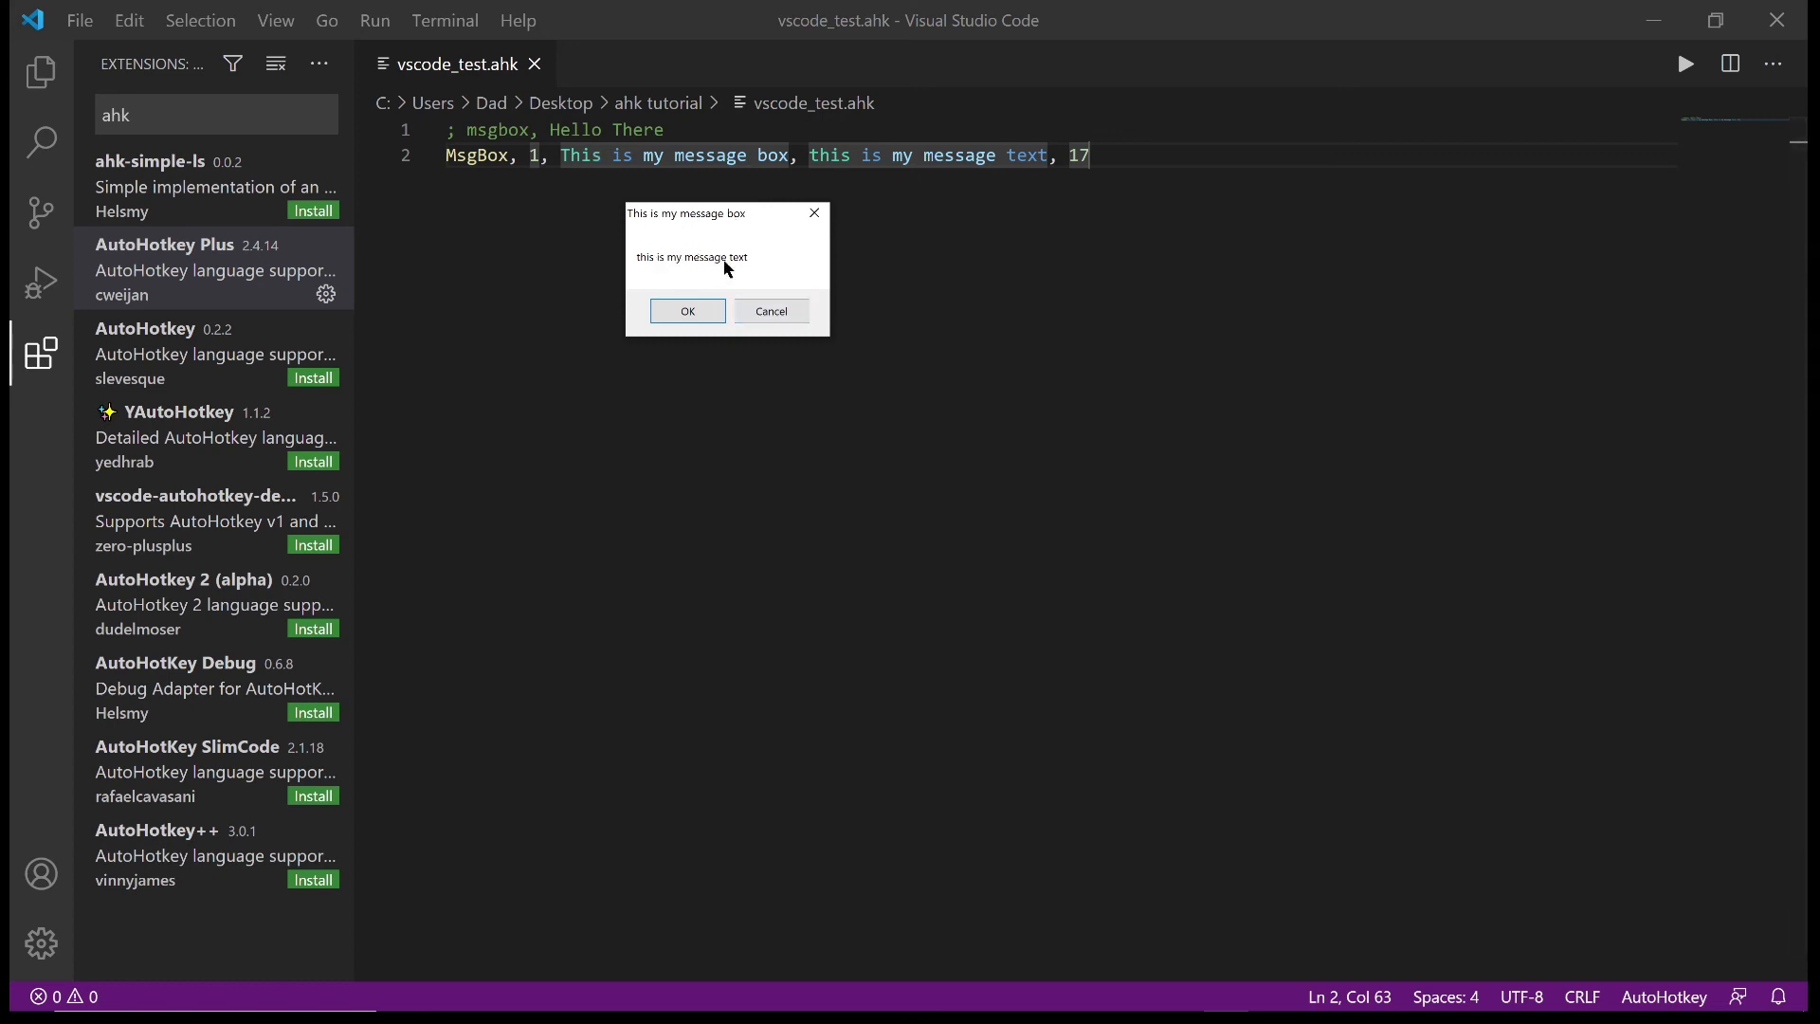
{"action": "left_click", "coordinate": [686, 309]}
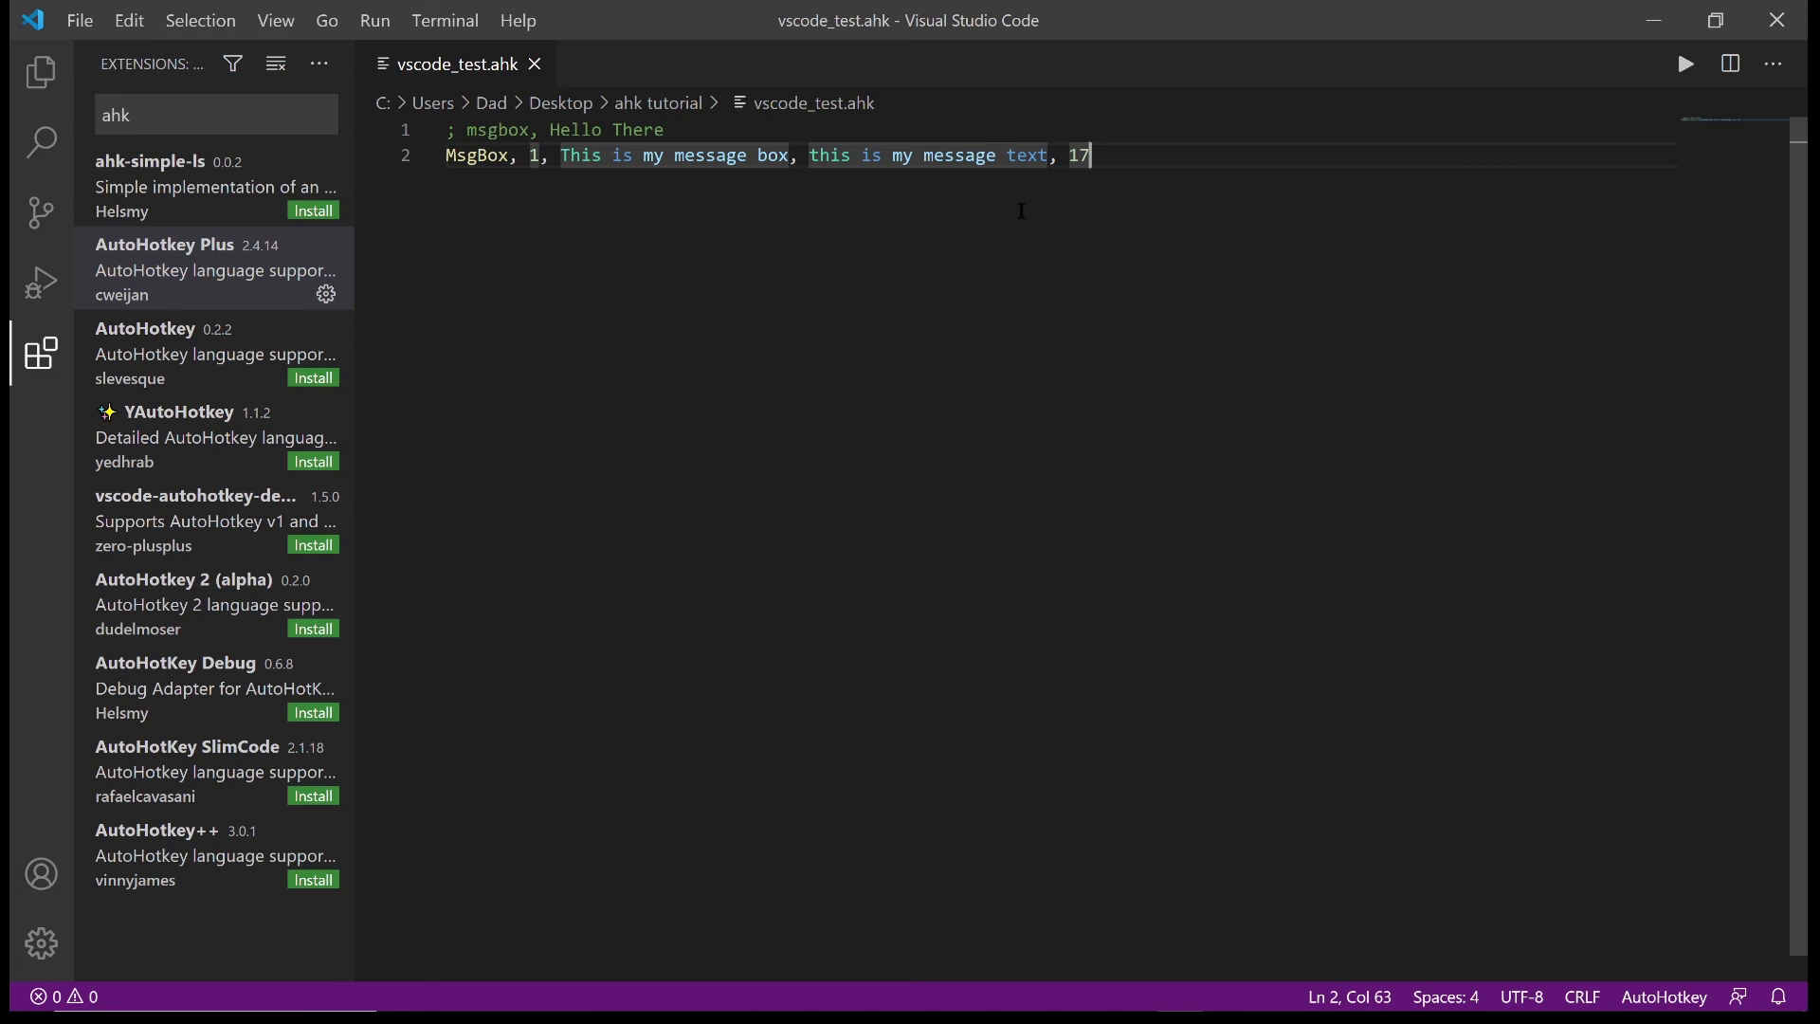
{"action": "mouse_move", "coordinate": [753, 330]}
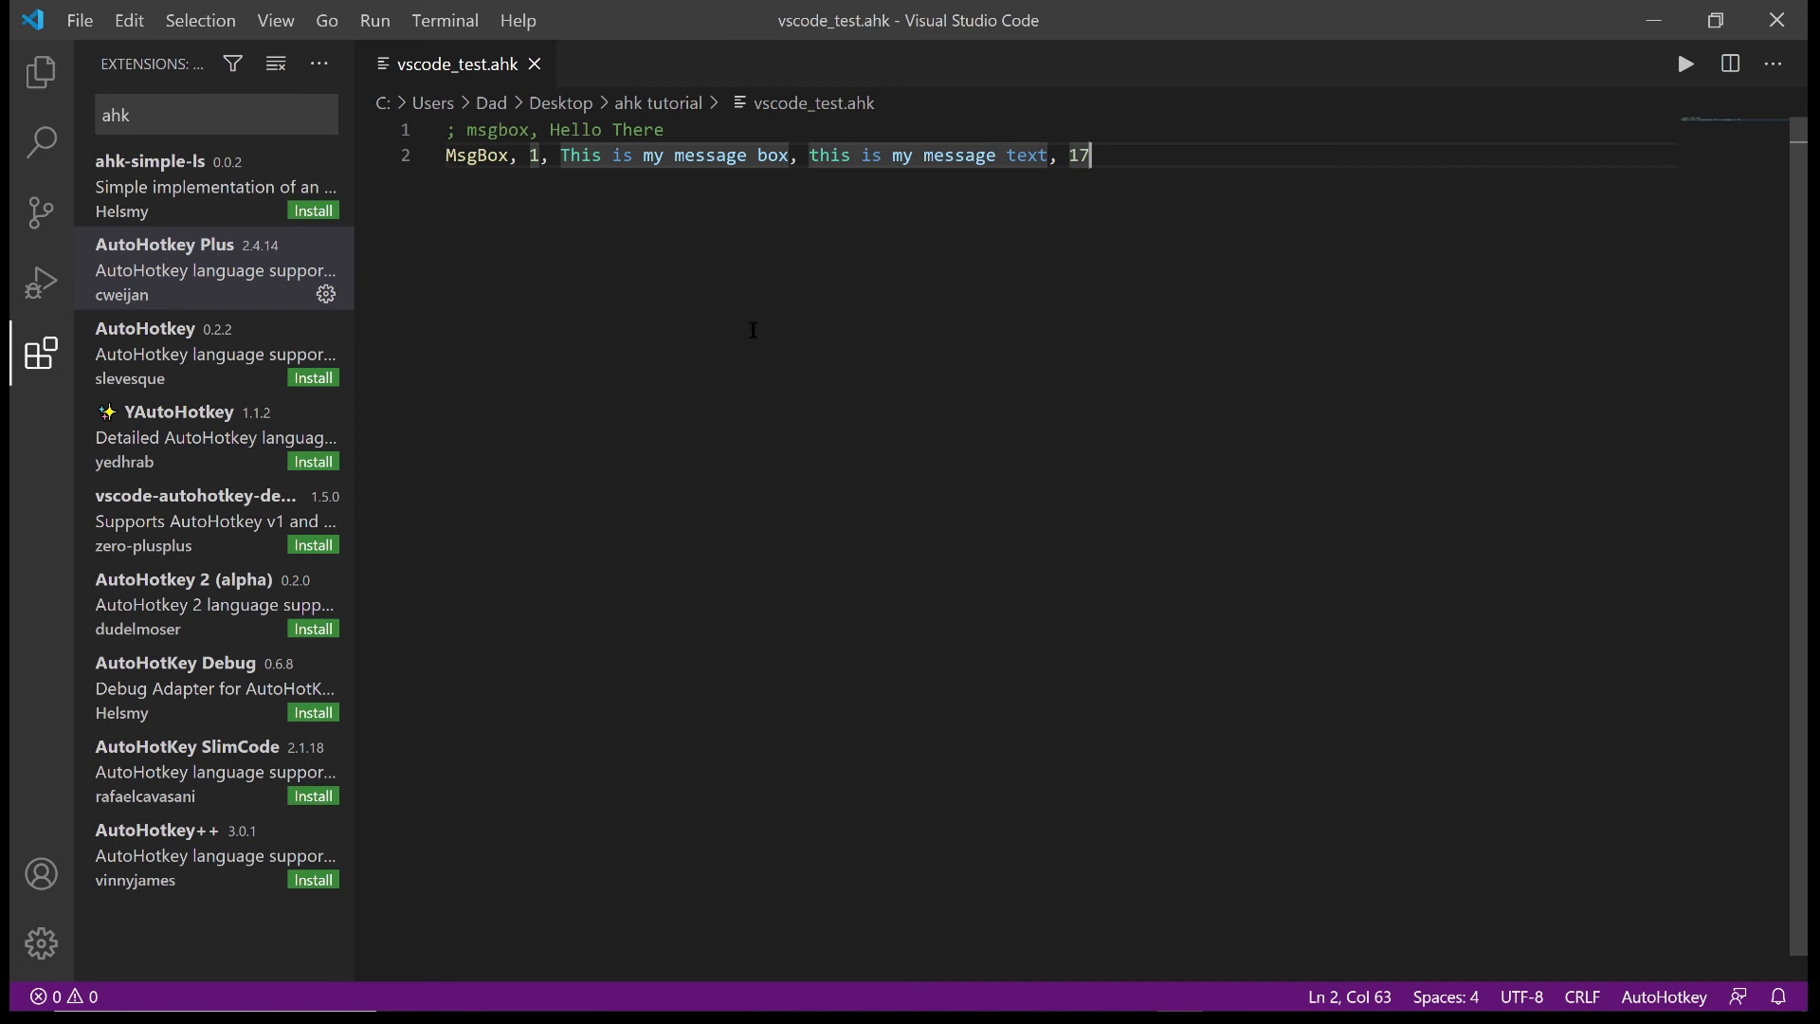